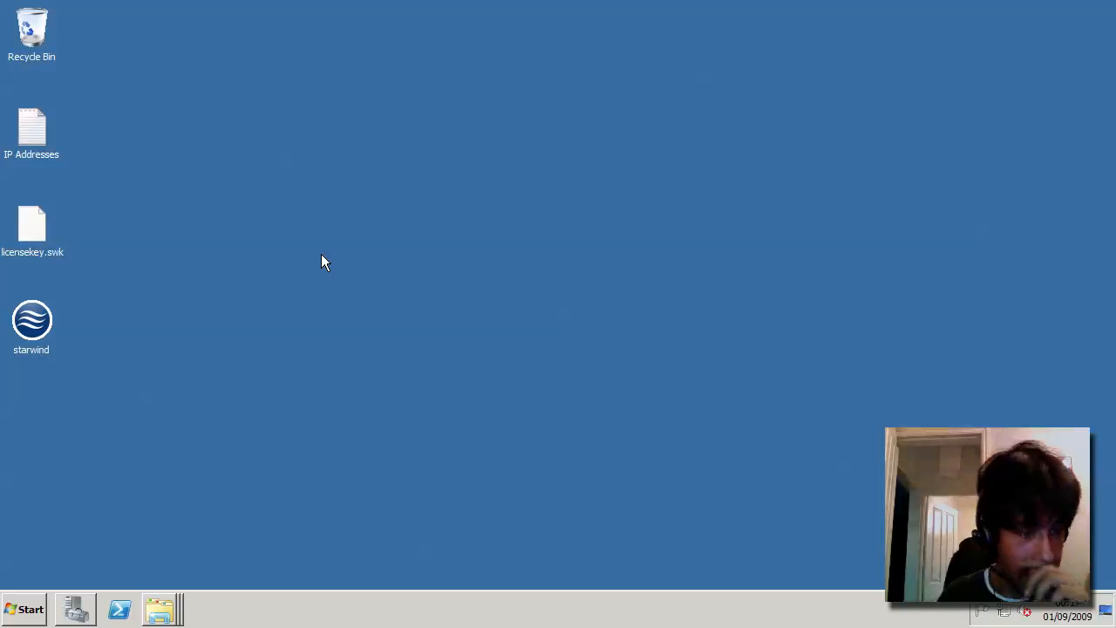
{"action": "mouse_move", "coordinate": [282, 366]}
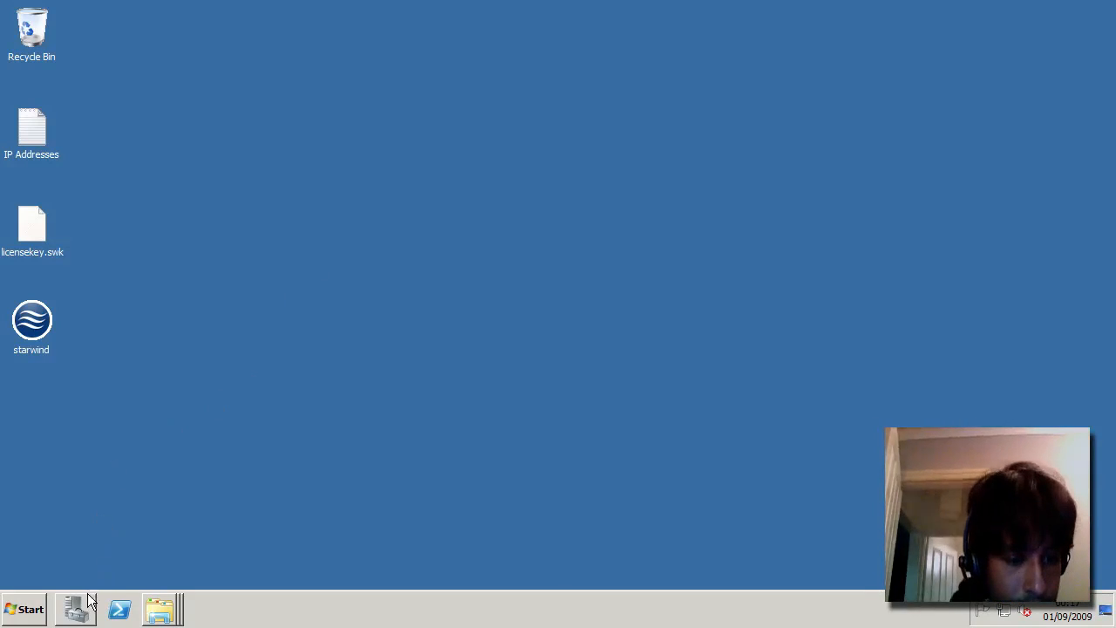
Bring up Server Manager with the existing VM's console at Windows Setup edition selection
{"action": "left_click", "coordinate": [73, 607]}
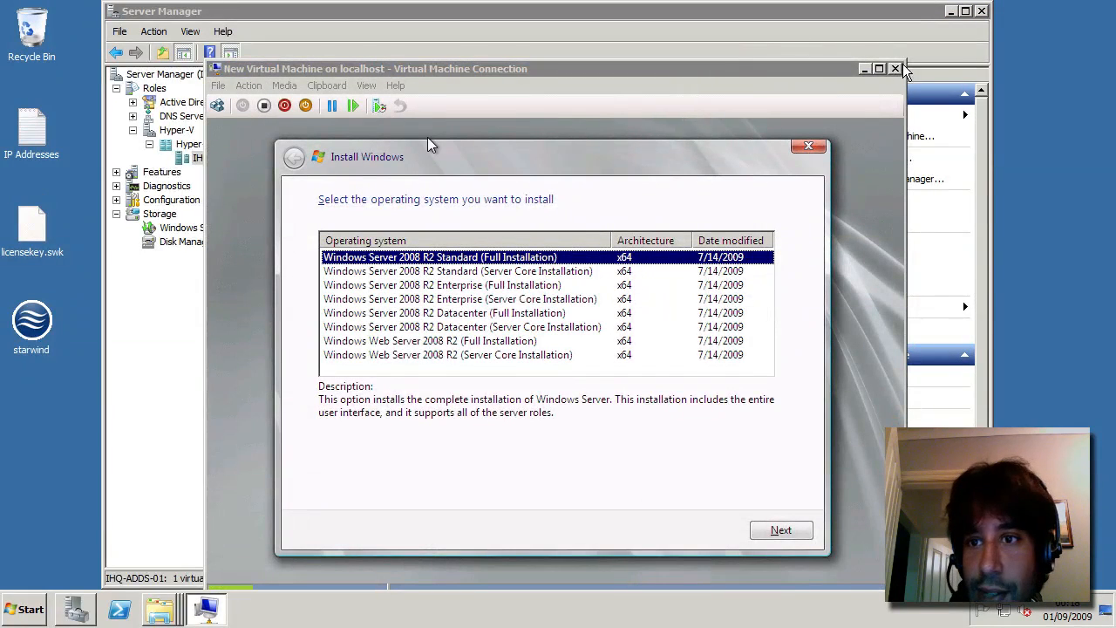
Launch the New Virtual Machine wizard from server IHQ-ADDS-01 and pass the introduction
{"action": "left_click", "coordinate": [863, 68]}
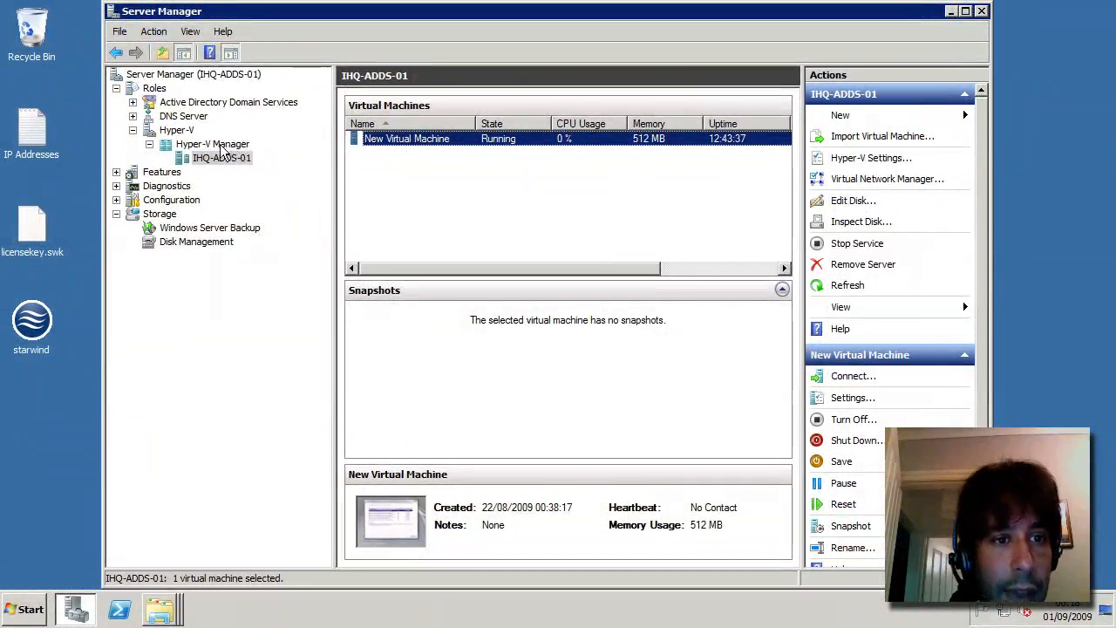
{"action": "right_click", "coordinate": [220, 157]}
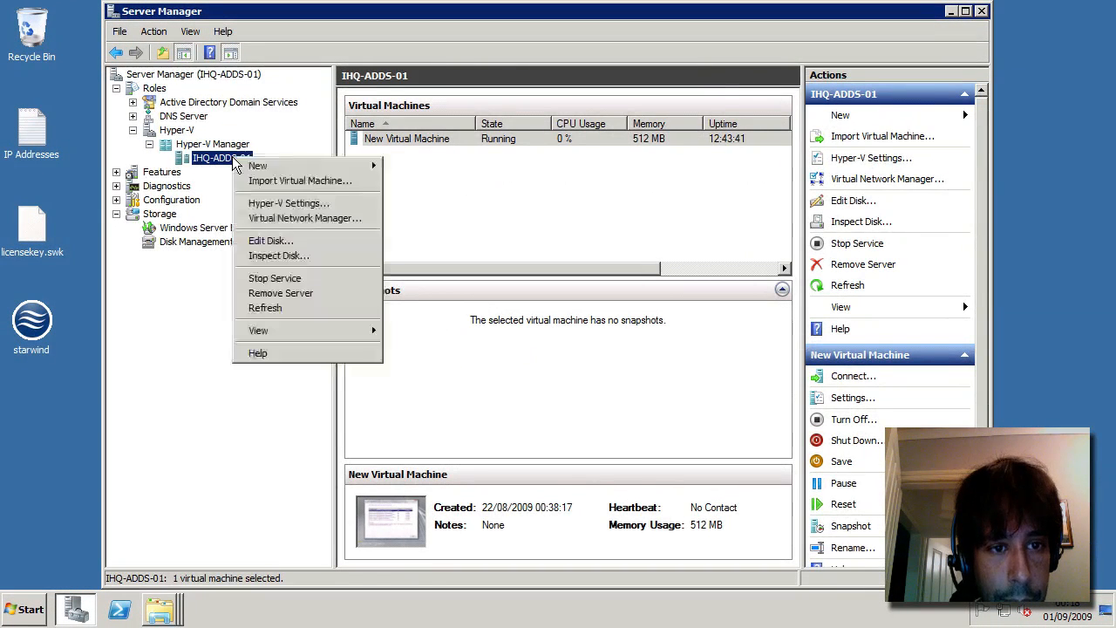
{"action": "mouse_move", "coordinate": [258, 165]}
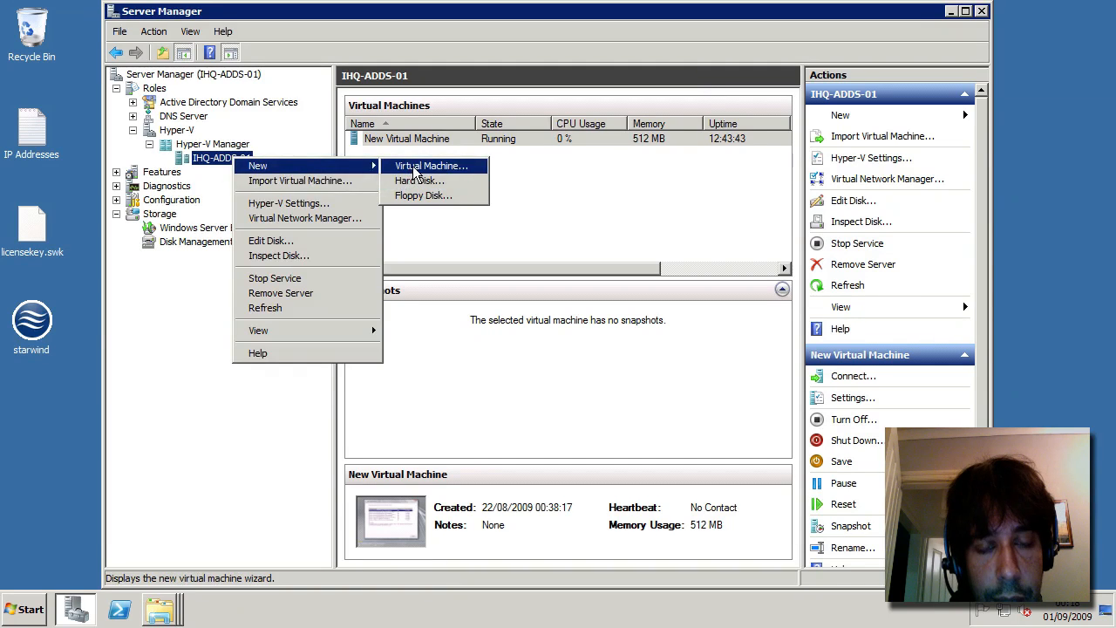
{"action": "left_click", "coordinate": [432, 166]}
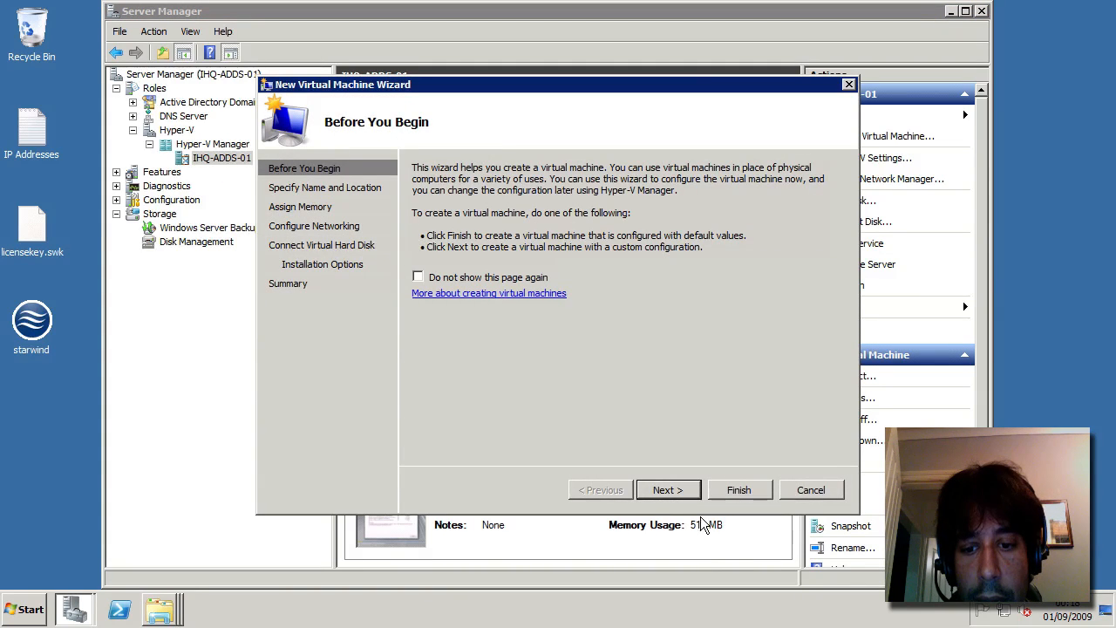
{"action": "left_click", "coordinate": [667, 488]}
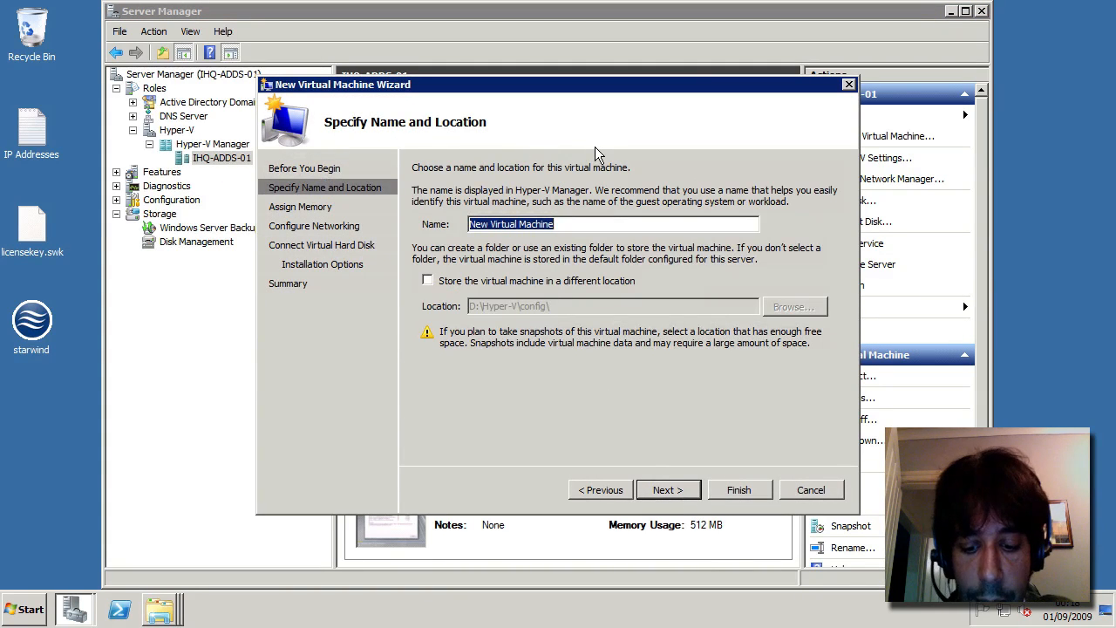
Name the new virtual machine IHQ-WIN7-01 and continue to the memory page
{"action": "type", "text": "IHQ"}
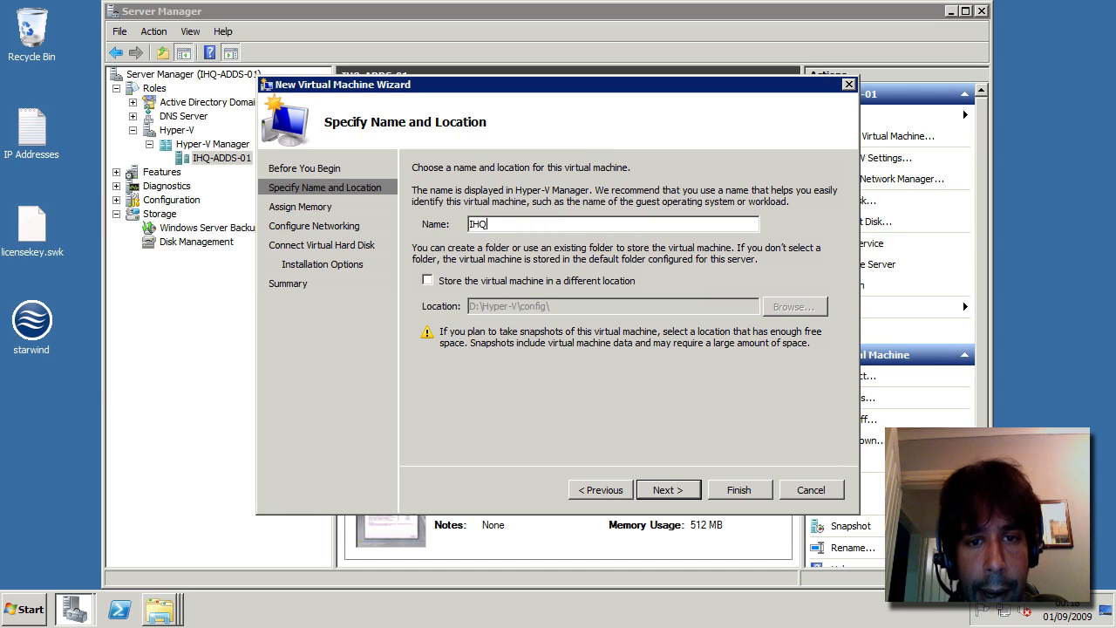
{"action": "type", "text": "-"}
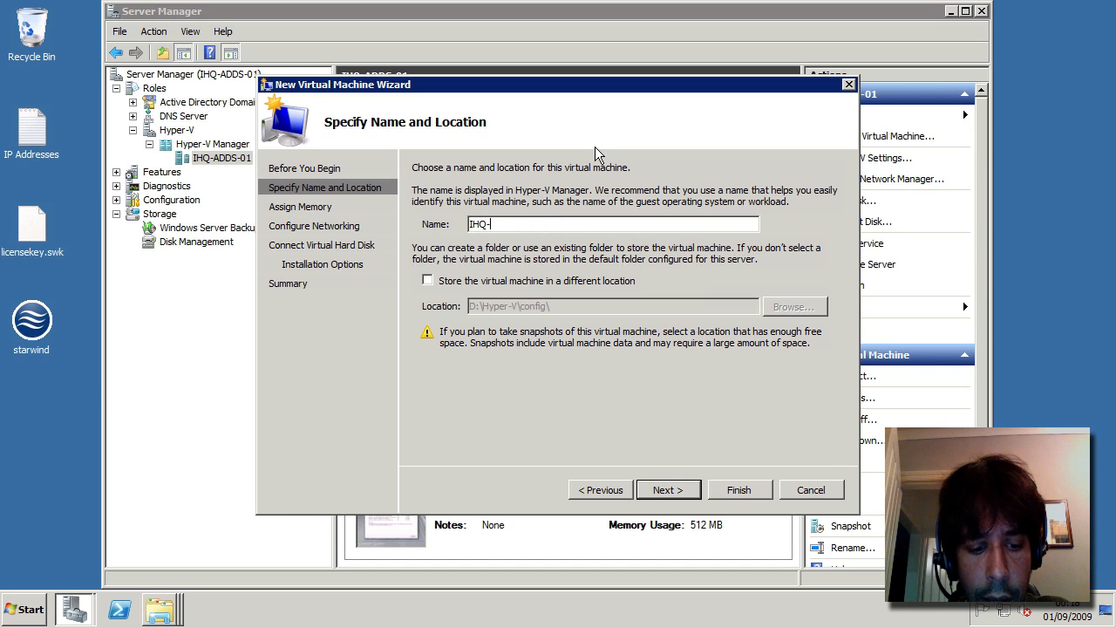
{"action": "type", "text": "WIN"}
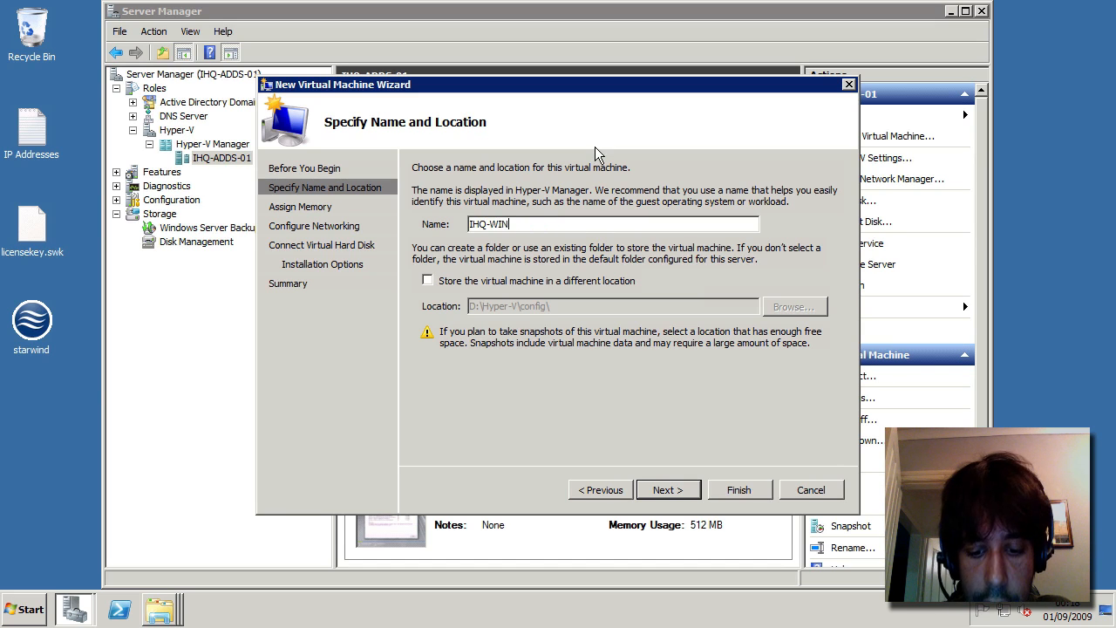
{"action": "type", "text": "7-01"}
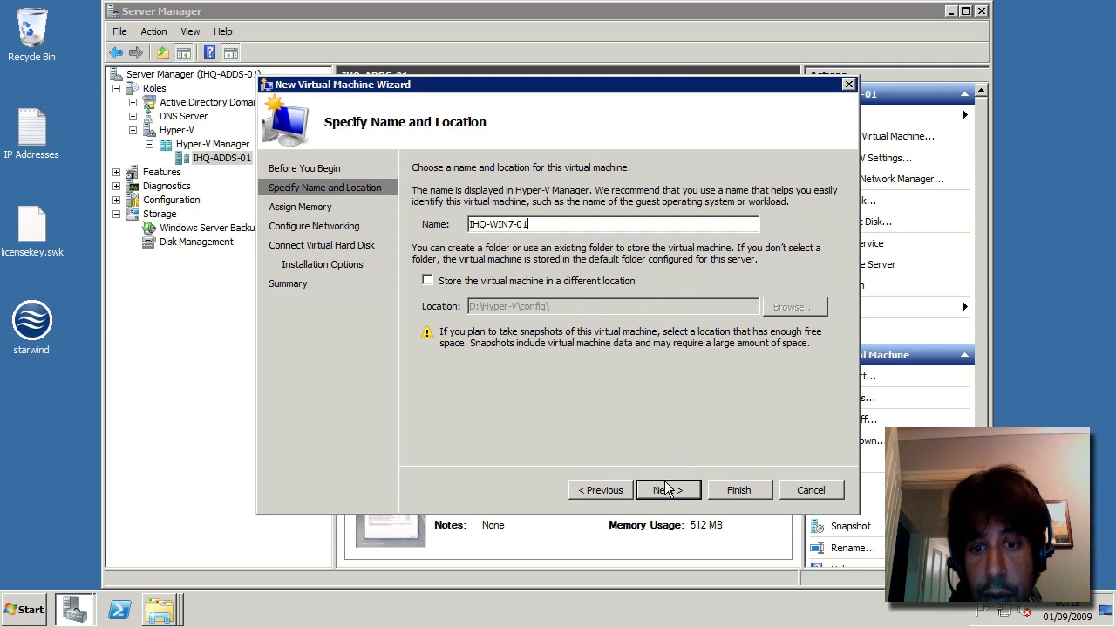
{"action": "left_click", "coordinate": [668, 488]}
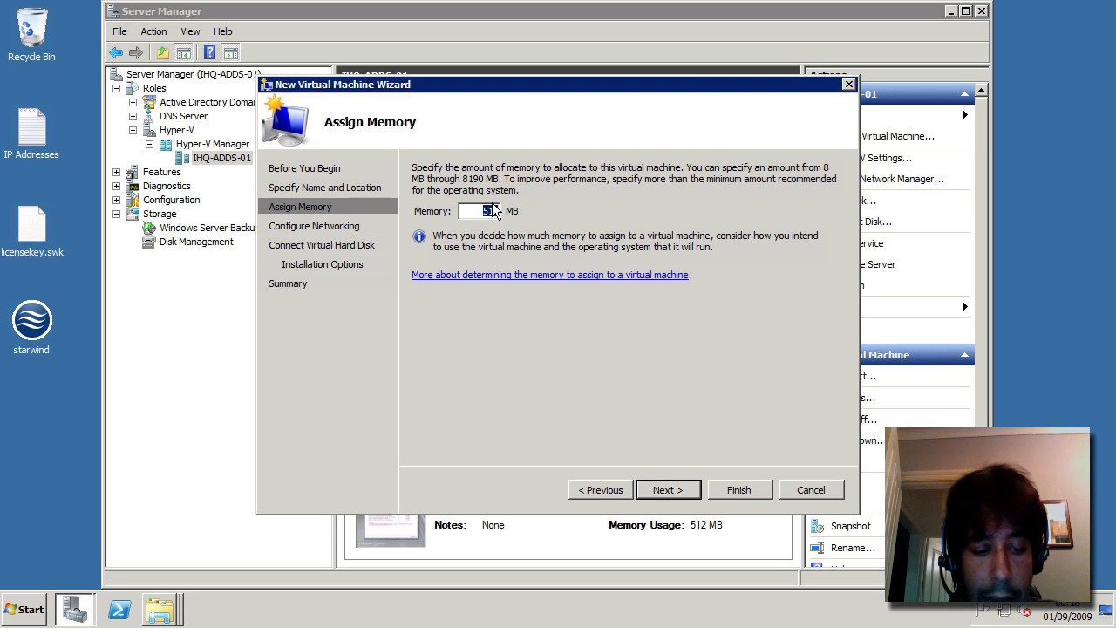
Assign 1024 MB memory and connect to 'Local Area Connection - Virtual Network'
{"action": "type", "text": "1024"}
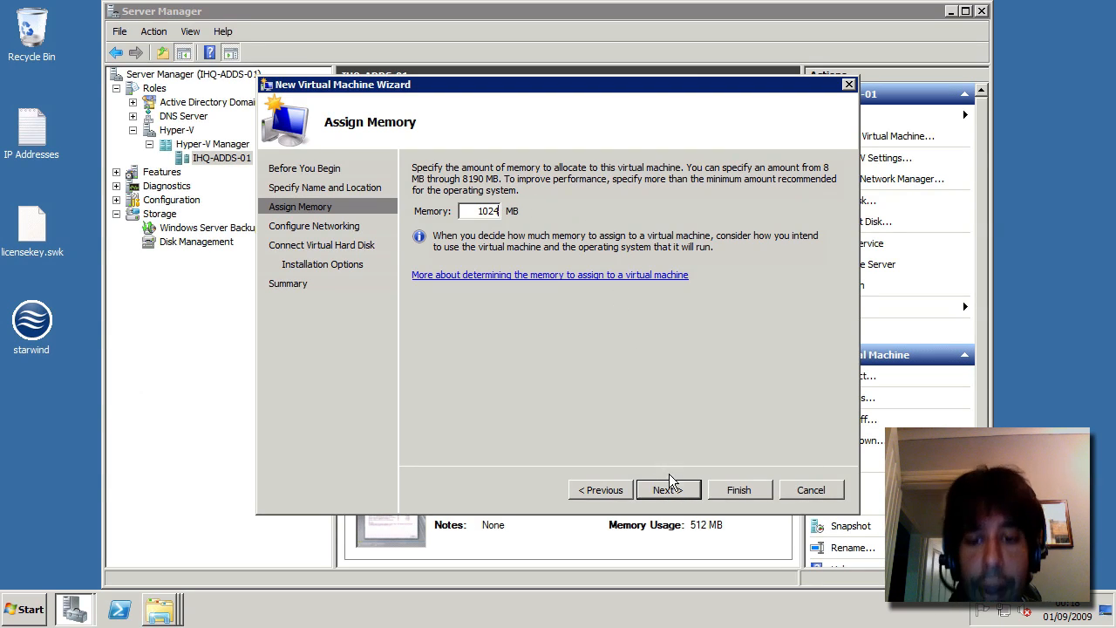
{"action": "left_click", "coordinate": [668, 488]}
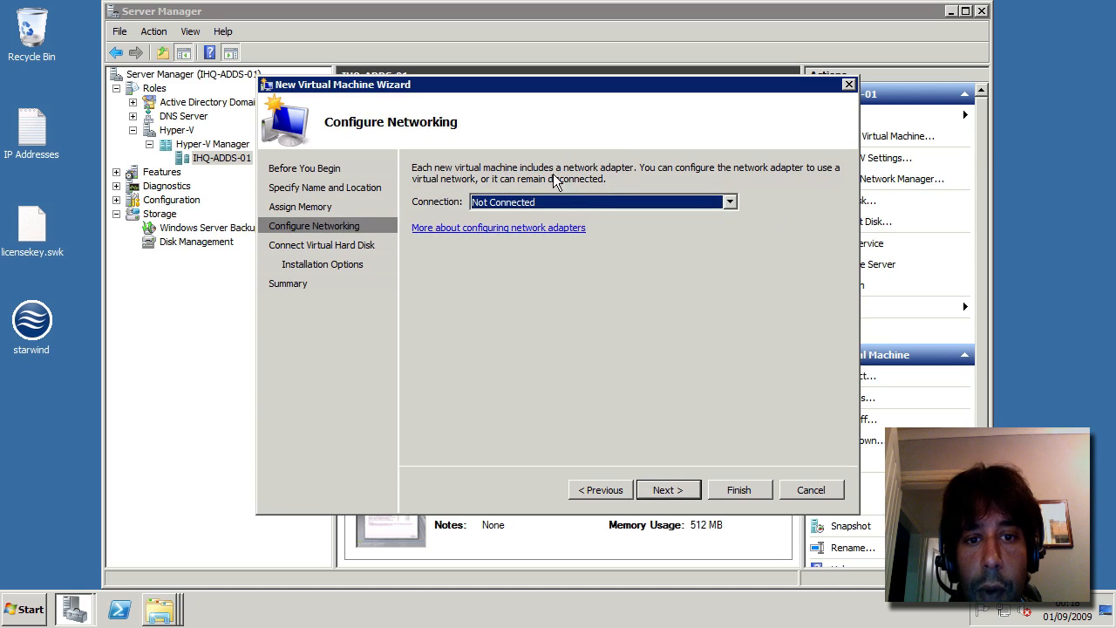
{"action": "left_click", "coordinate": [729, 202]}
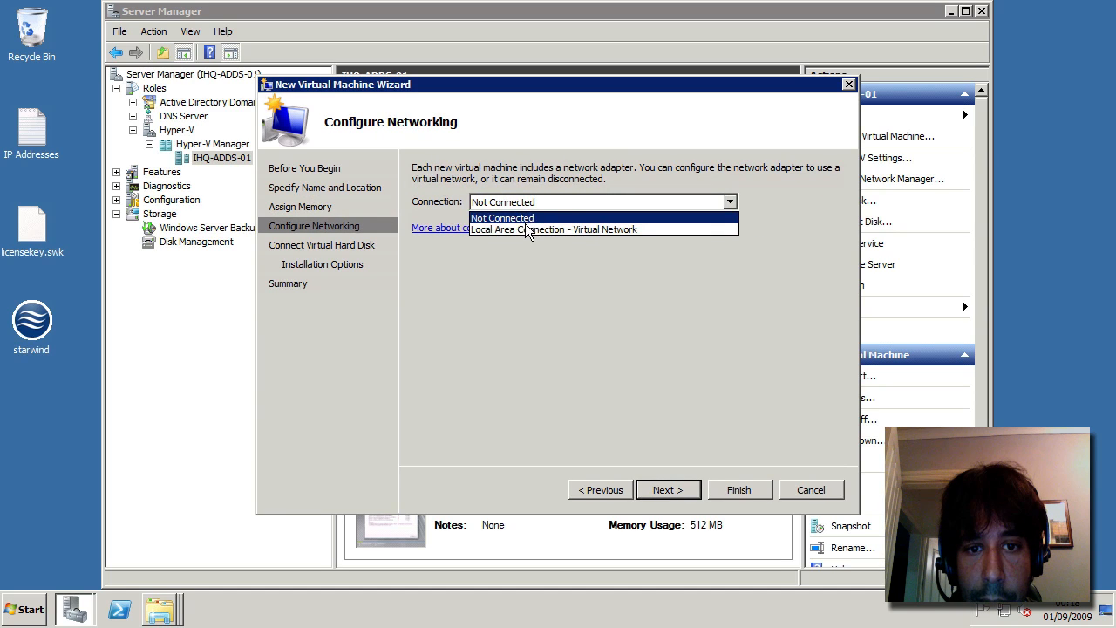
{"action": "left_click", "coordinate": [554, 228]}
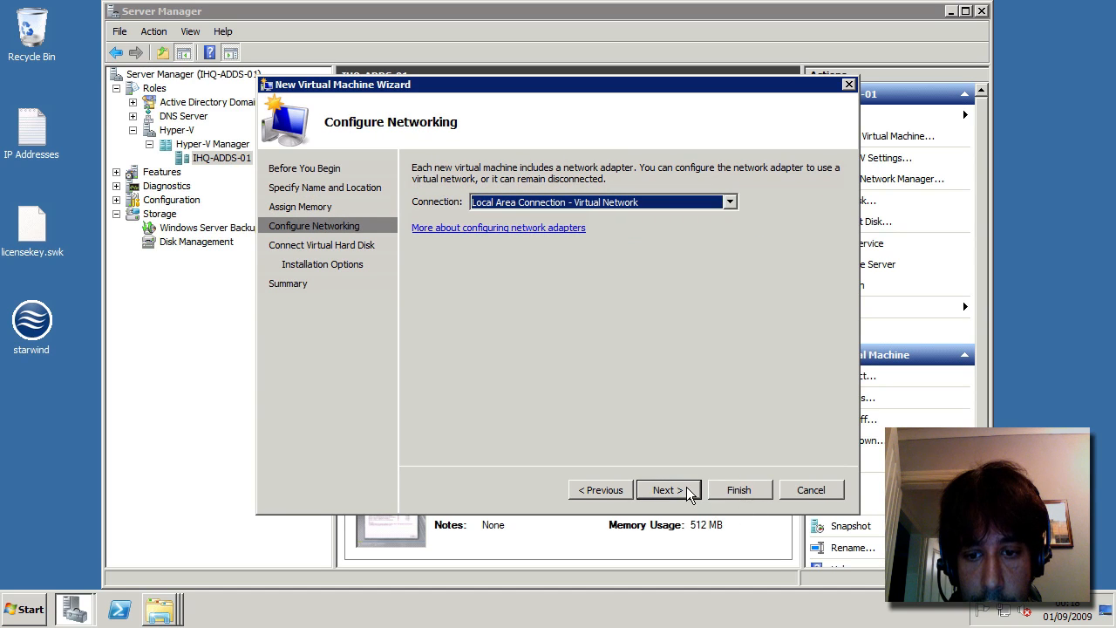
{"action": "left_click", "coordinate": [668, 488]}
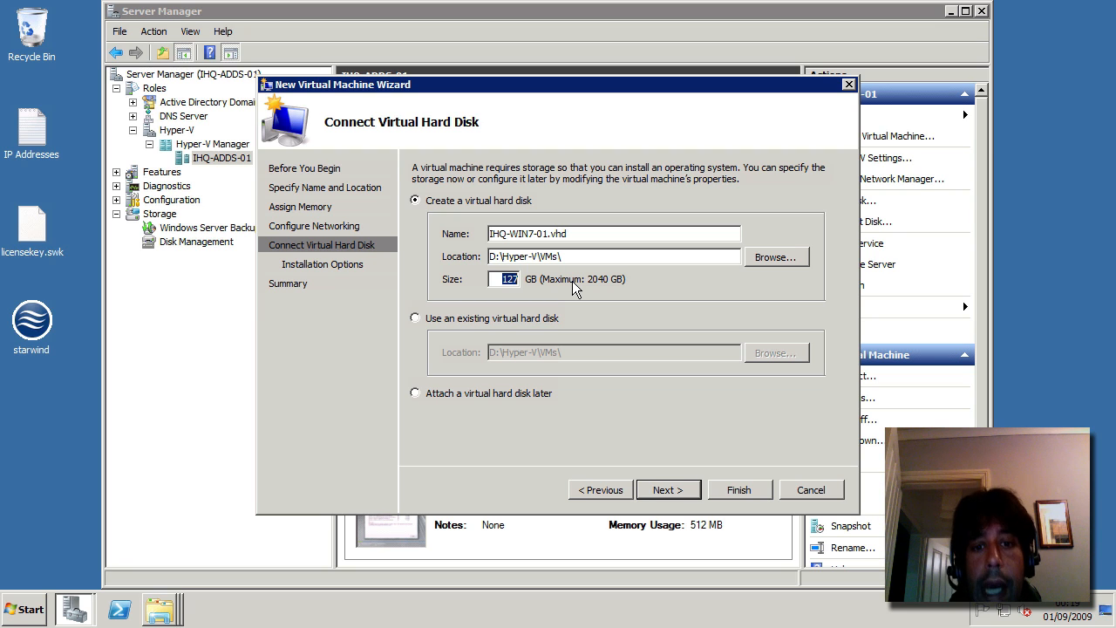
{"action": "mouse_move", "coordinate": [624, 361]}
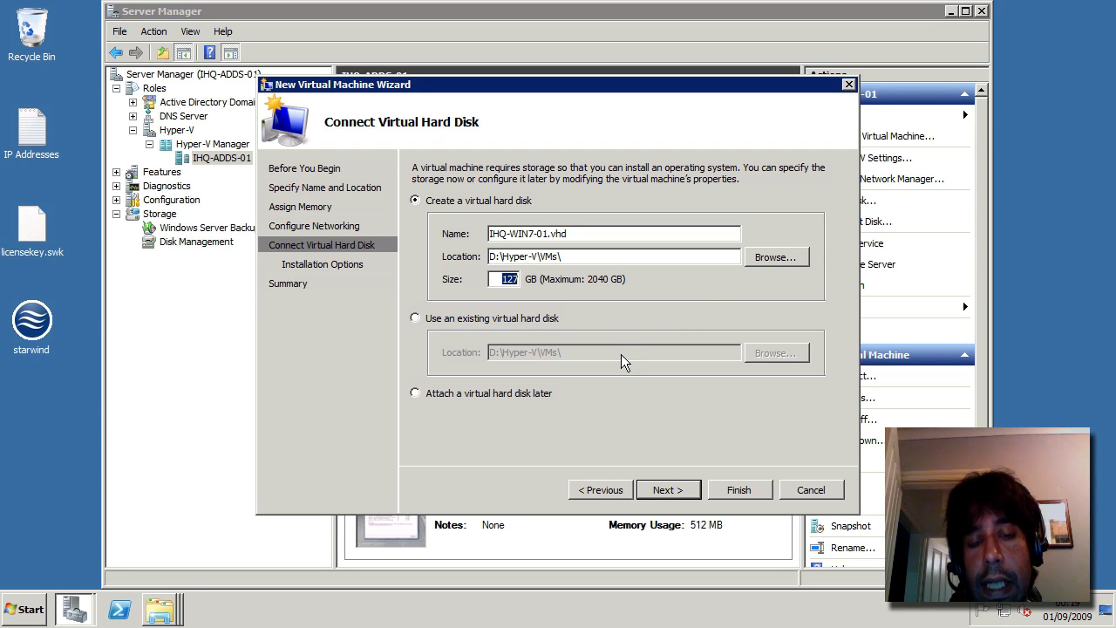
{"action": "mouse_move", "coordinate": [698, 530]}
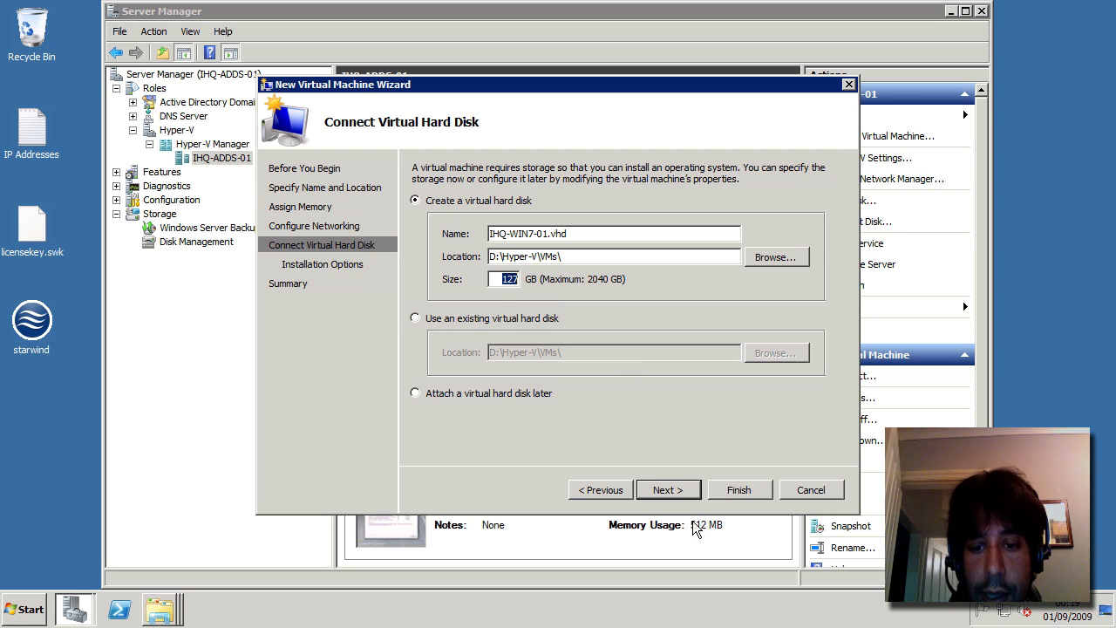
Keep the default new VHD, install from the Windows 7 Enterprise x64 ISO, and finish creating the VM
{"action": "left_click", "coordinate": [668, 488]}
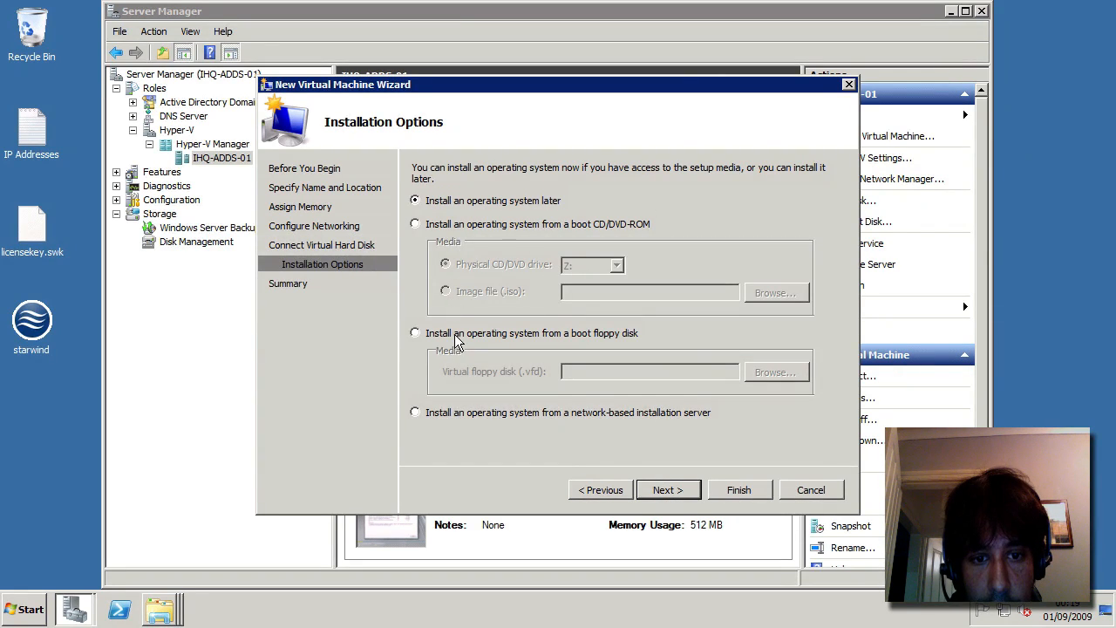
{"action": "left_click", "coordinate": [415, 333]}
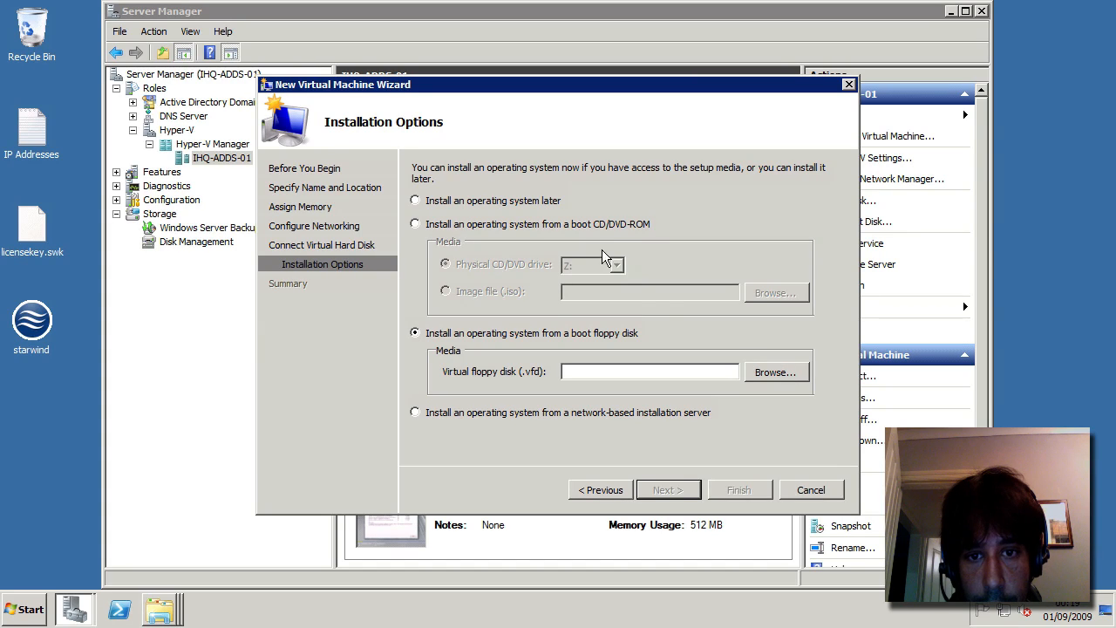
{"action": "left_click", "coordinate": [415, 223]}
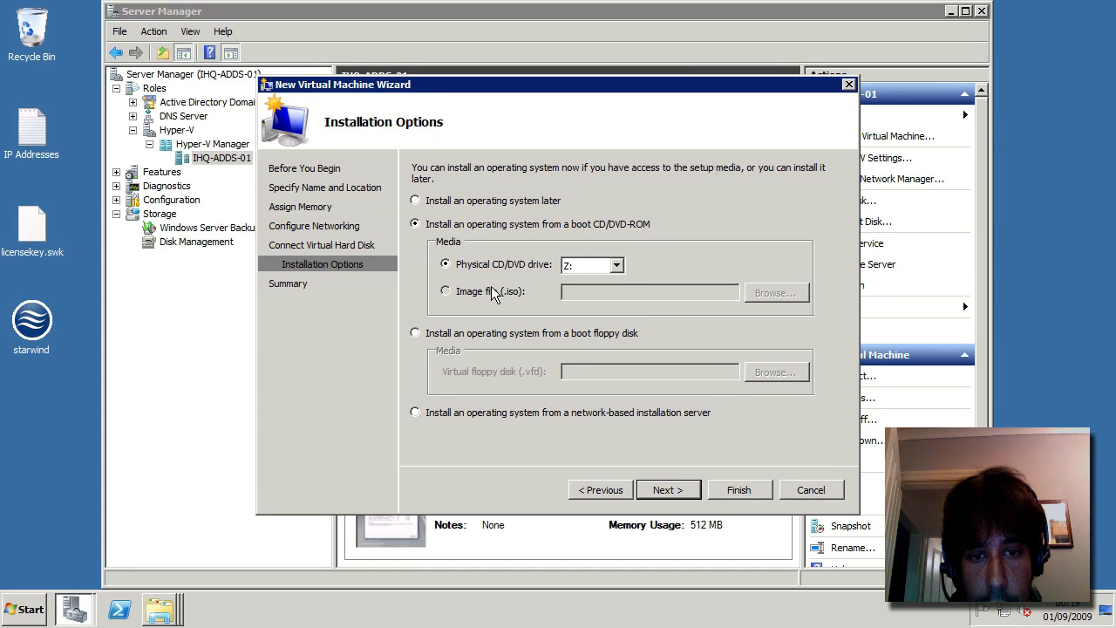
{"action": "left_click", "coordinate": [774, 293]}
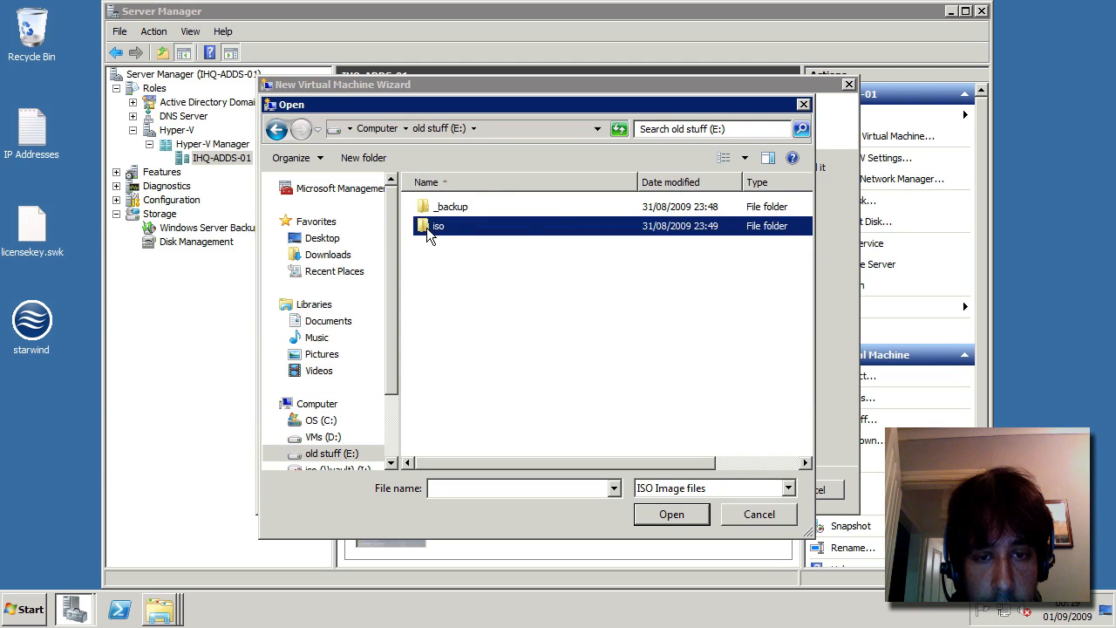
{"action": "double_click", "coordinate": [438, 226]}
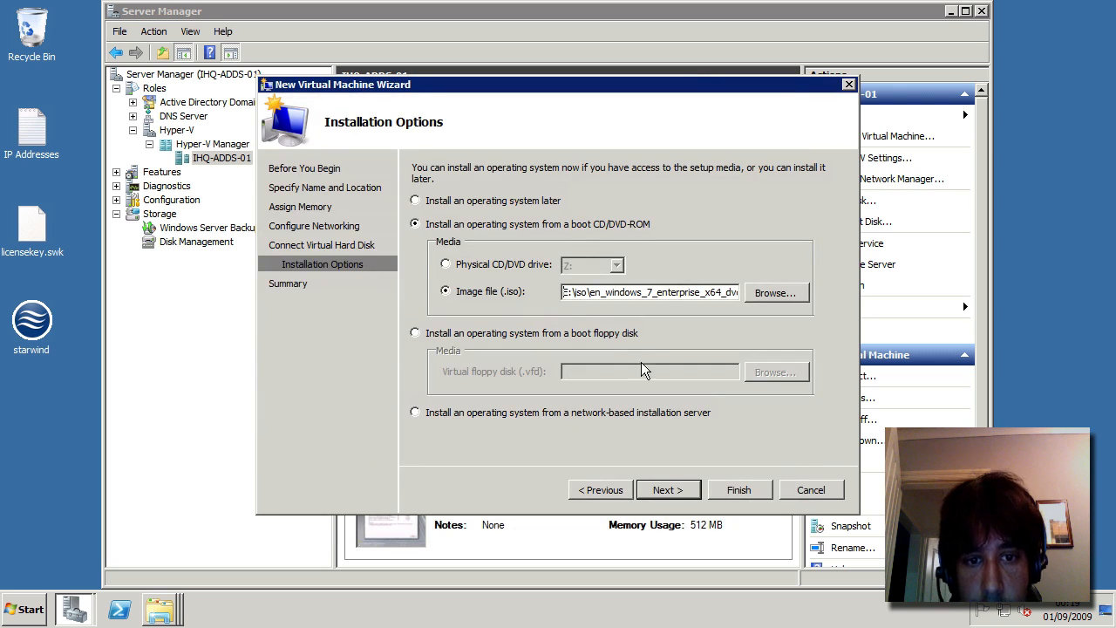
{"action": "left_click", "coordinate": [668, 488]}
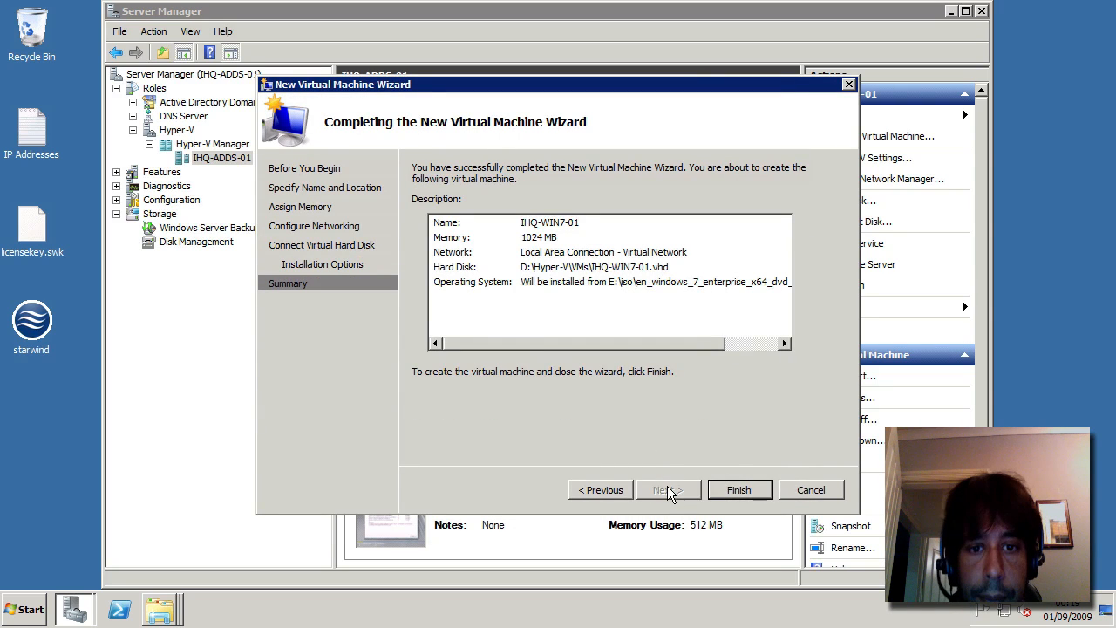
{"action": "left_click", "coordinate": [739, 488]}
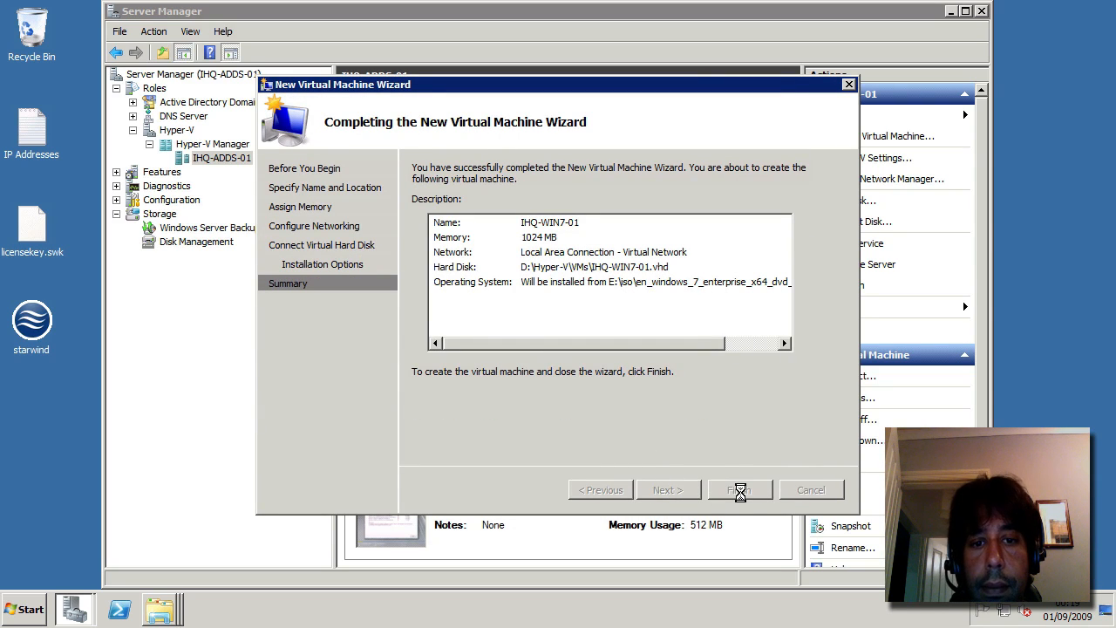
{"action": "left_click", "coordinate": [739, 488]}
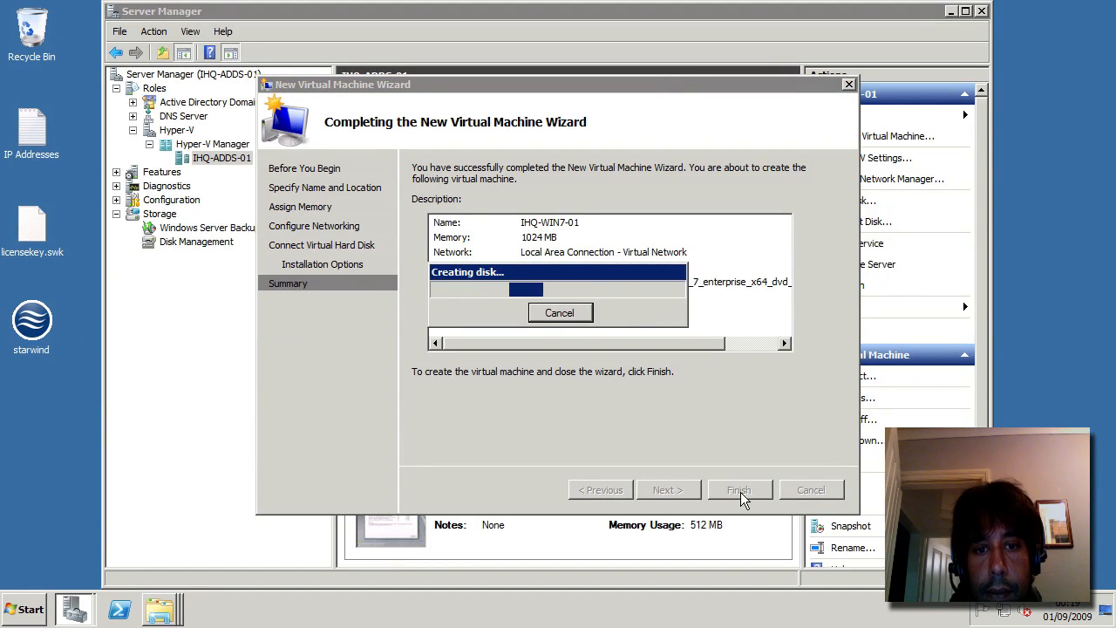
Start the newly created IHQ-WIN7-01 virtual machine from its actions menu
{"action": "left_click", "coordinate": [739, 488]}
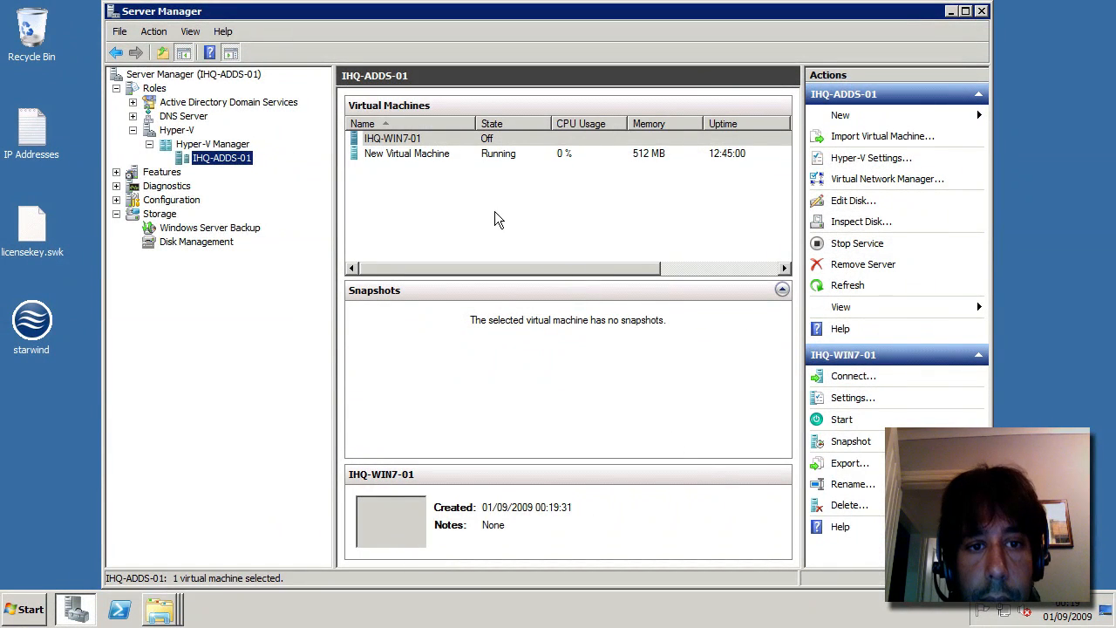
{"action": "mouse_move", "coordinate": [422, 143]}
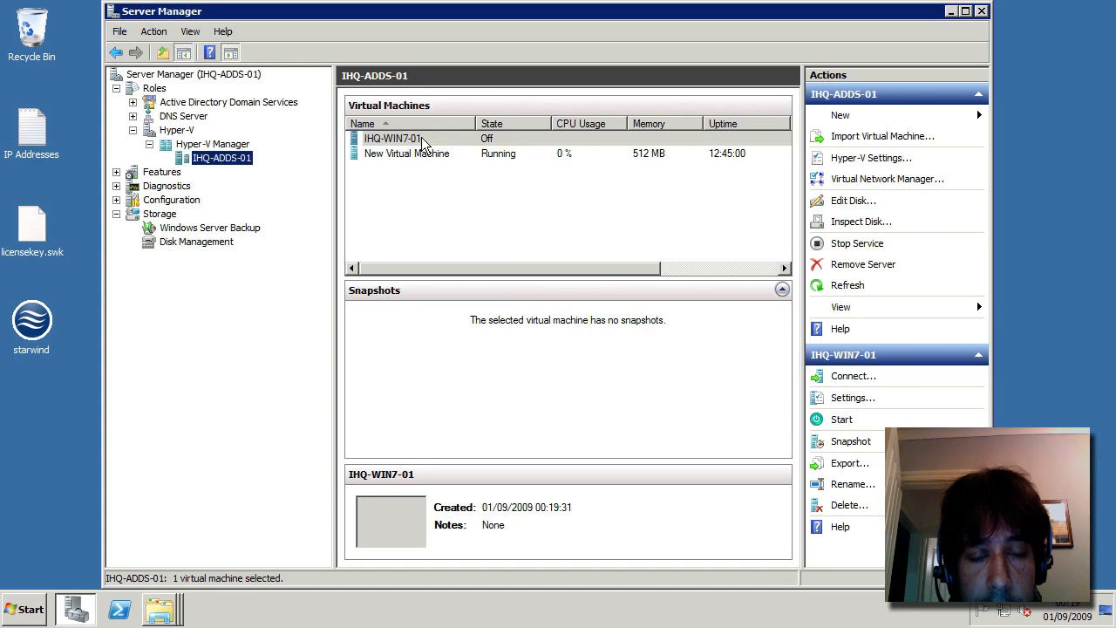
{"action": "right_click", "coordinate": [393, 137]}
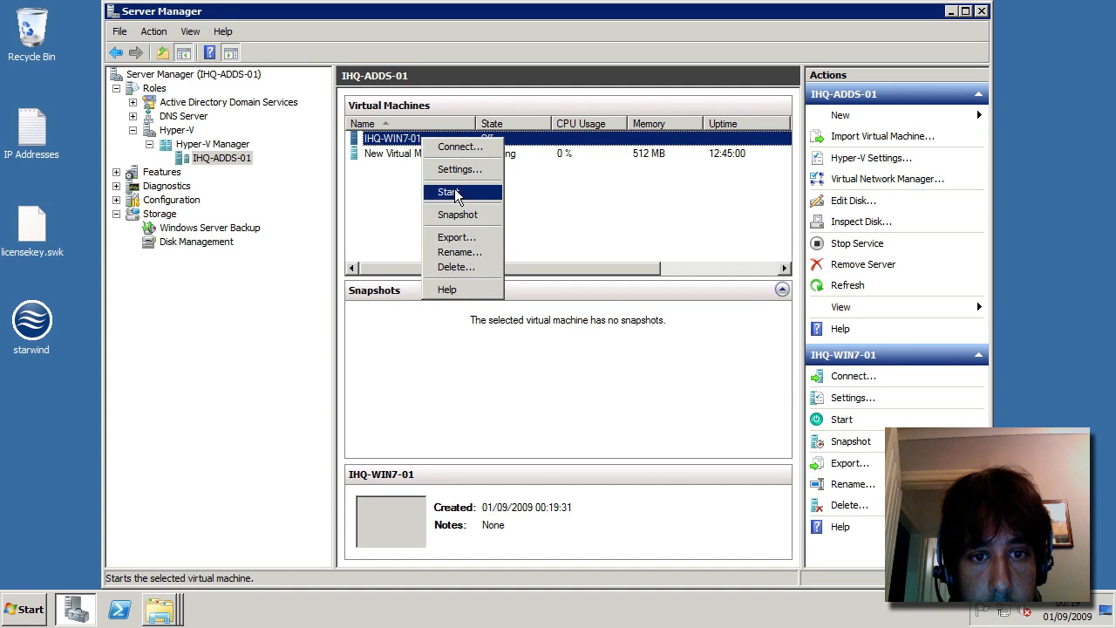
{"action": "left_click", "coordinate": [450, 192]}
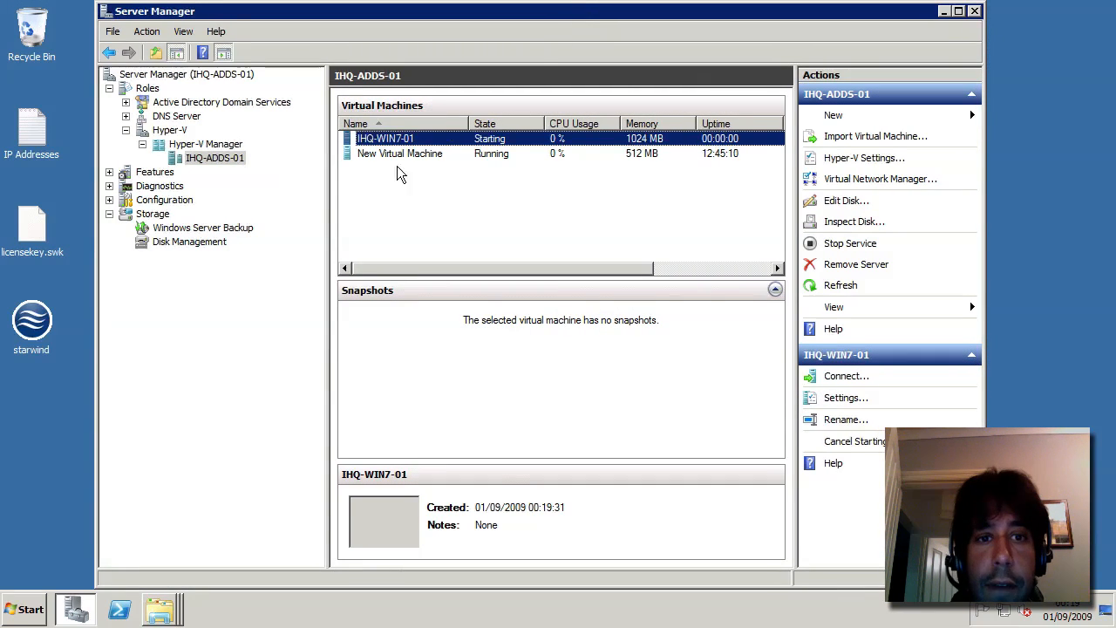
{"action": "left_click", "coordinate": [214, 157]}
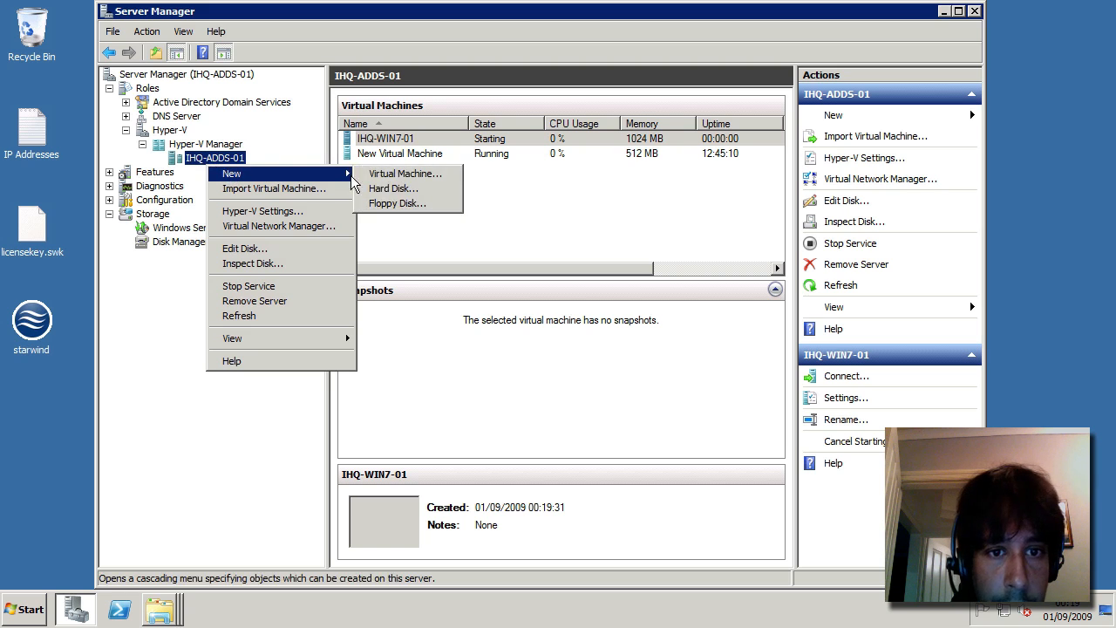
Name a new VM IHQ-VIST-01 with 1024 MB memory on the Local Area Connection virtual network
{"action": "left_click", "coordinate": [404, 173]}
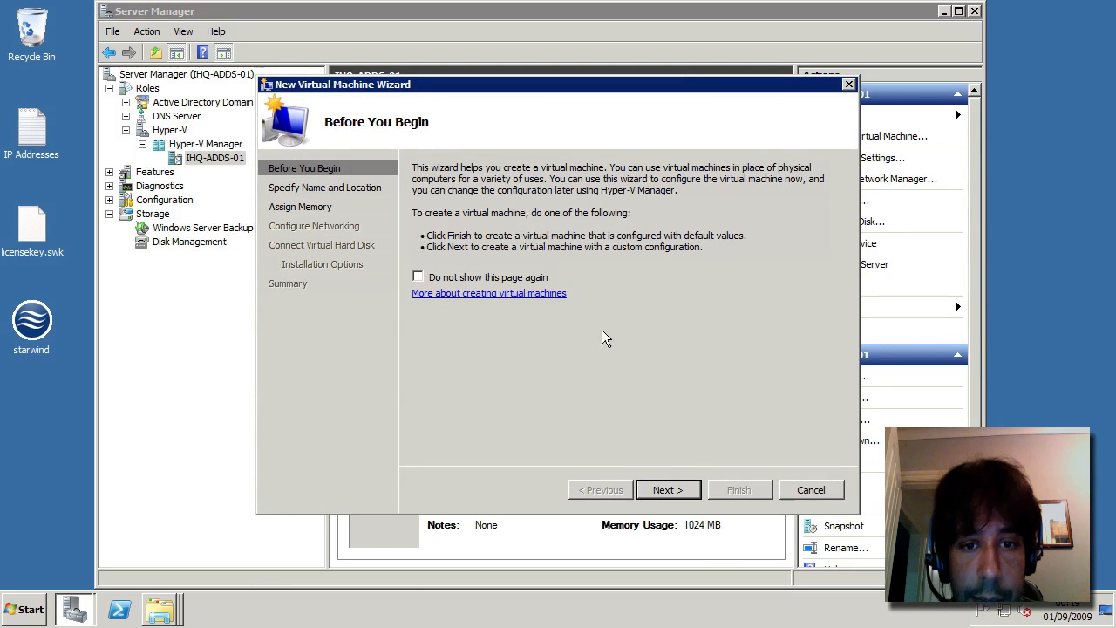
{"action": "left_click", "coordinate": [667, 488]}
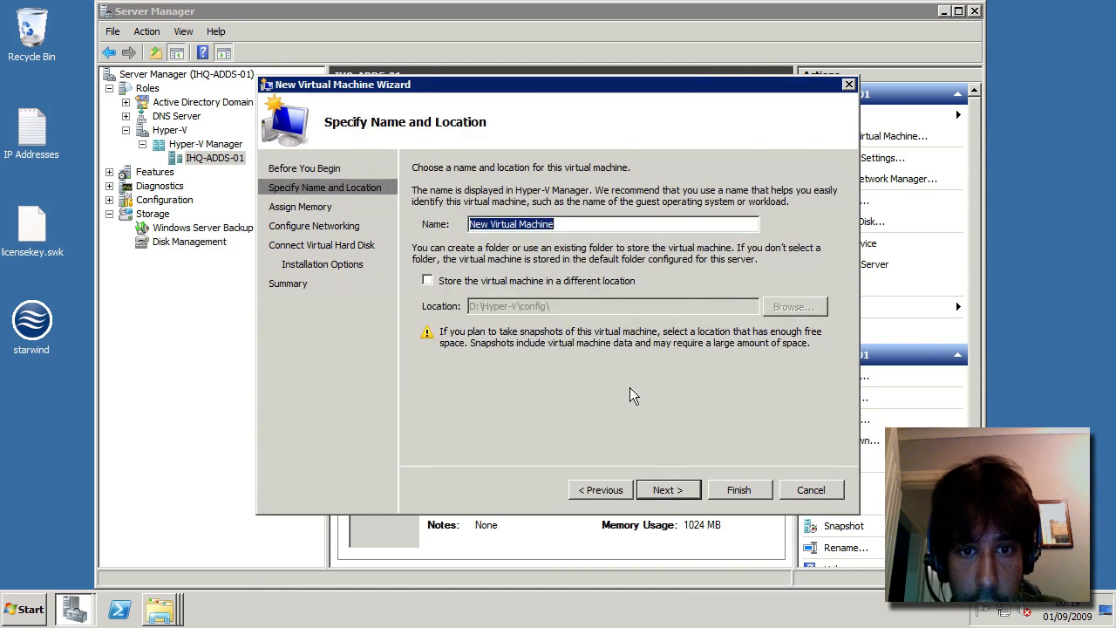
{"action": "type", "text": "IHQ-VIST-01"}
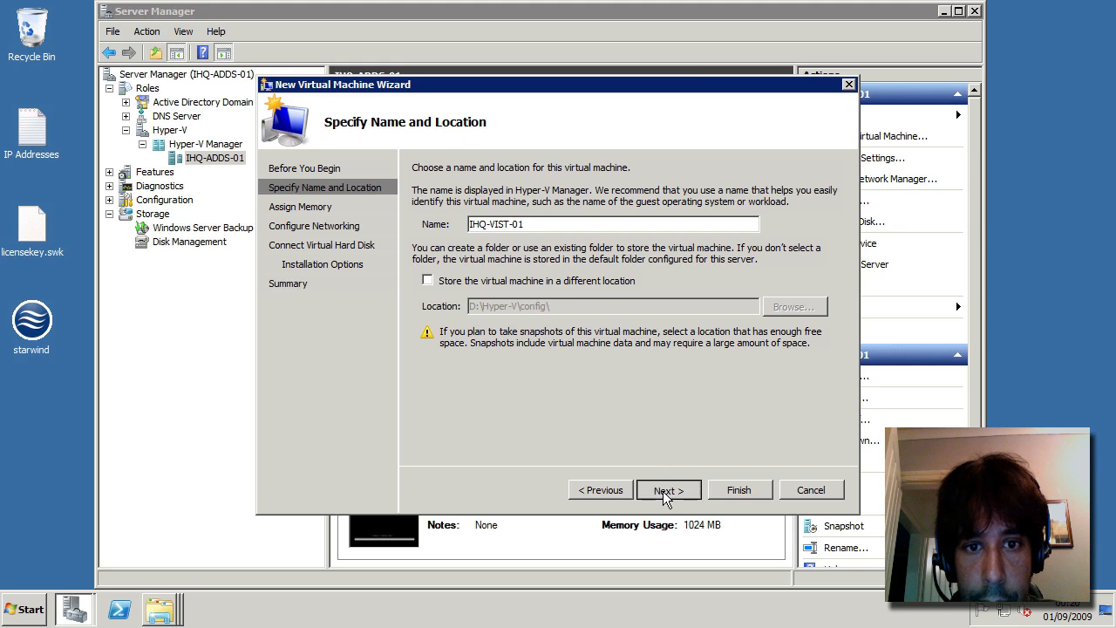
{"action": "left_click", "coordinate": [667, 488]}
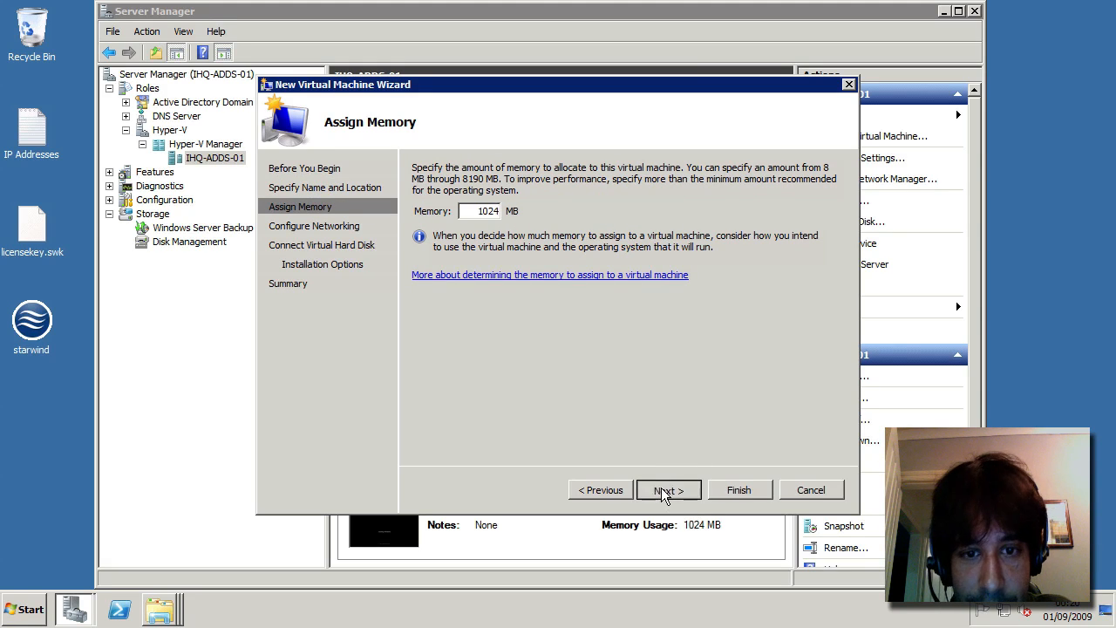
{"action": "left_click", "coordinate": [667, 488]}
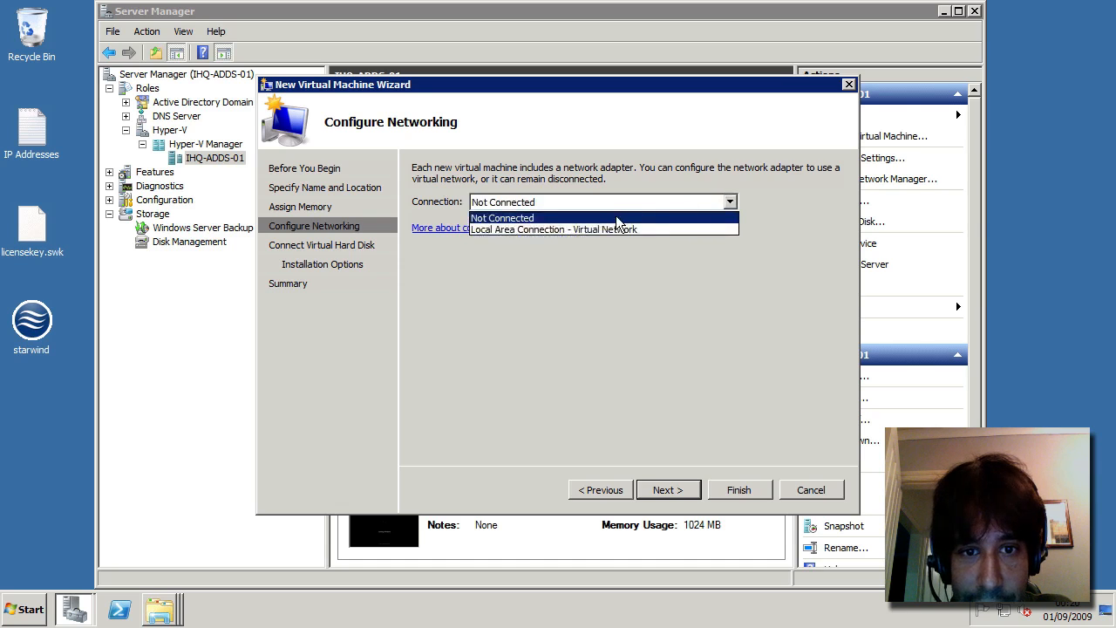
{"action": "left_click", "coordinate": [552, 230]}
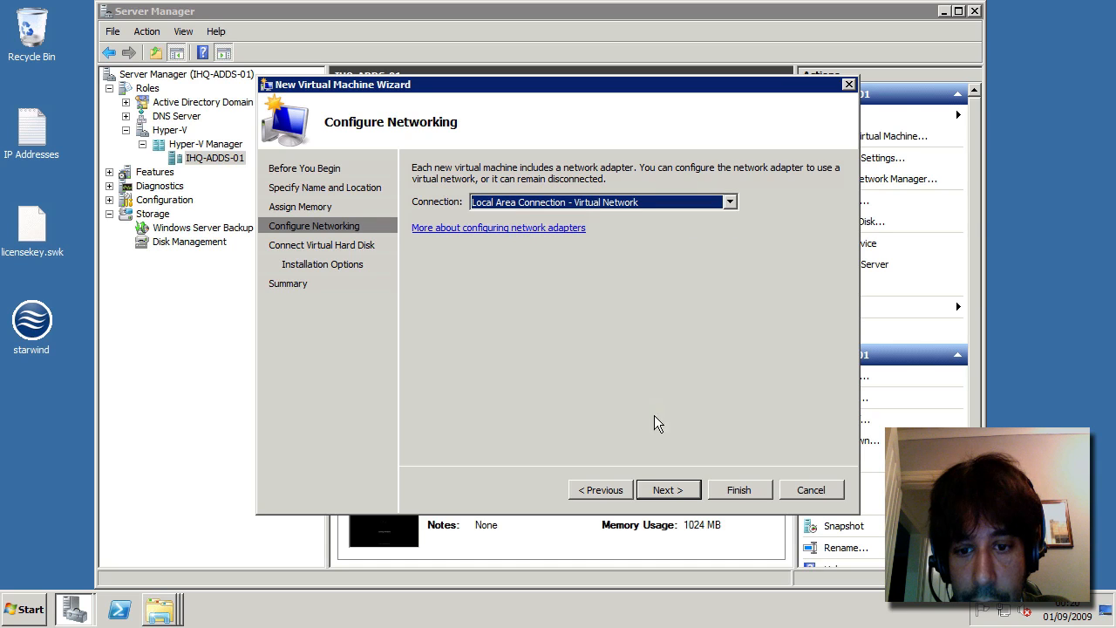
{"action": "left_click", "coordinate": [667, 488]}
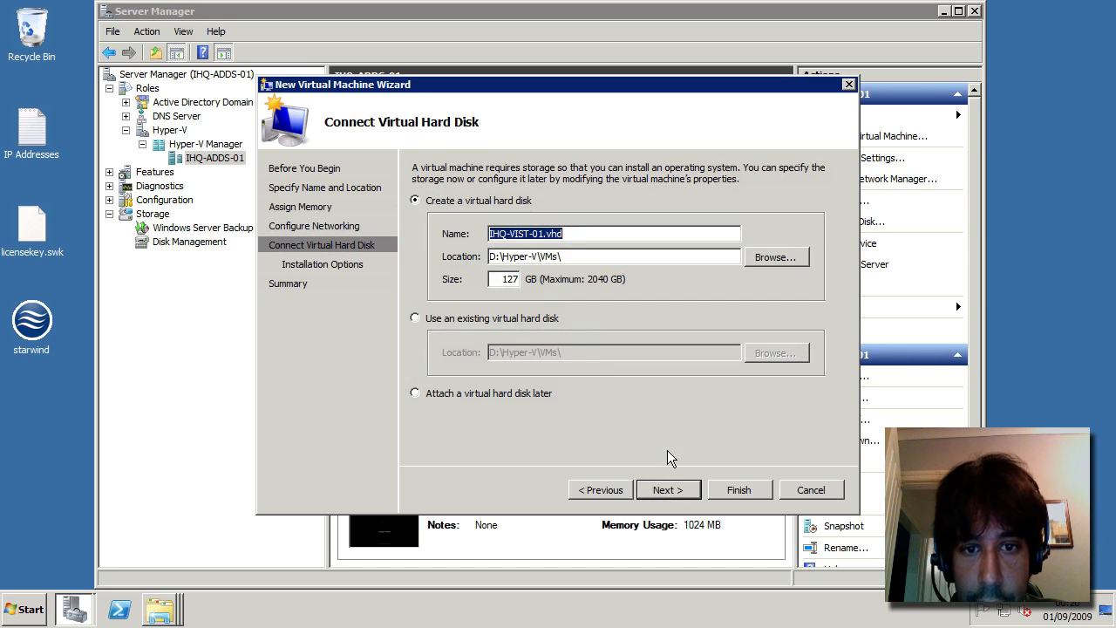
Keep a new VHD, boot from the Windows Vista SP2 ISO image, and create the machine
{"action": "left_click", "coordinate": [667, 488]}
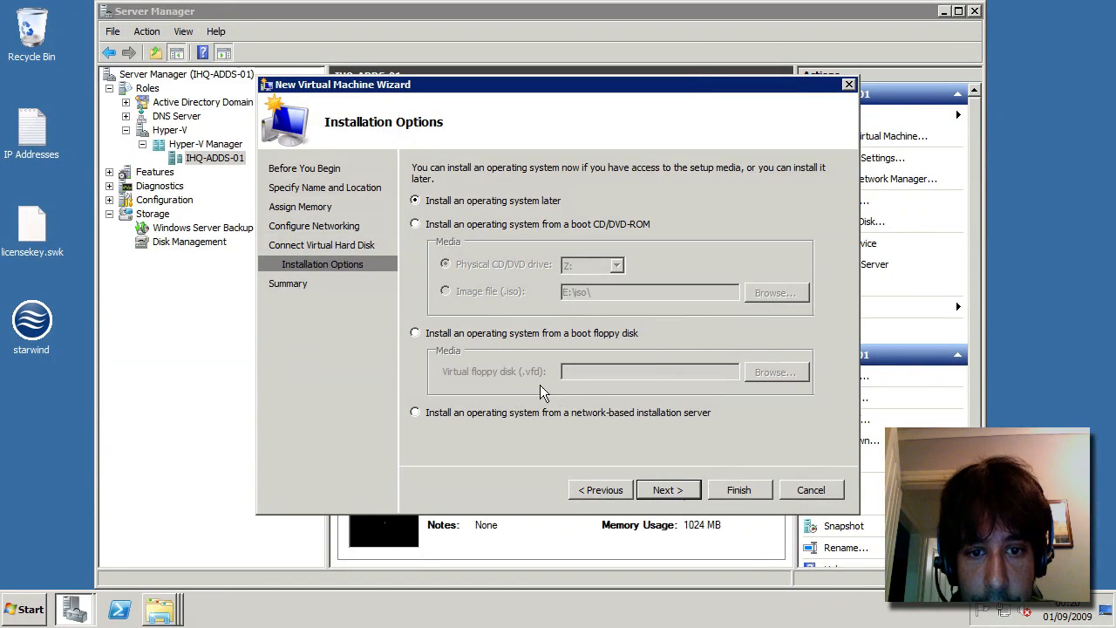
{"action": "left_click", "coordinate": [415, 332]}
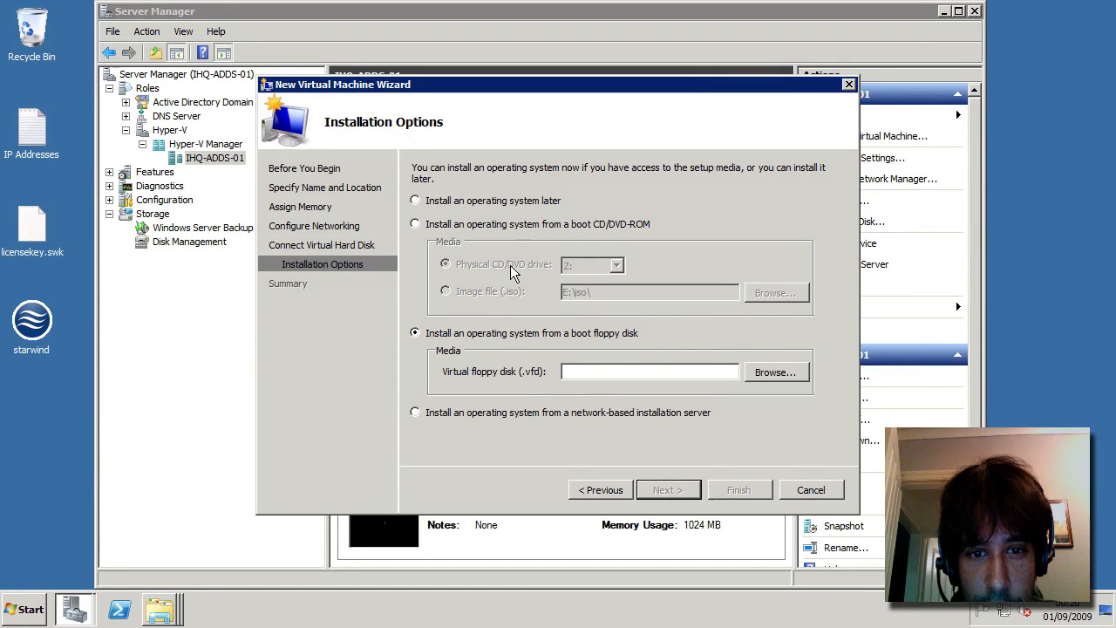
{"action": "left_click", "coordinate": [415, 224]}
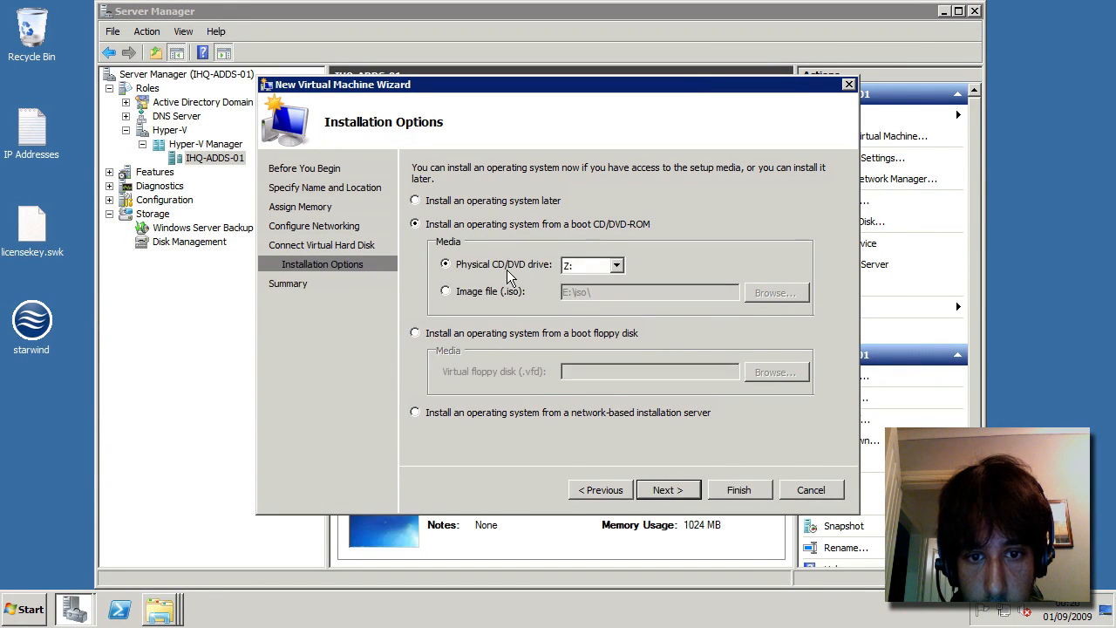
{"action": "left_click", "coordinate": [446, 291]}
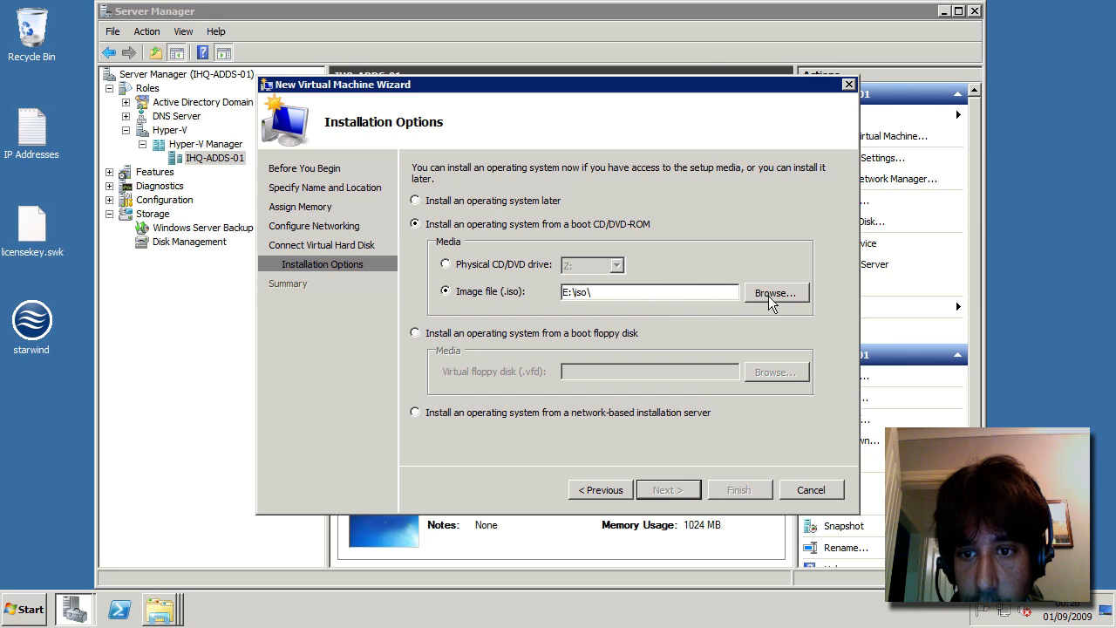
{"action": "left_click", "coordinate": [774, 293]}
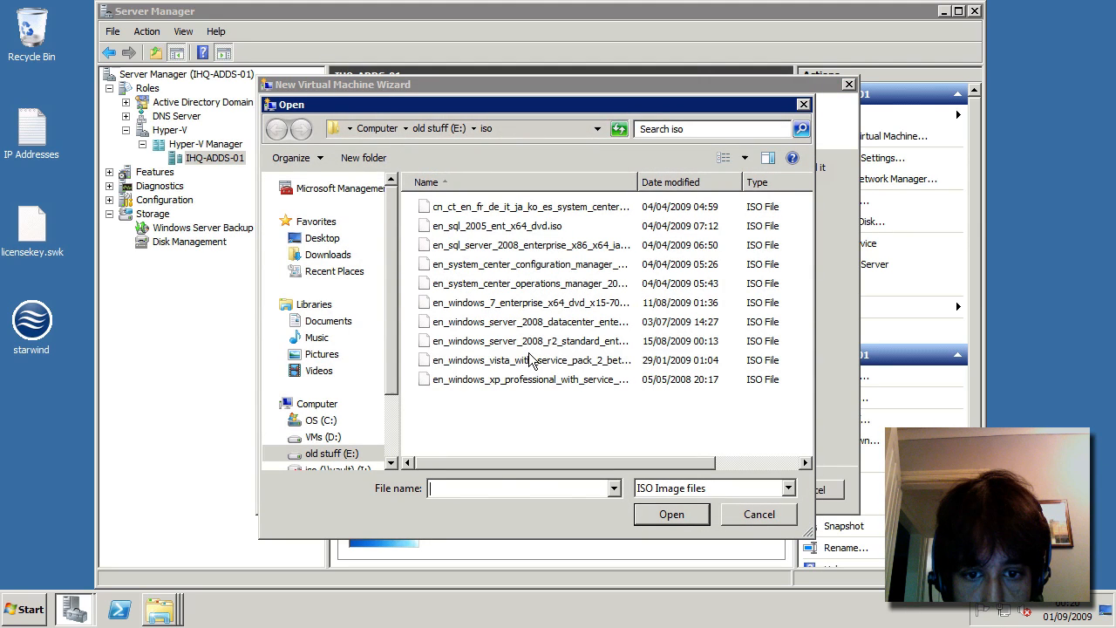
{"action": "left_click", "coordinate": [530, 359]}
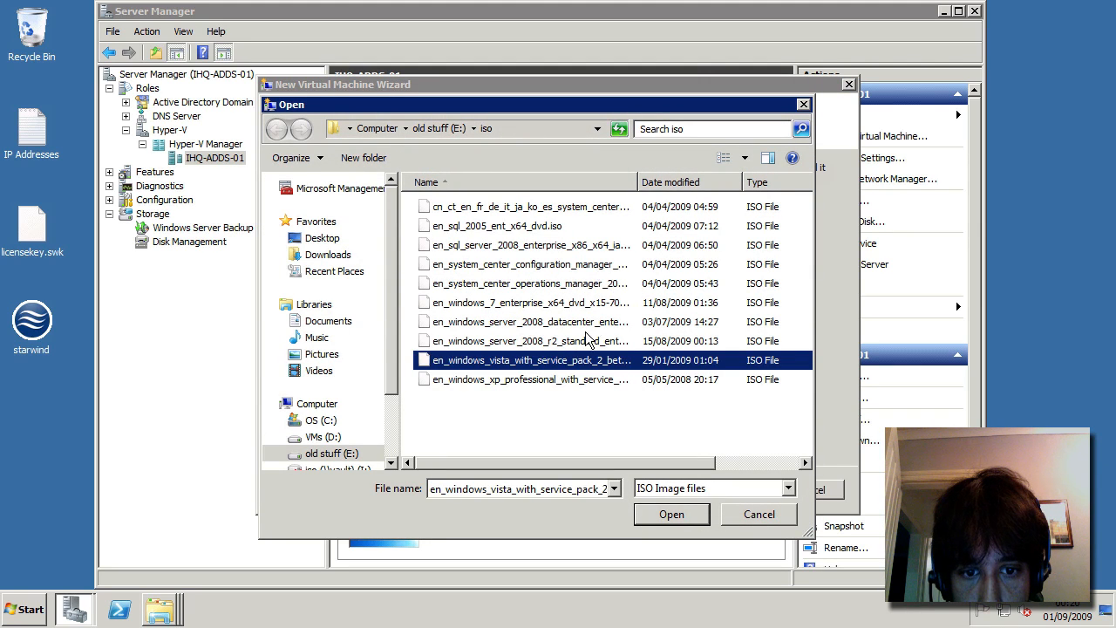
{"action": "left_click", "coordinate": [671, 512]}
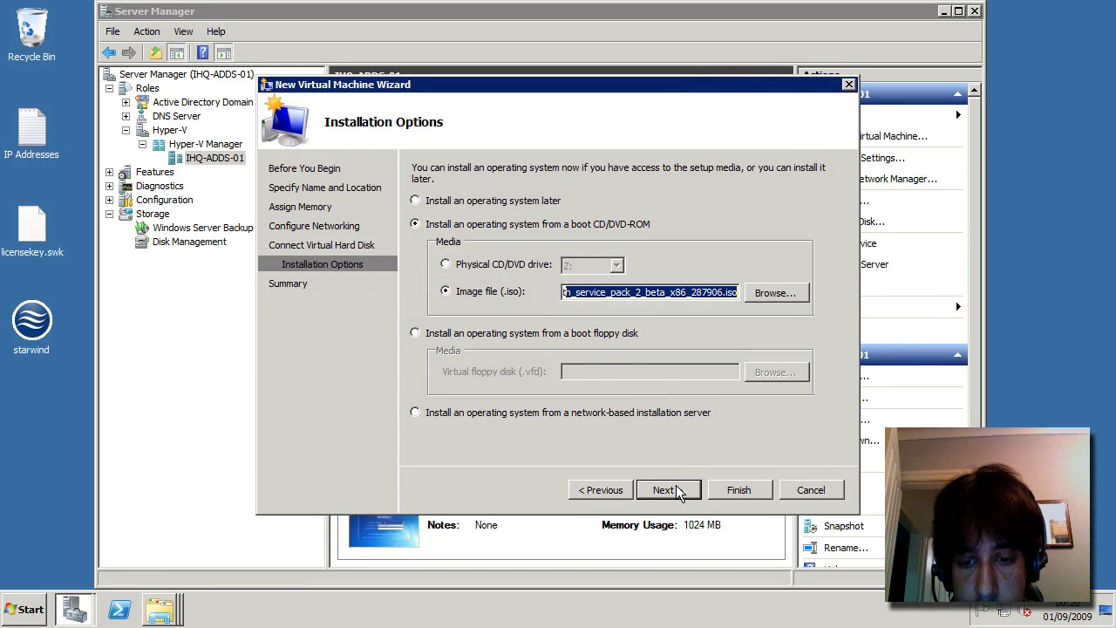
{"action": "left_click", "coordinate": [662, 488]}
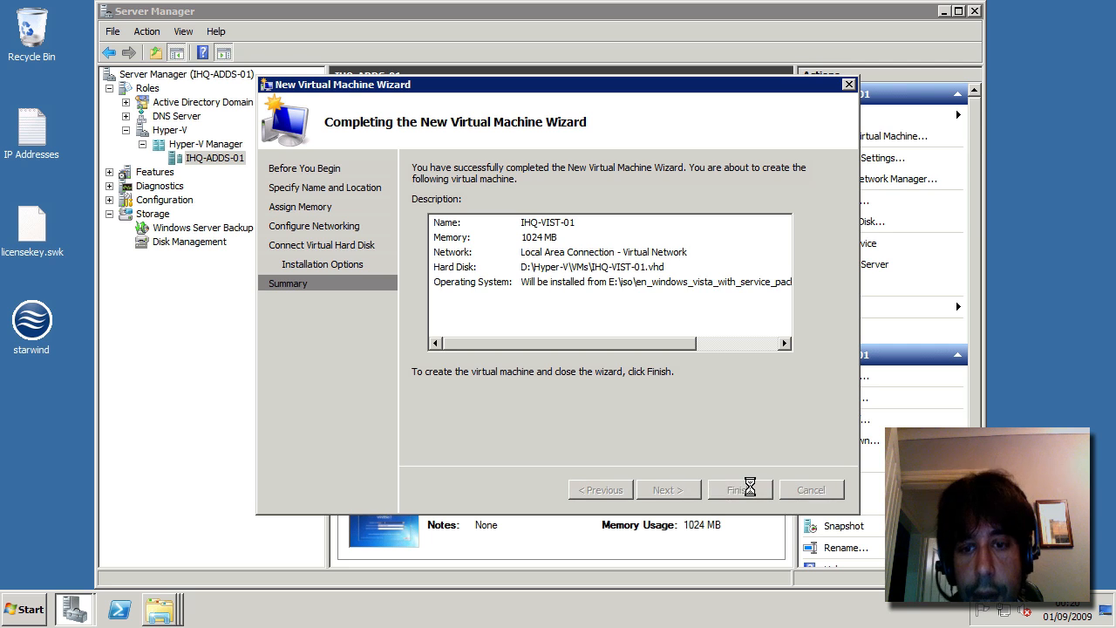
{"action": "left_click", "coordinate": [739, 489]}
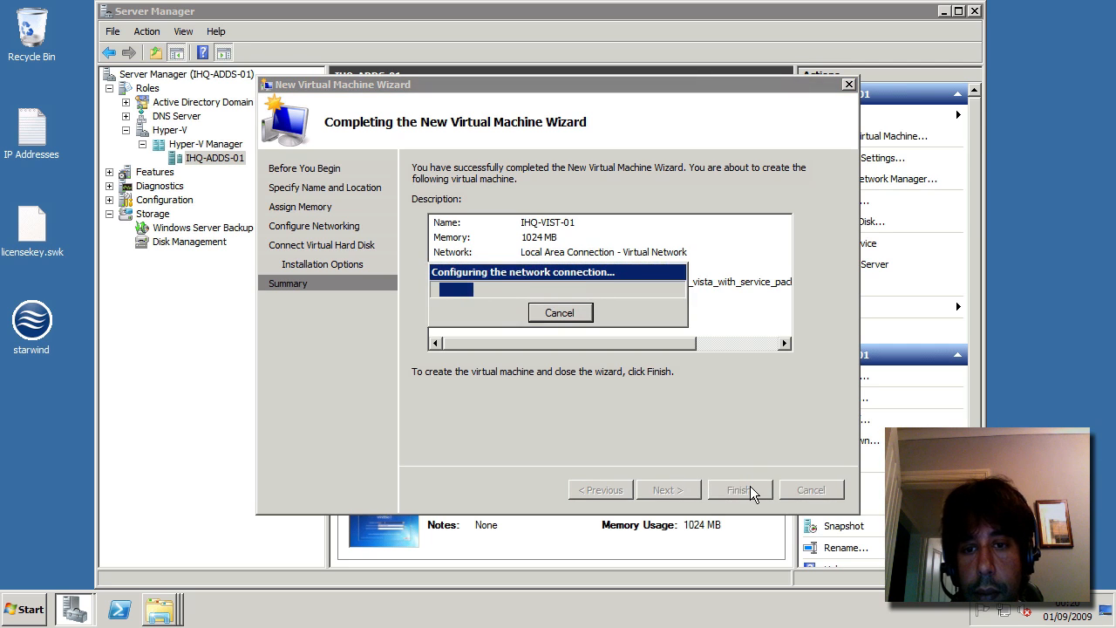
{"action": "left_click", "coordinate": [738, 489]}
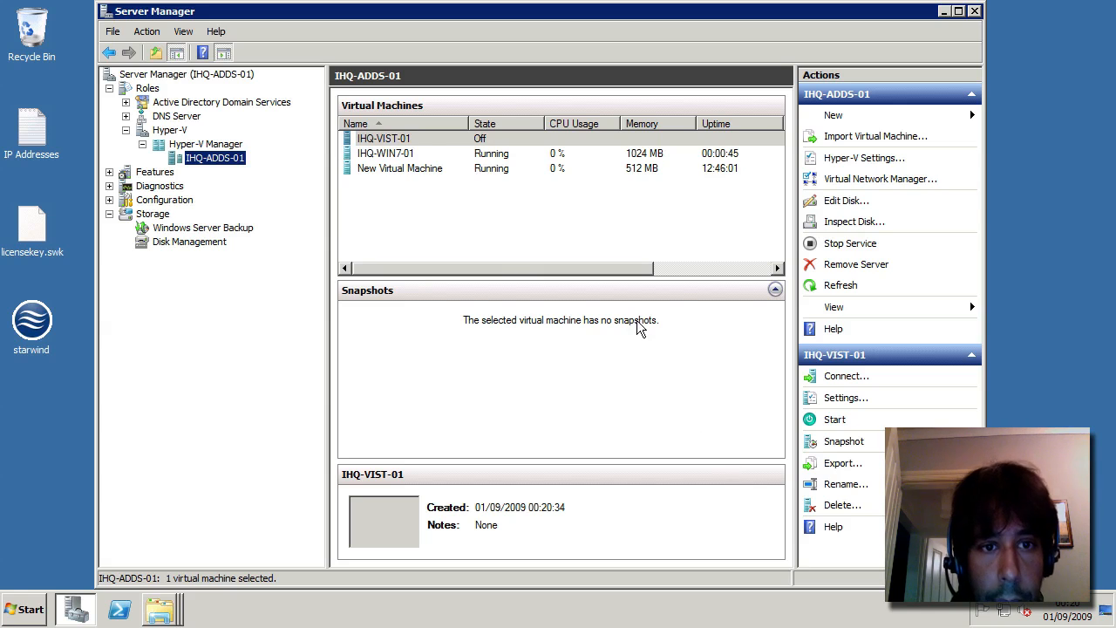
Review Remote Desktop settings in System Properties and cancel out without changes
{"action": "left_click", "coordinate": [383, 137]}
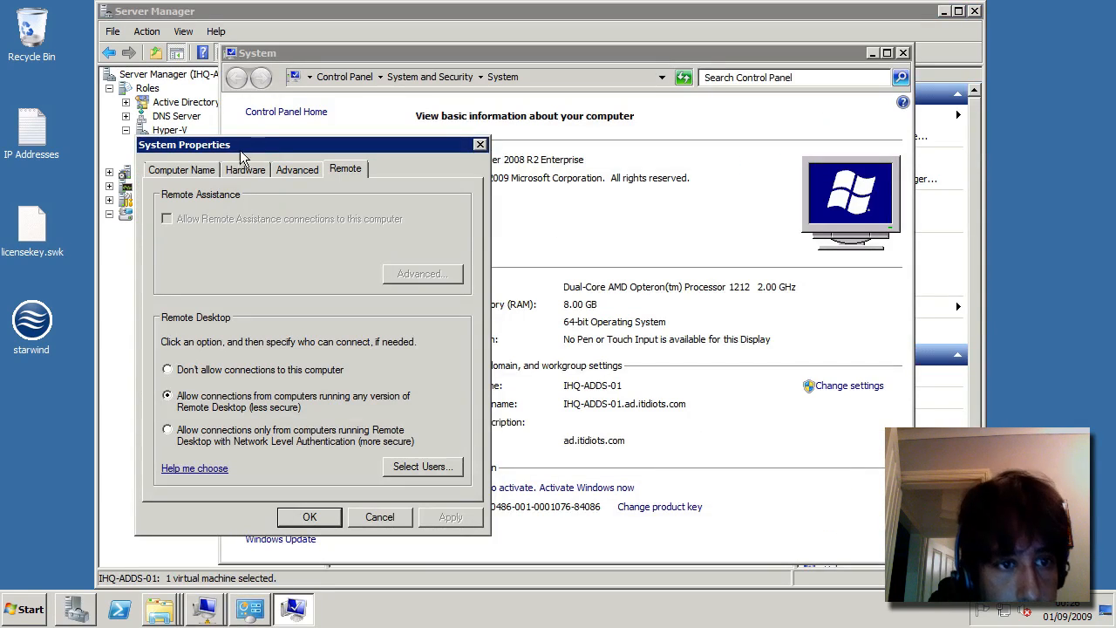
{"action": "mouse_move", "coordinate": [225, 397]}
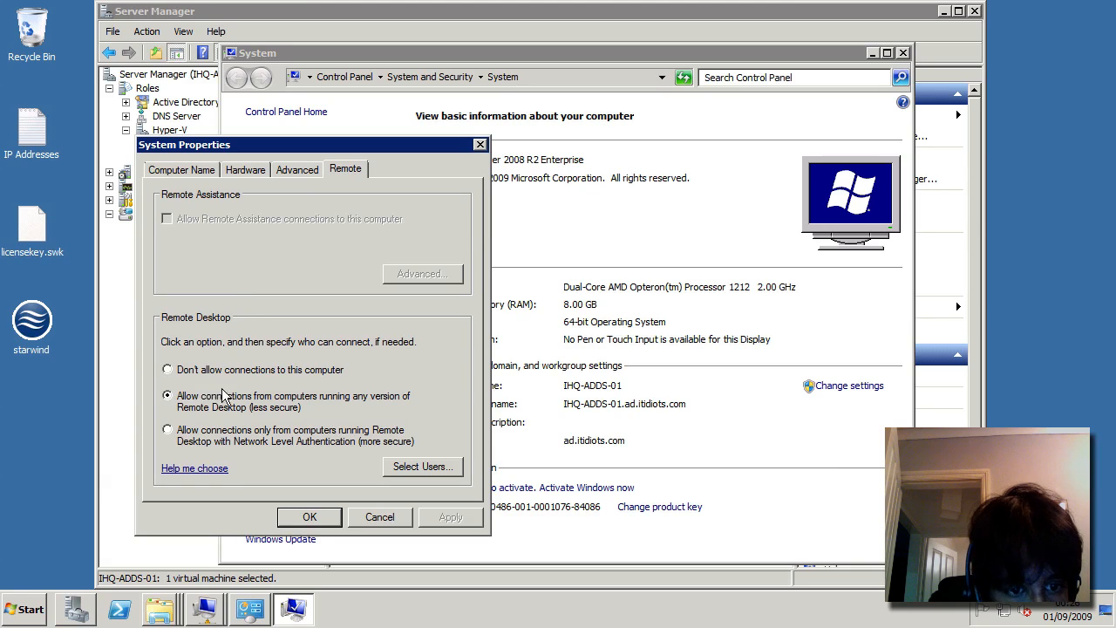
{"action": "mouse_move", "coordinate": [394, 414]}
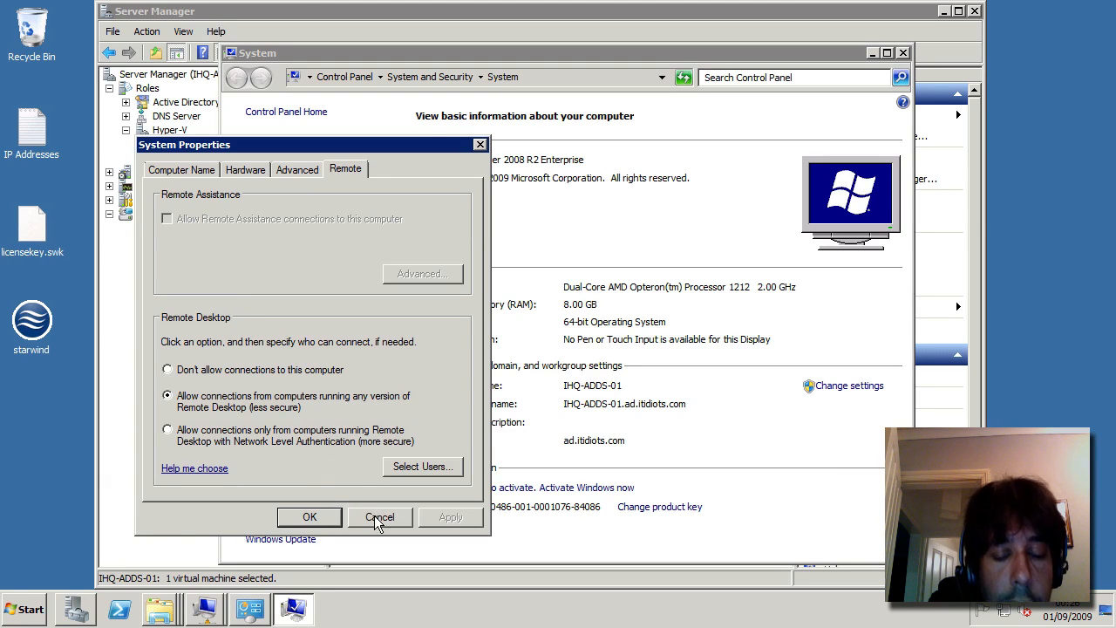
{"action": "left_click", "coordinate": [380, 516]}
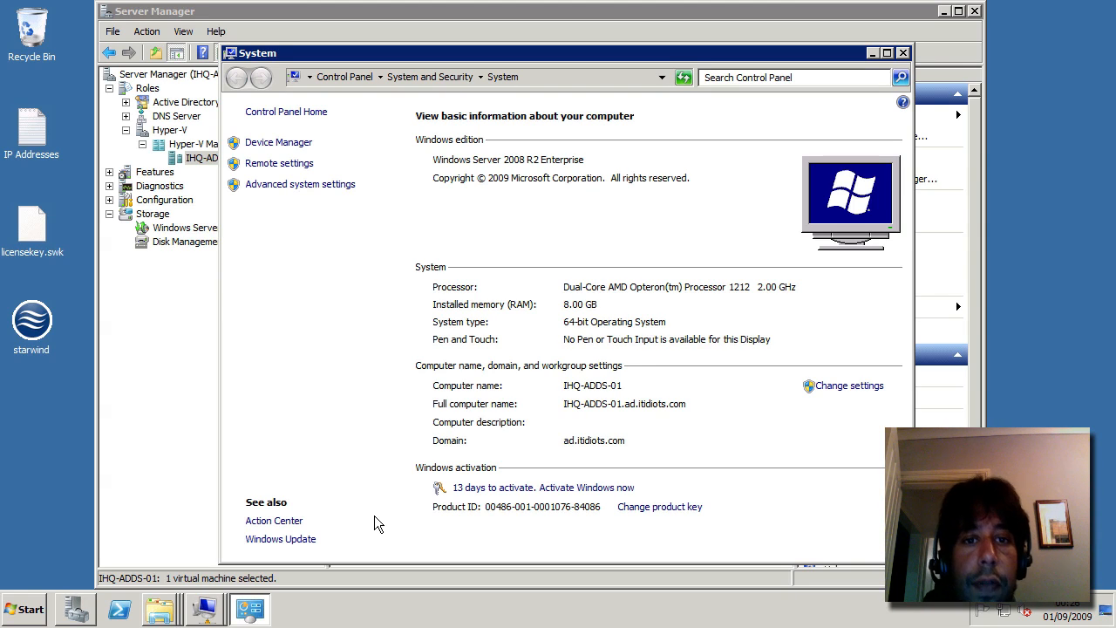
{"action": "left_click", "coordinate": [24, 609]}
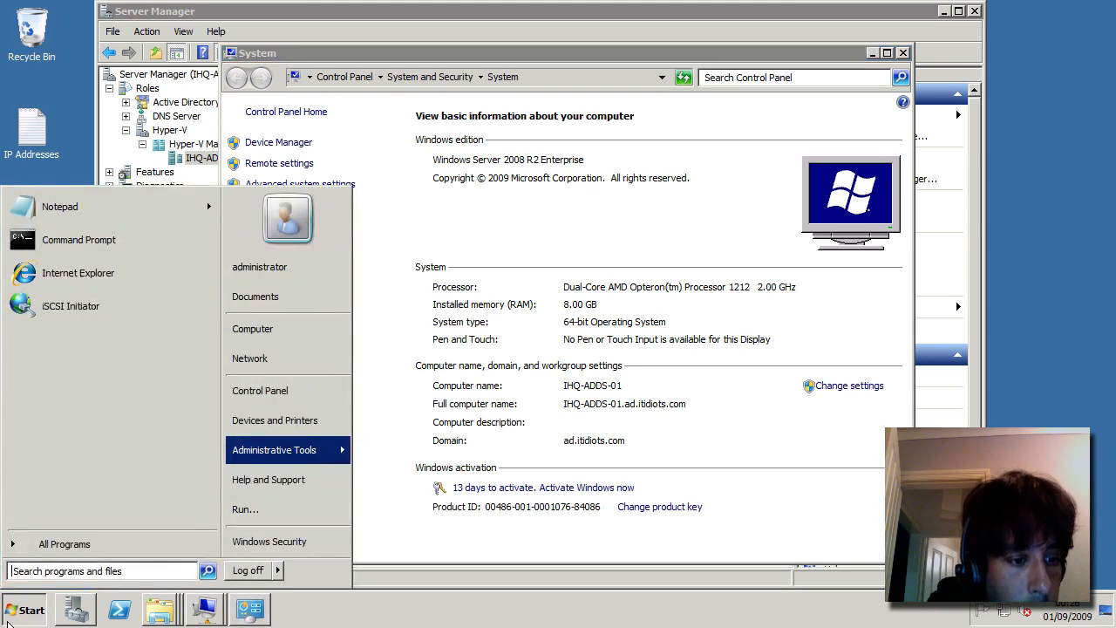
{"action": "mouse_move", "coordinate": [76, 272]}
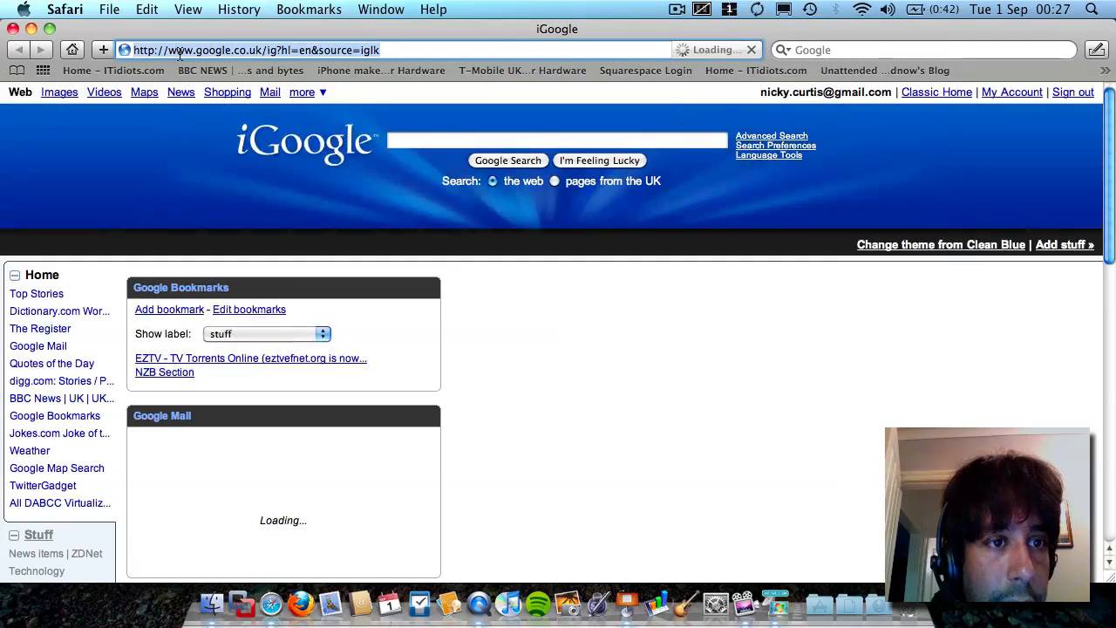
Open the NETGEAR router's Port Forwarding page showing rule RDP-IHQ-ADDS-01 for port 3389
{"action": "left_click", "coordinate": [258, 49]}
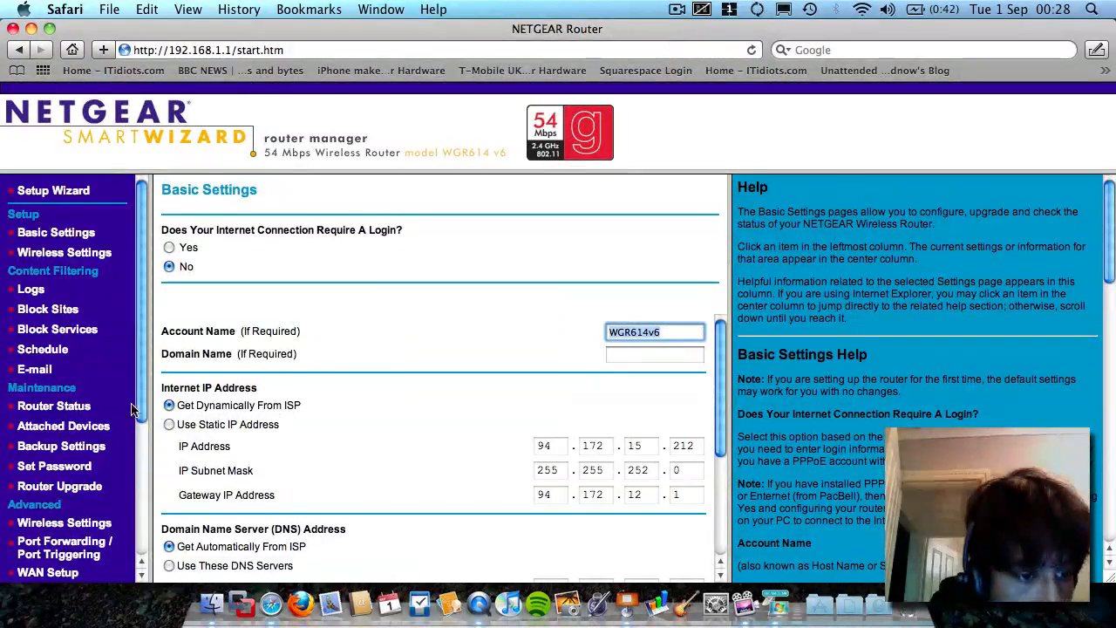
{"action": "scroll", "scroll_direction": "down", "scroll_amount": 3}
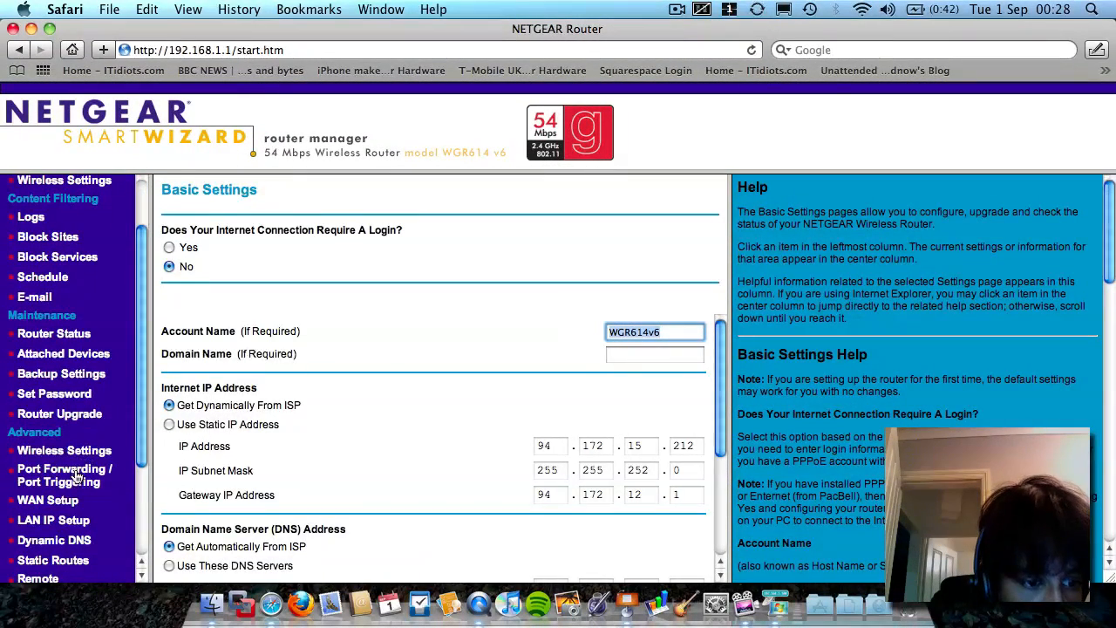
{"action": "left_click", "coordinate": [65, 474]}
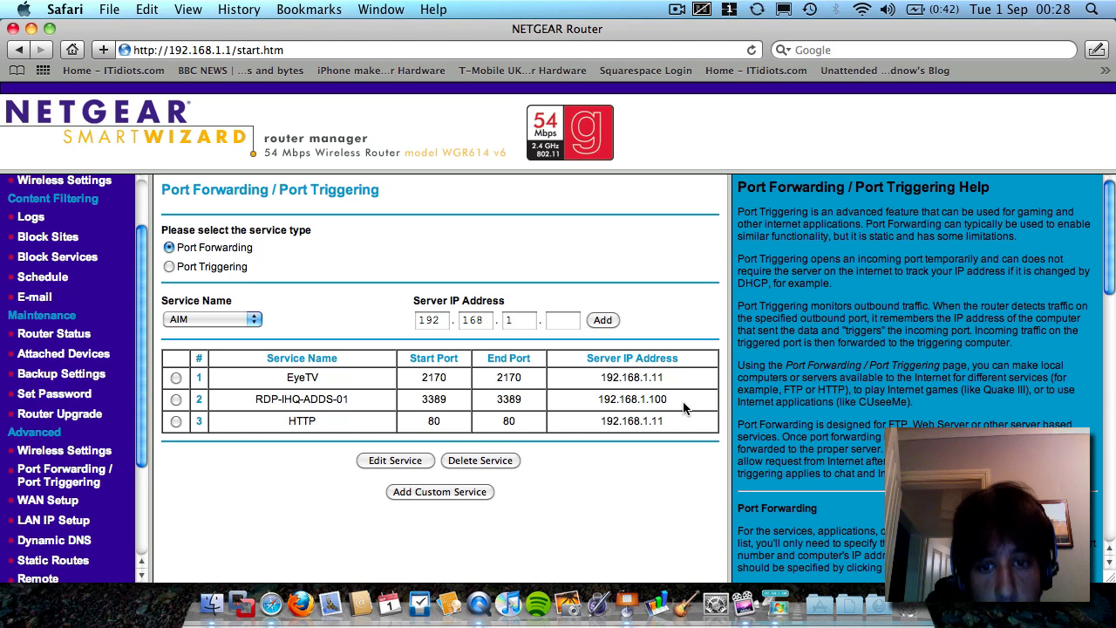
{"action": "mouse_move", "coordinate": [602, 394]}
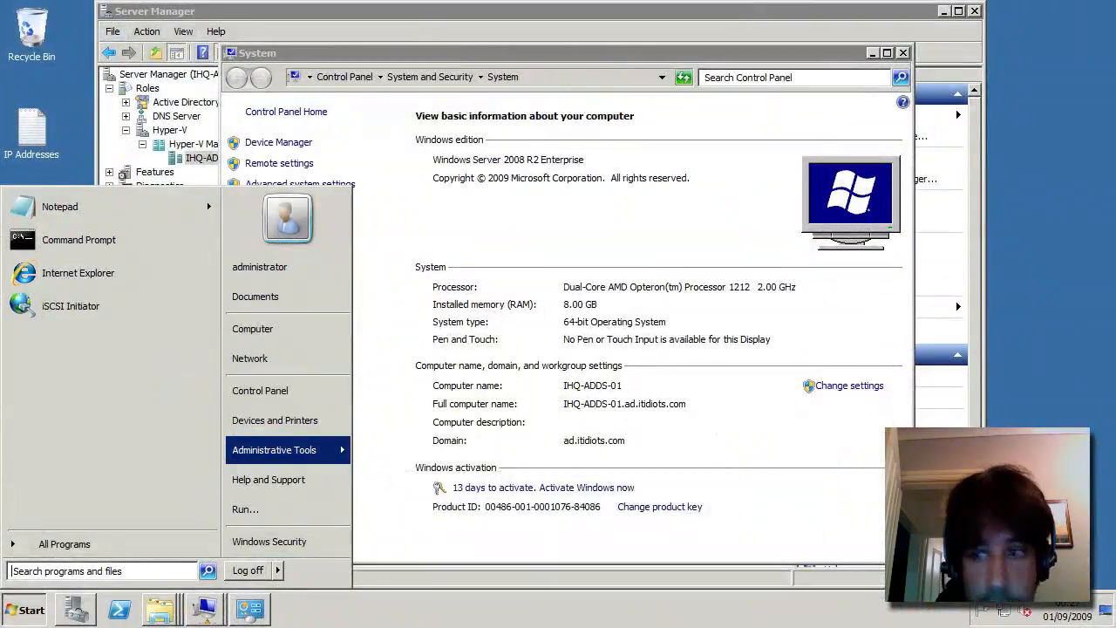
Reach Hyper-V Manager via Administrative Tools and connect to IHQ-WIN7-01's console
{"action": "left_click", "coordinate": [846, 419]}
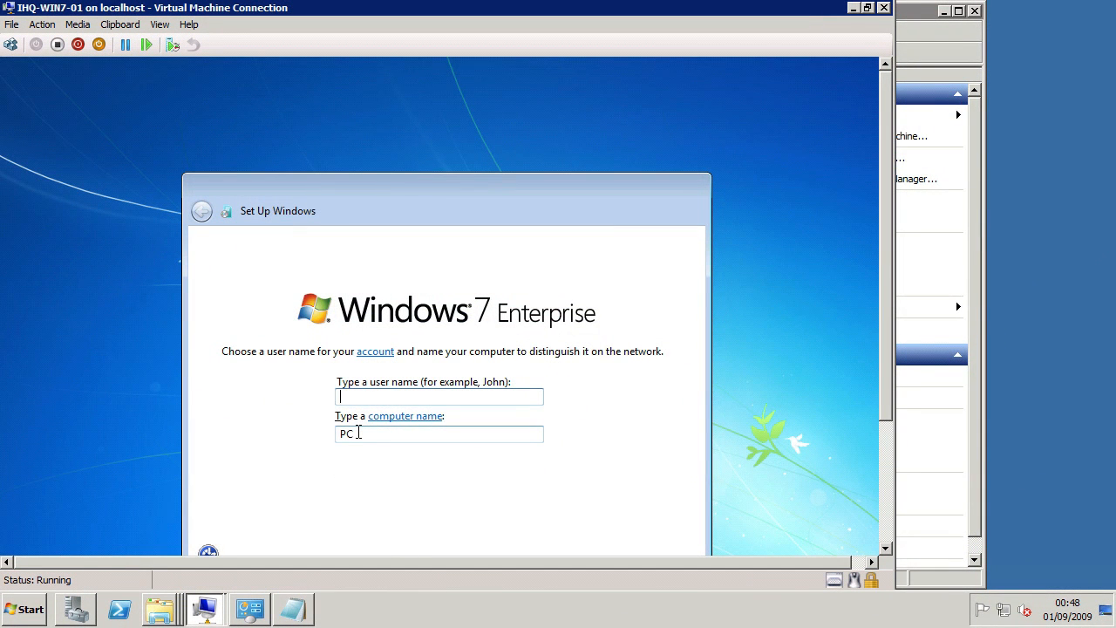
{"action": "type", "text": "Nicky Curt"}
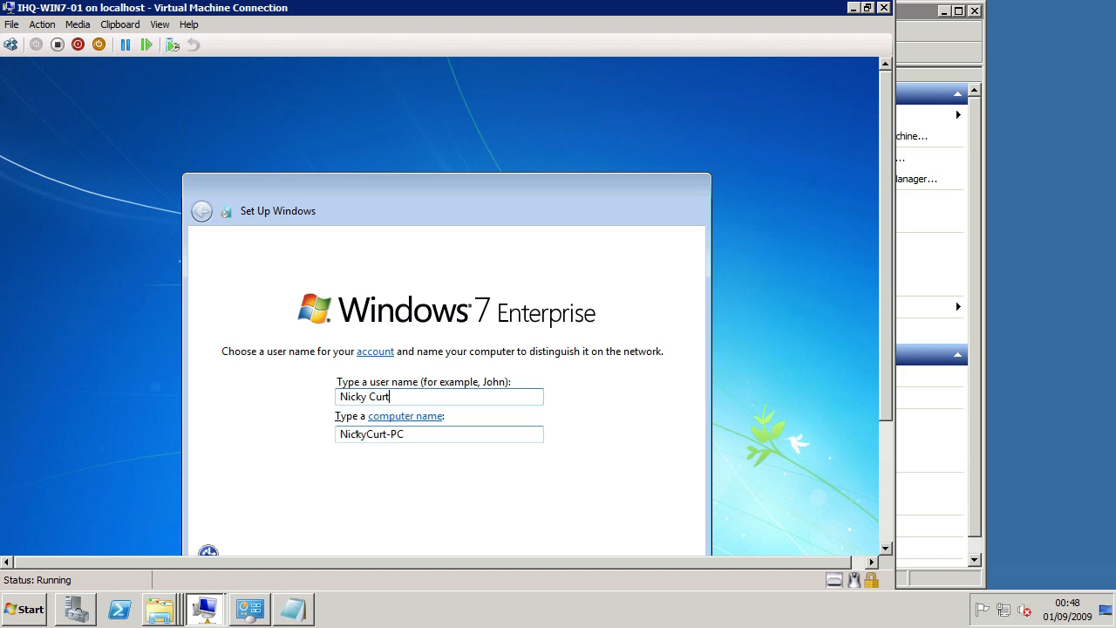
{"action": "type", "text": "is"}
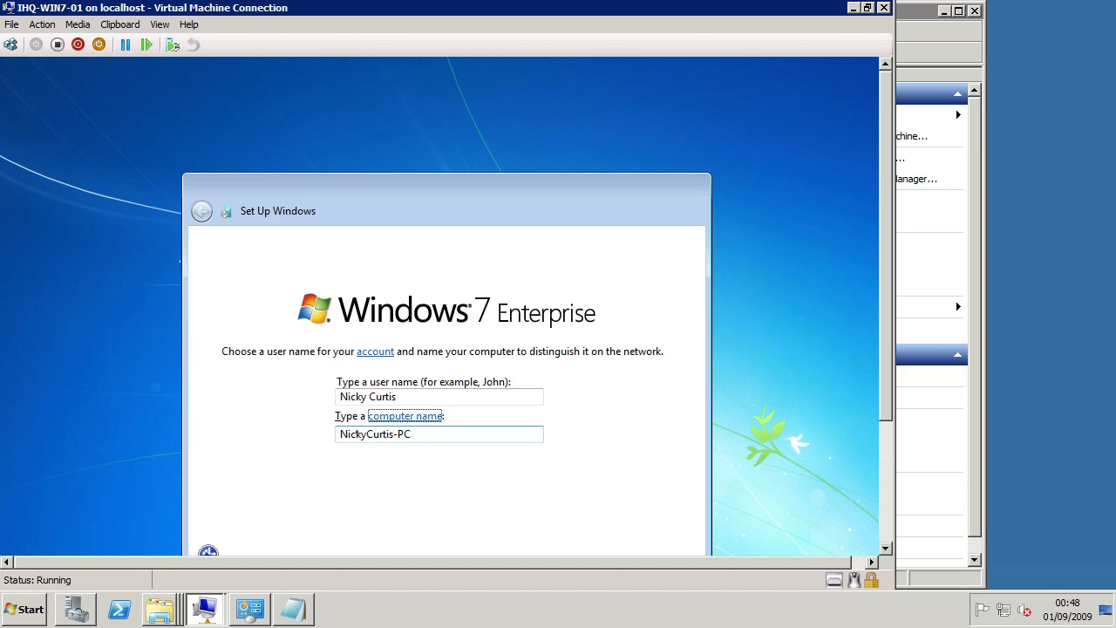
{"action": "type", "text": "IHQ-WIN7"}
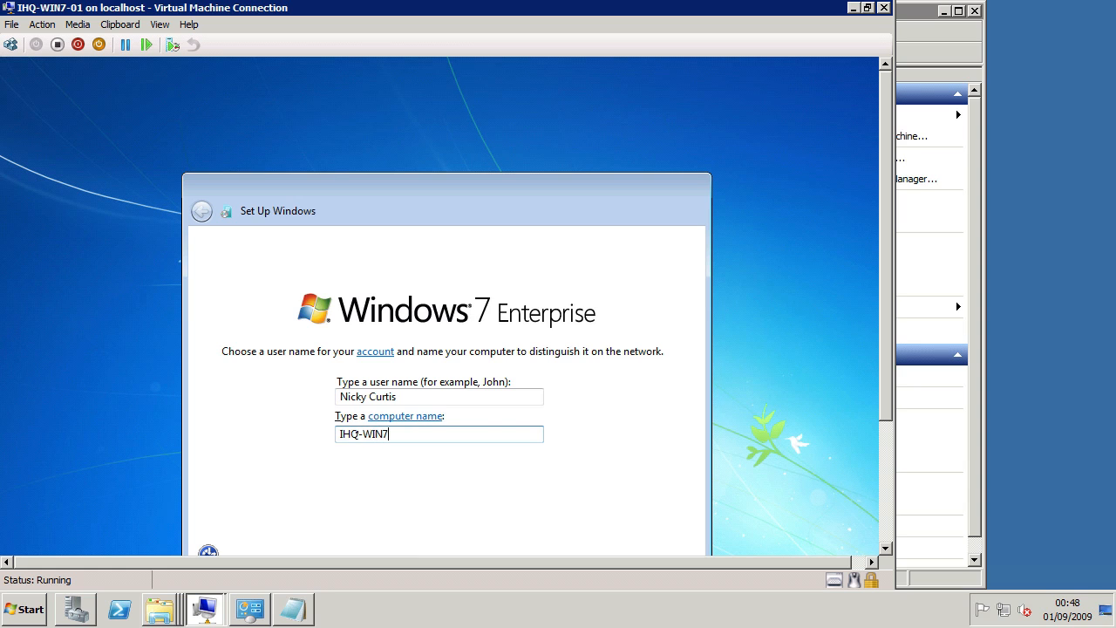
{"action": "type", "text": "-01"}
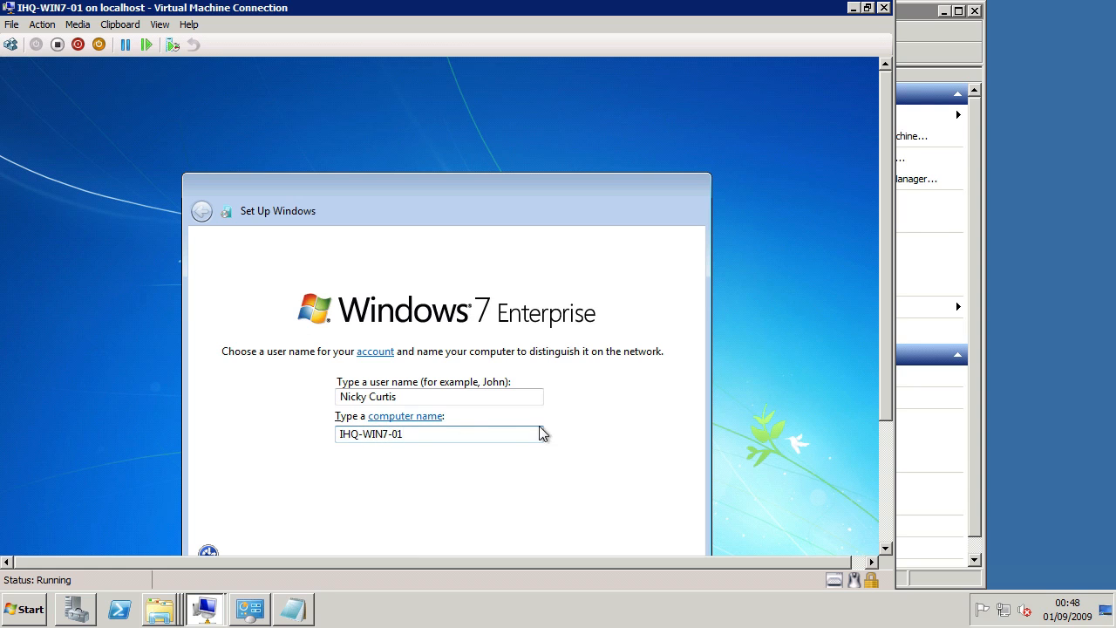
{"action": "mouse_move", "coordinate": [885, 512]}
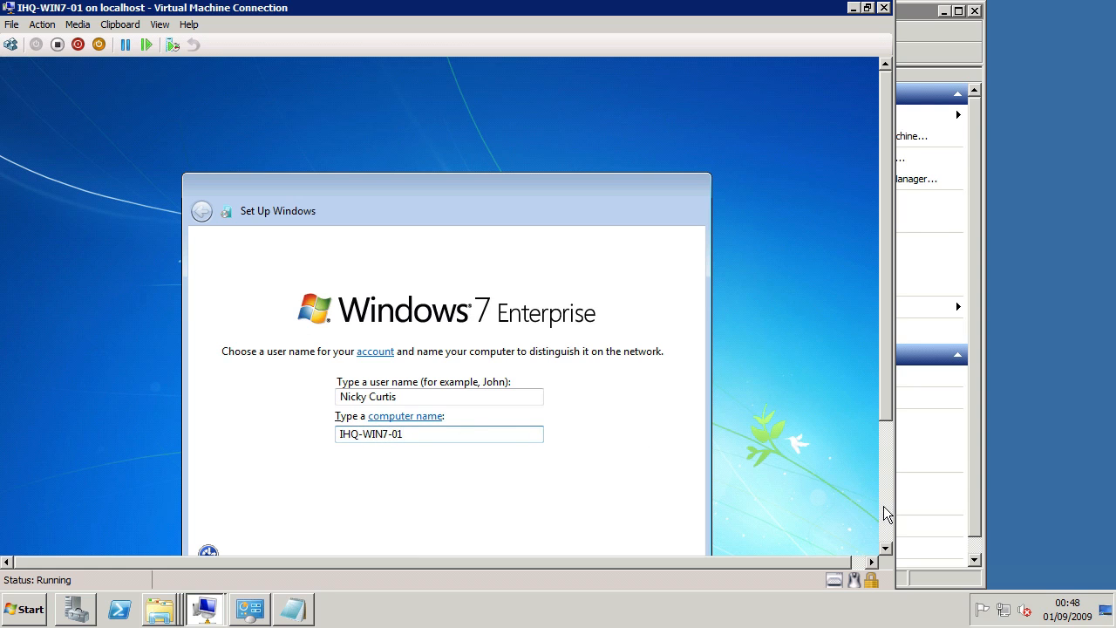
{"action": "left_click", "coordinate": [666, 415]}
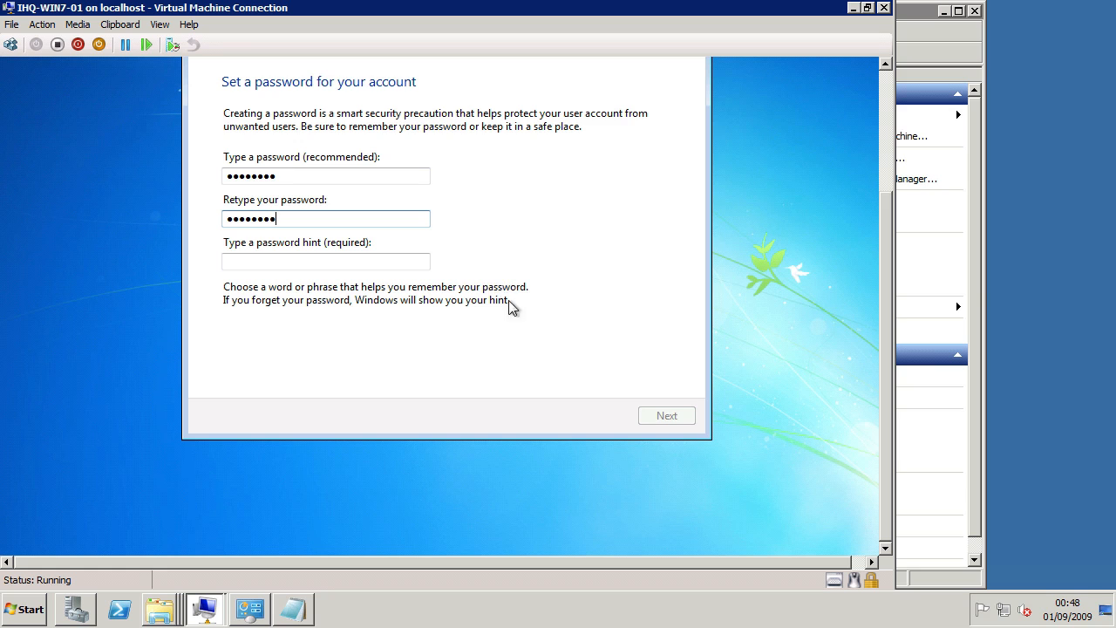
Set the password and hint, use recommended update settings, and accept the time zone
{"action": "type", "text": "c"}
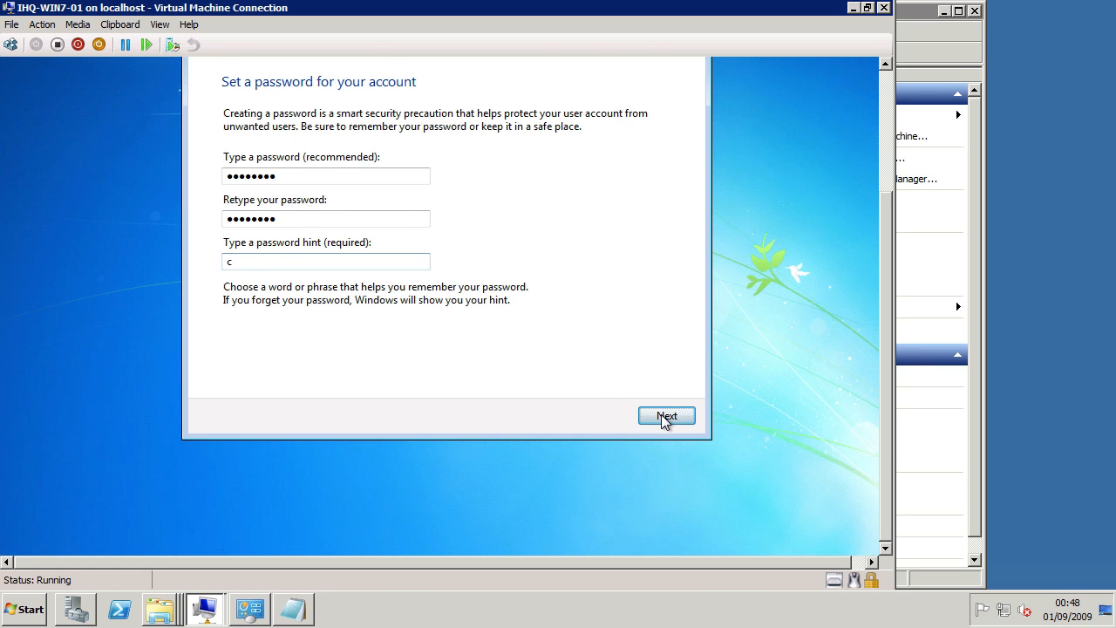
{"action": "left_click", "coordinate": [666, 415]}
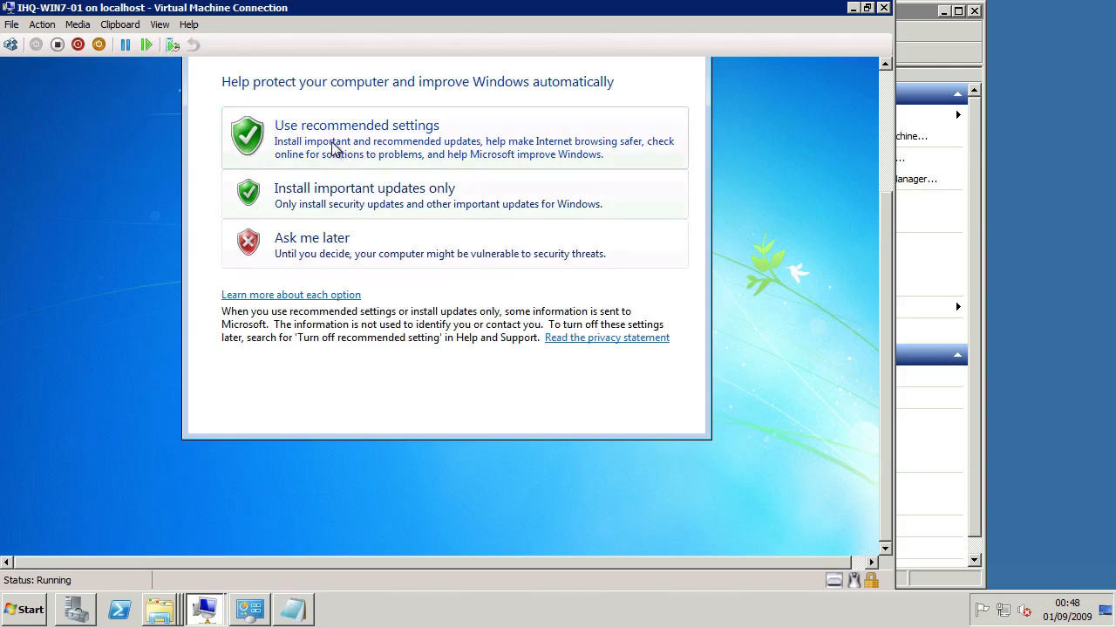
{"action": "left_click", "coordinate": [356, 126]}
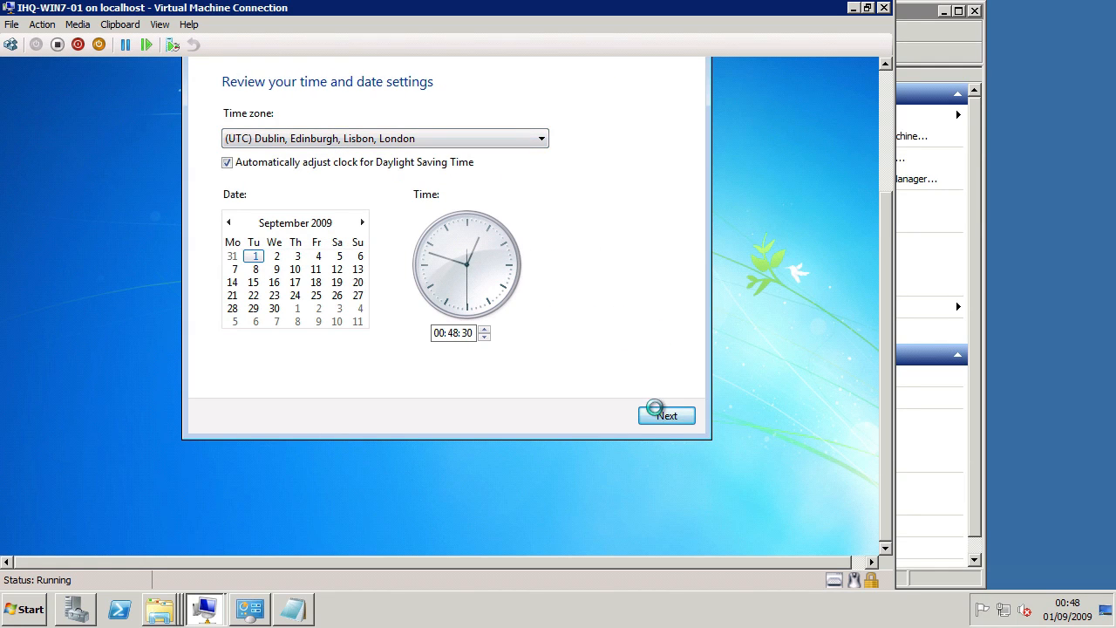
{"action": "left_click", "coordinate": [666, 415]}
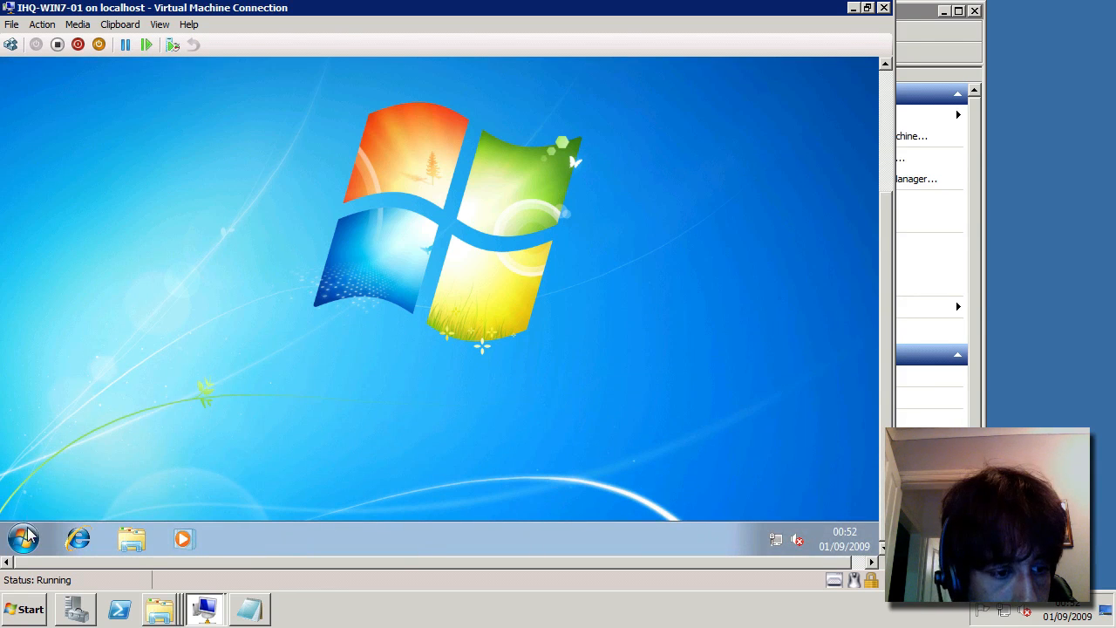
Bring up the guest's Computer Name settings showing IHQ-WIN7-01 in workgroup WORKGROUP
{"action": "left_click", "coordinate": [24, 537]}
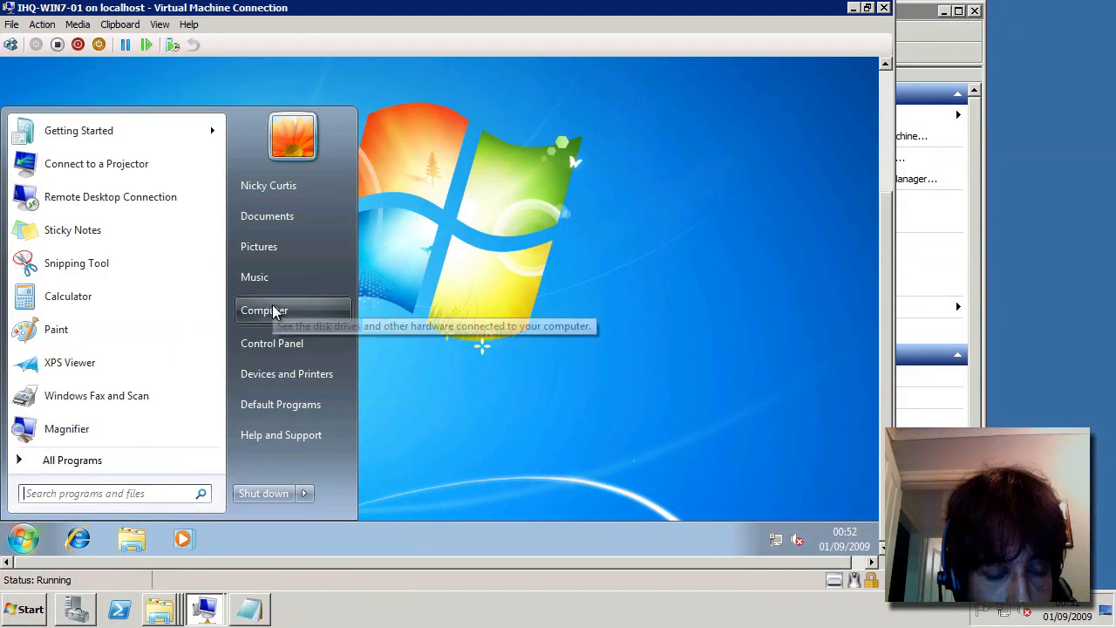
{"action": "right_click", "coordinate": [263, 310]}
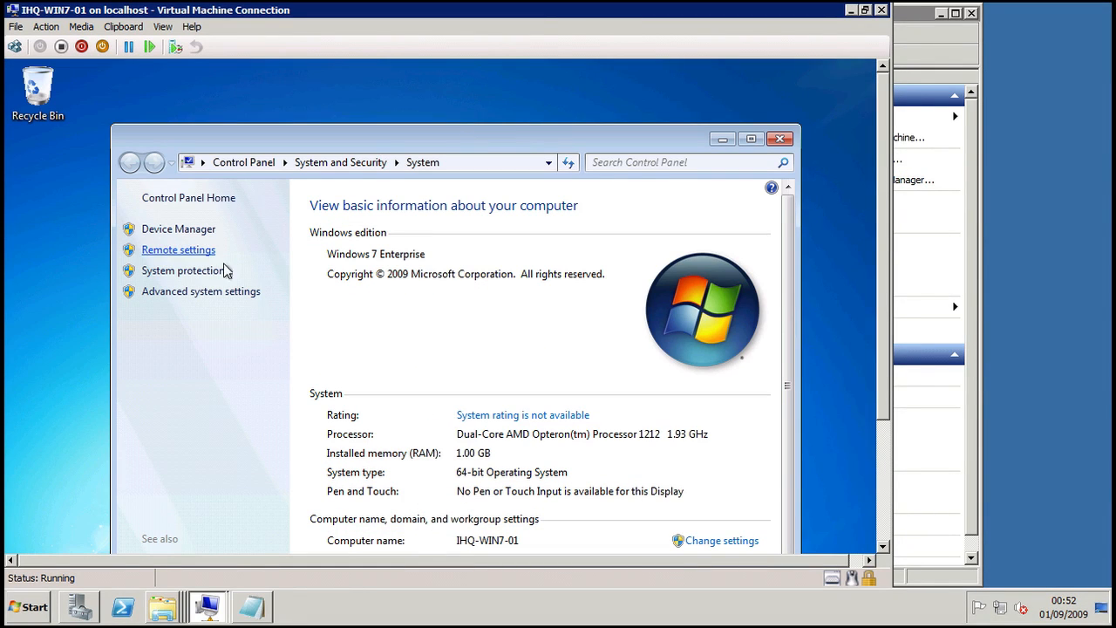
{"action": "mouse_move", "coordinate": [203, 292]}
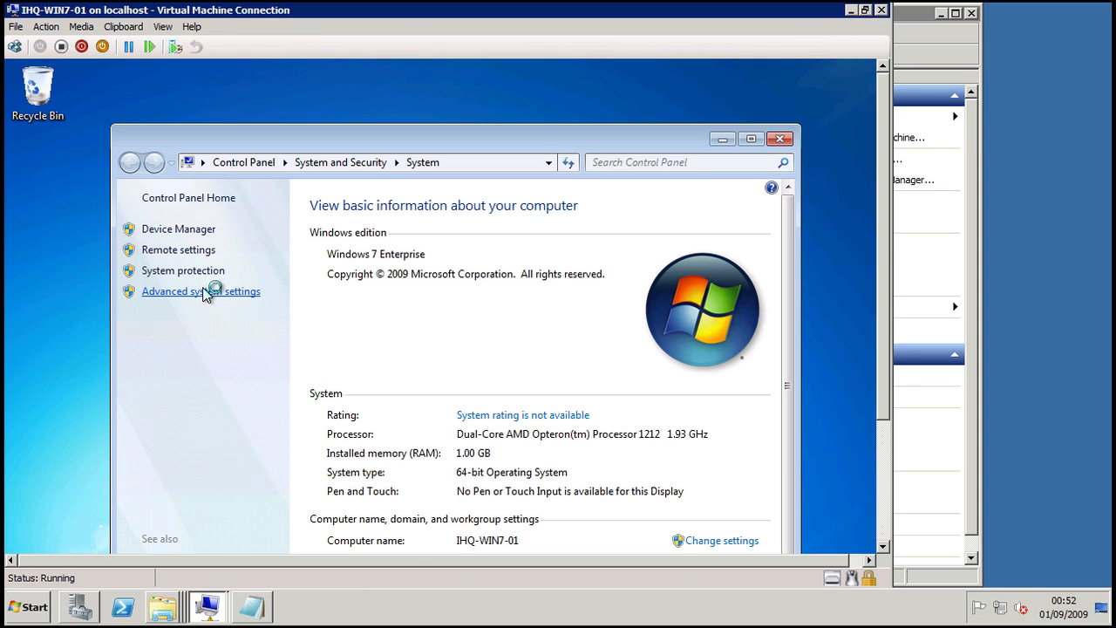
{"action": "left_click", "coordinate": [201, 291]}
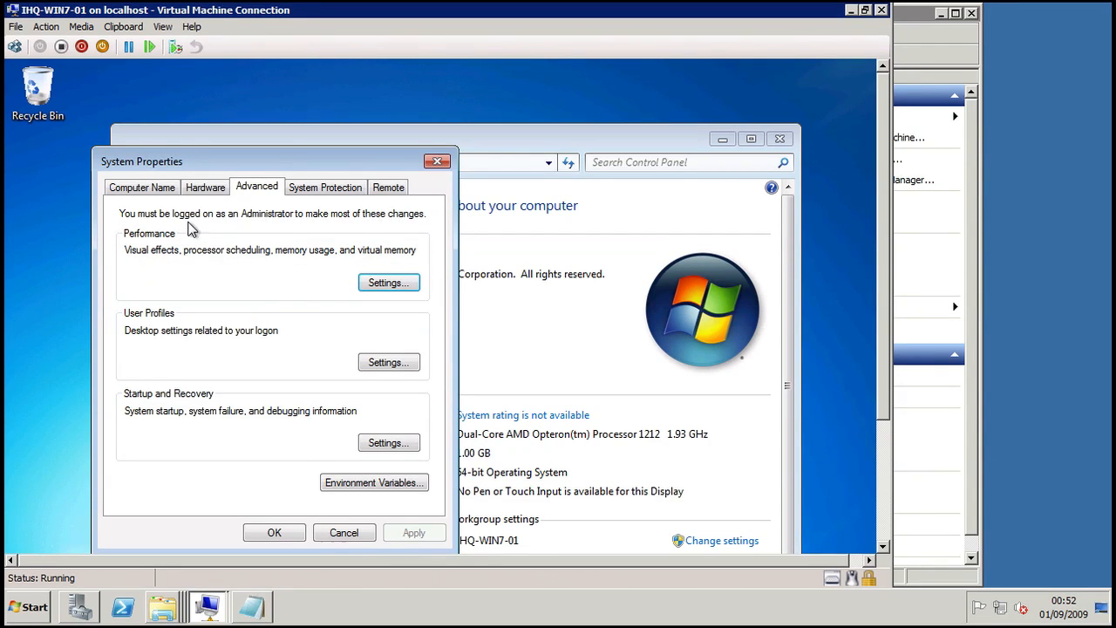
{"action": "left_click", "coordinate": [141, 186]}
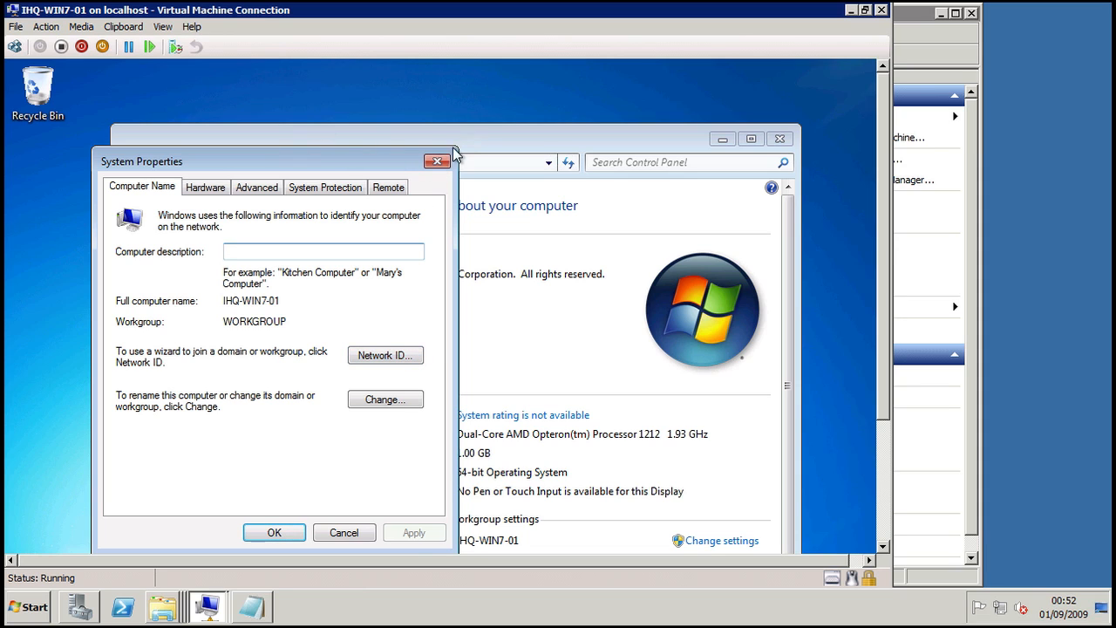
Close System Properties and reach Network and Sharing Center via Control Panel
{"action": "left_click", "coordinate": [439, 160]}
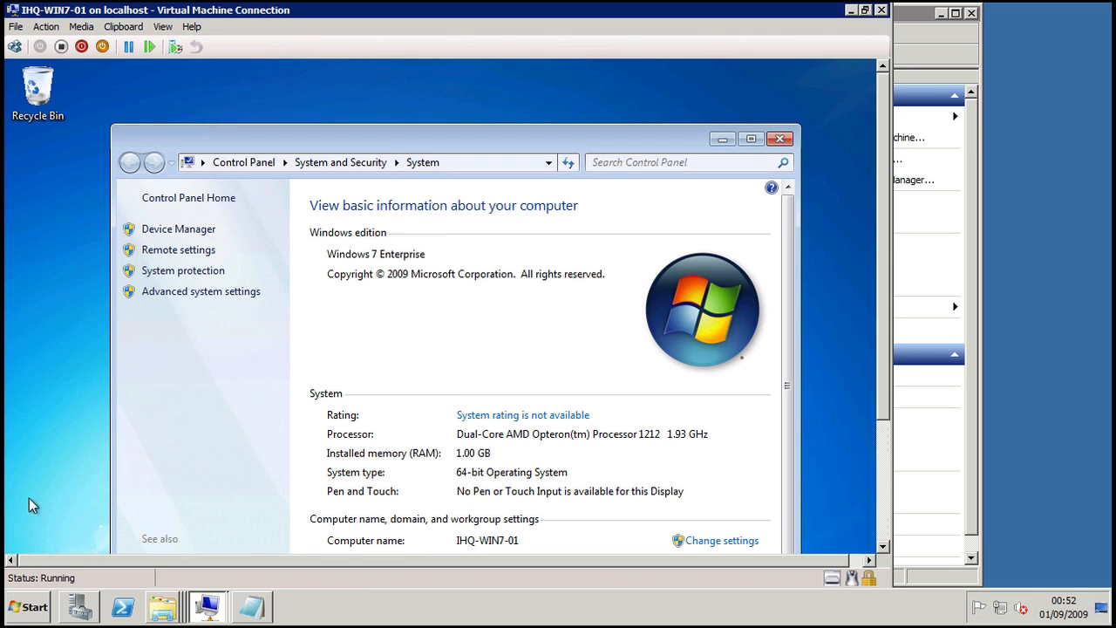
{"action": "mouse_move", "coordinate": [884, 471]}
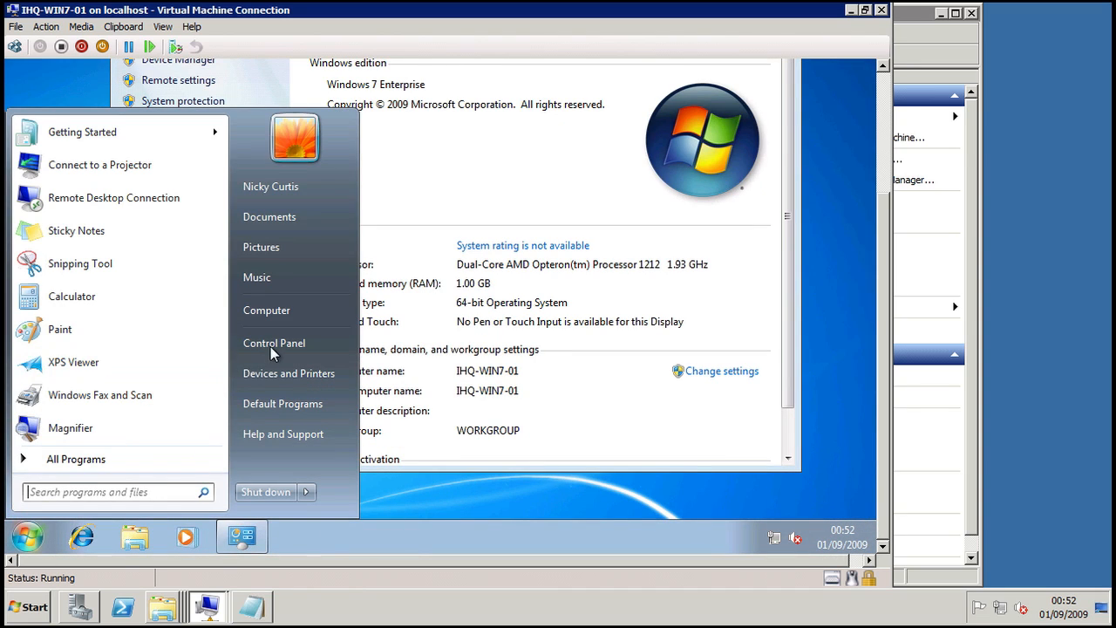
{"action": "left_click", "coordinate": [274, 342]}
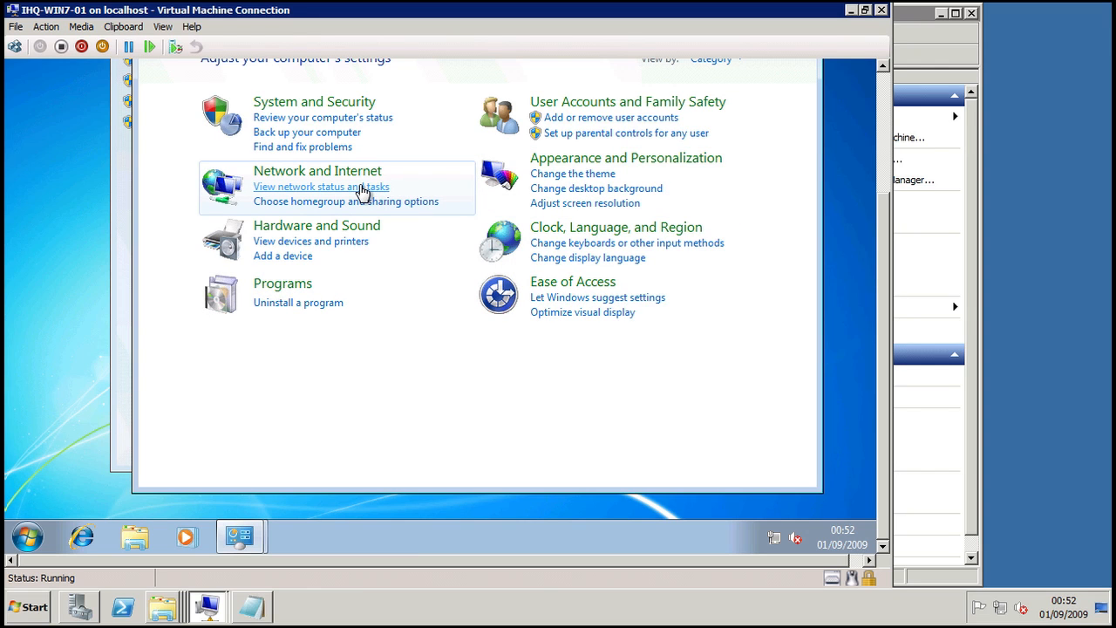
{"action": "left_click", "coordinate": [320, 187]}
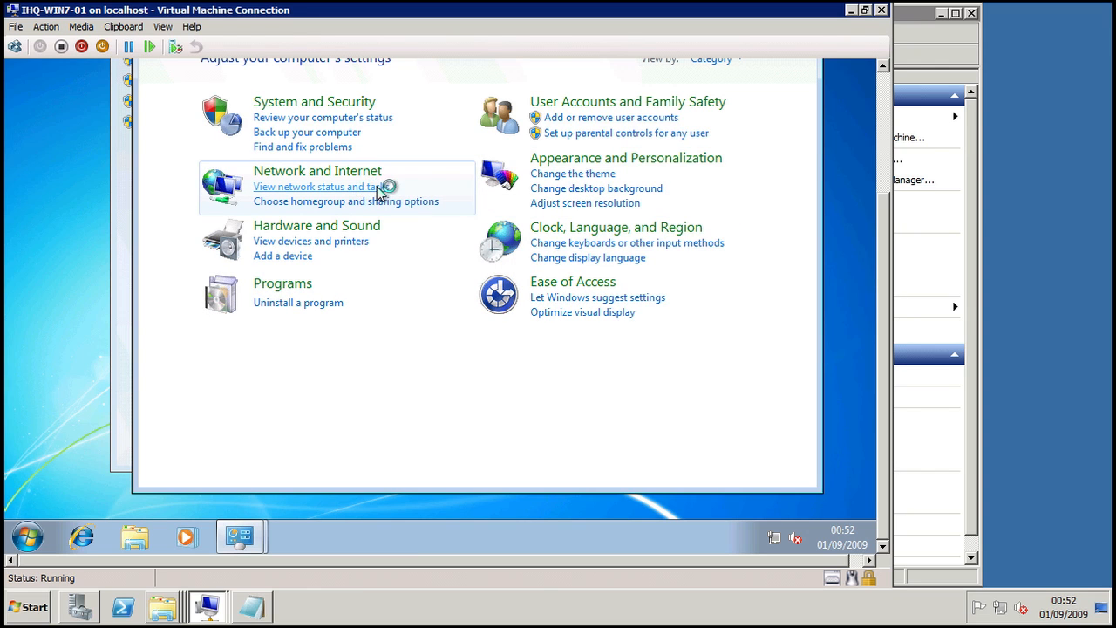
{"action": "left_click", "coordinate": [314, 186]}
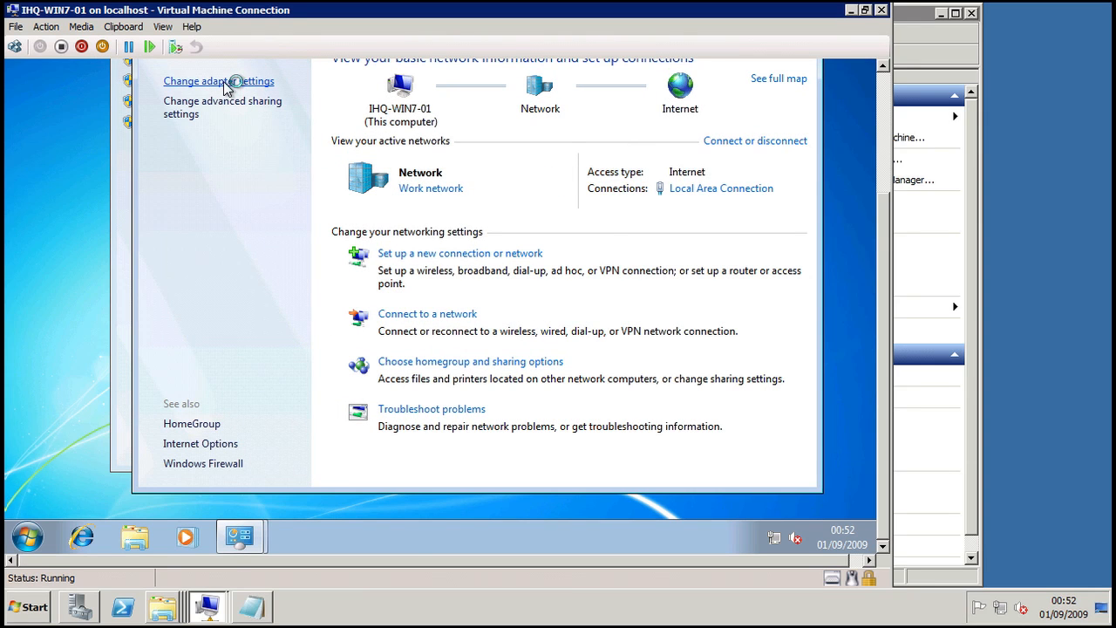
Show the guest's network adapters list with Local Area Connection selected
{"action": "left_click", "coordinate": [218, 80]}
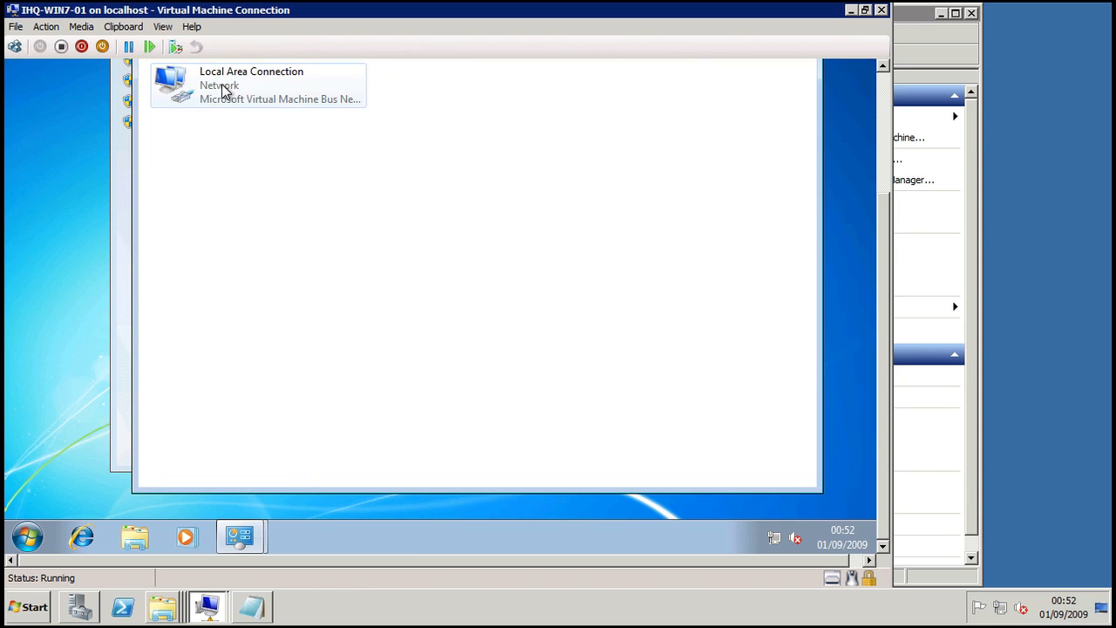
{"action": "left_click", "coordinate": [258, 83]}
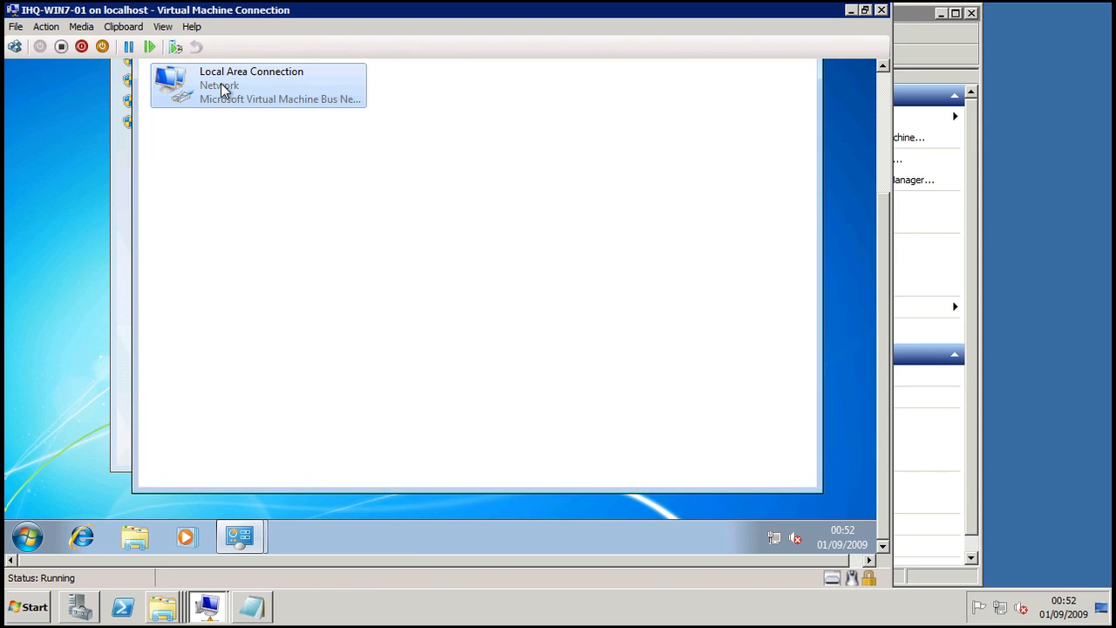
{"action": "right_click", "coordinate": [259, 84]}
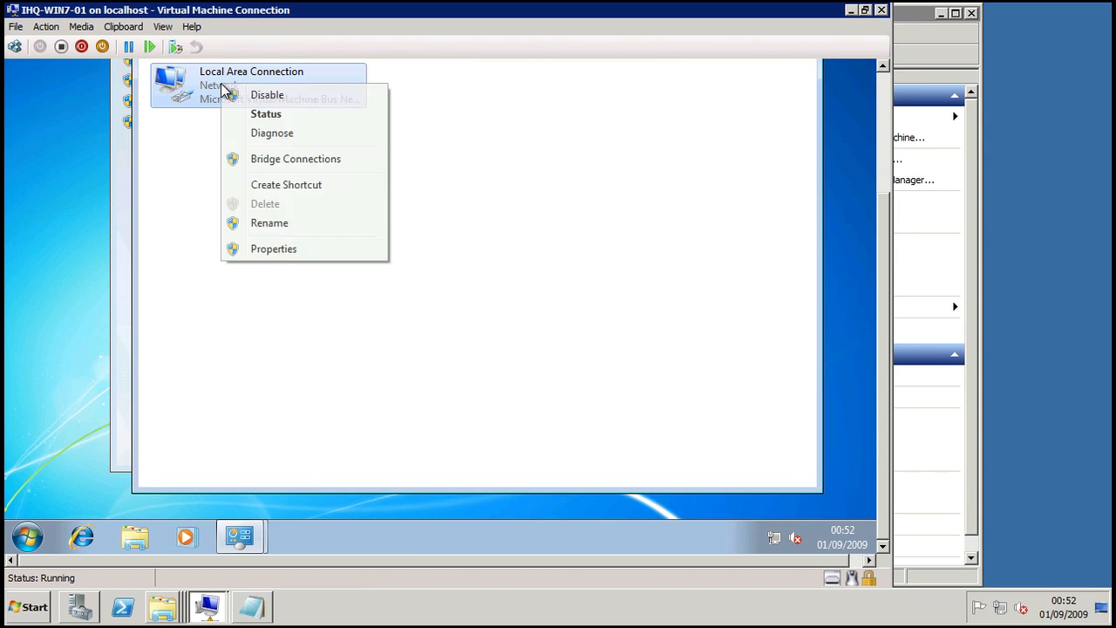
{"action": "left_click", "coordinate": [282, 256]}
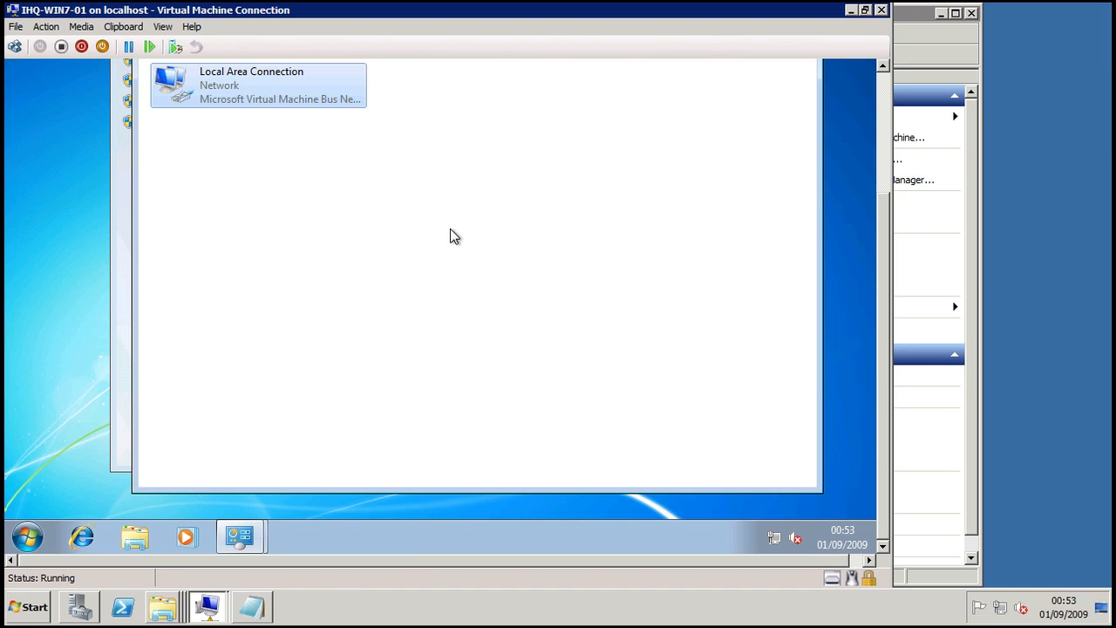
{"action": "mouse_move", "coordinate": [373, 279]}
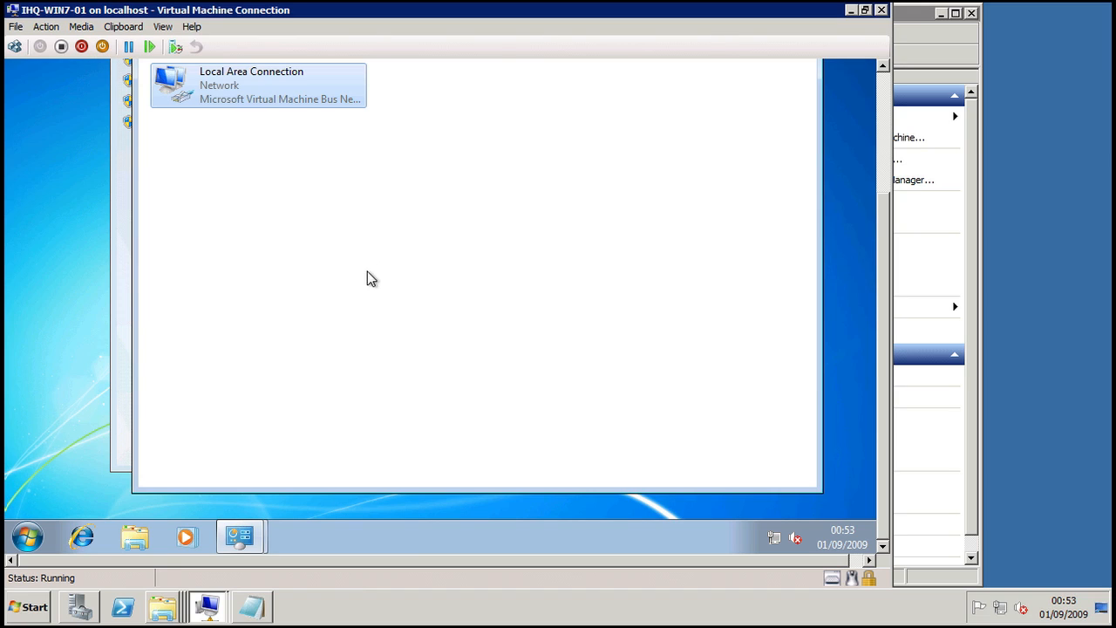
{"action": "mouse_move", "coordinate": [178, 94]}
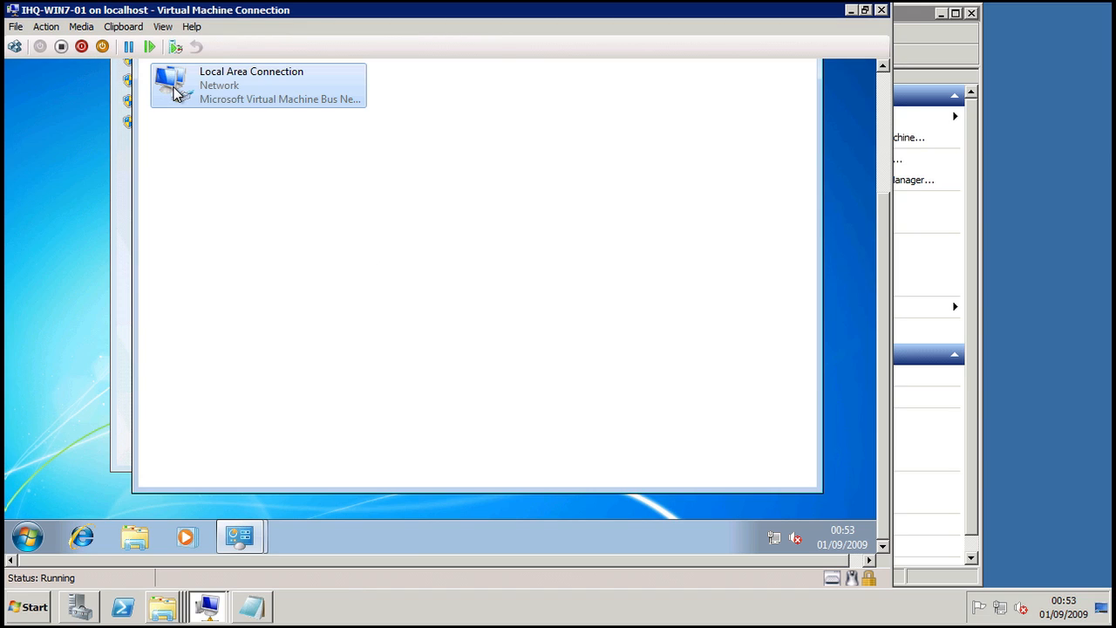
Assign static IP 192.168.1.111, mask 255.255.255.0, gateway 192.168.1.1 and DNS 192.168.1.100 to Local Area Connection
{"action": "double_click", "coordinate": [259, 84]}
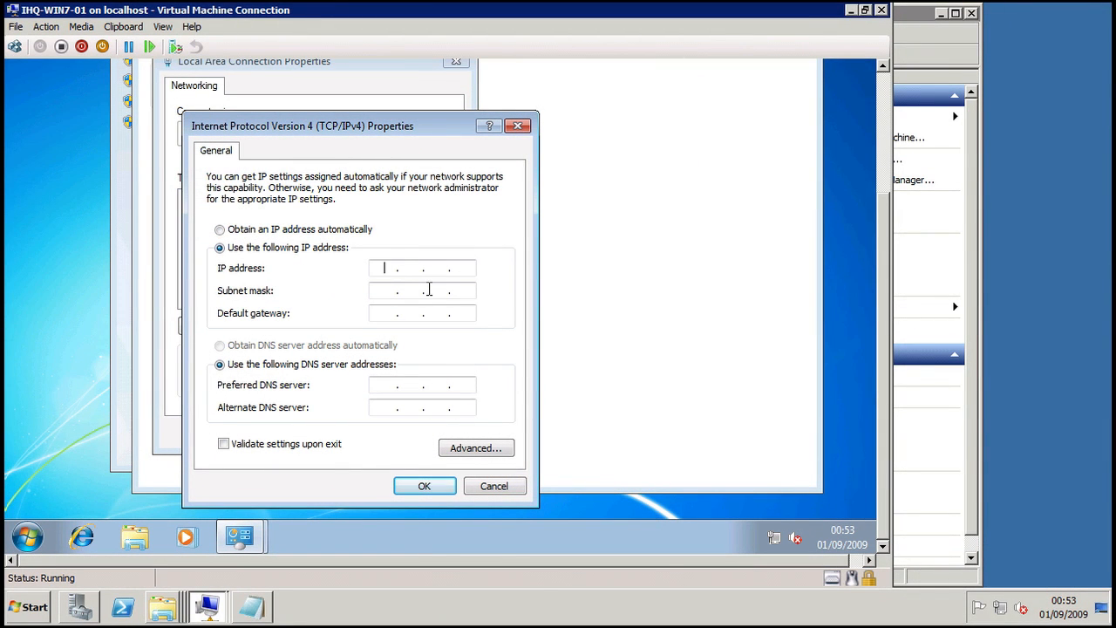
{"action": "type", "text": "192.168"}
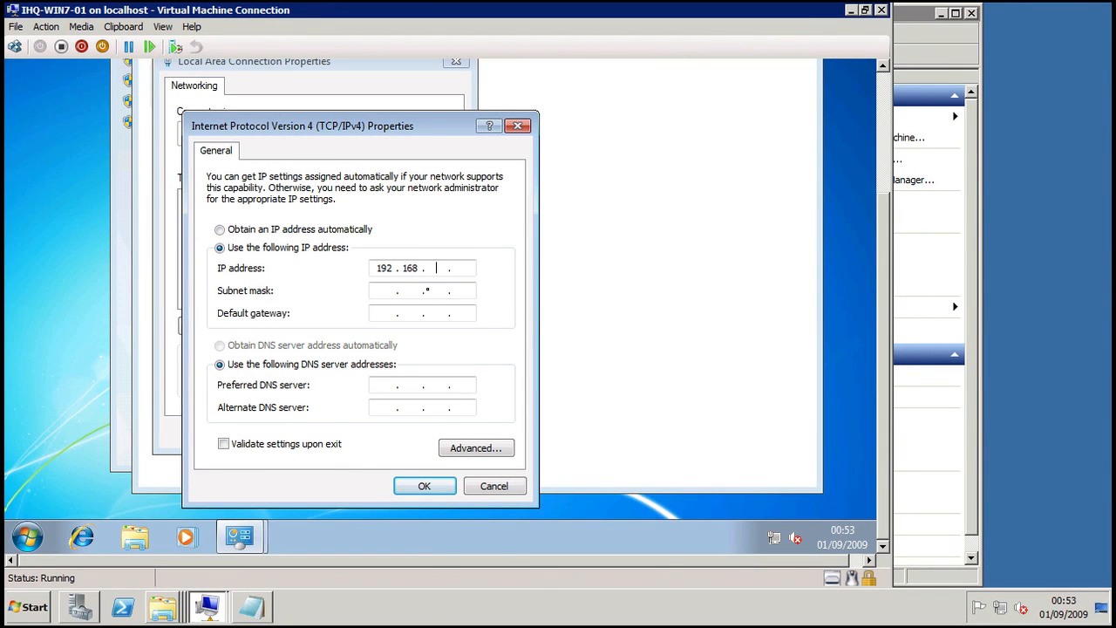
{"action": "type", "text": "1"}
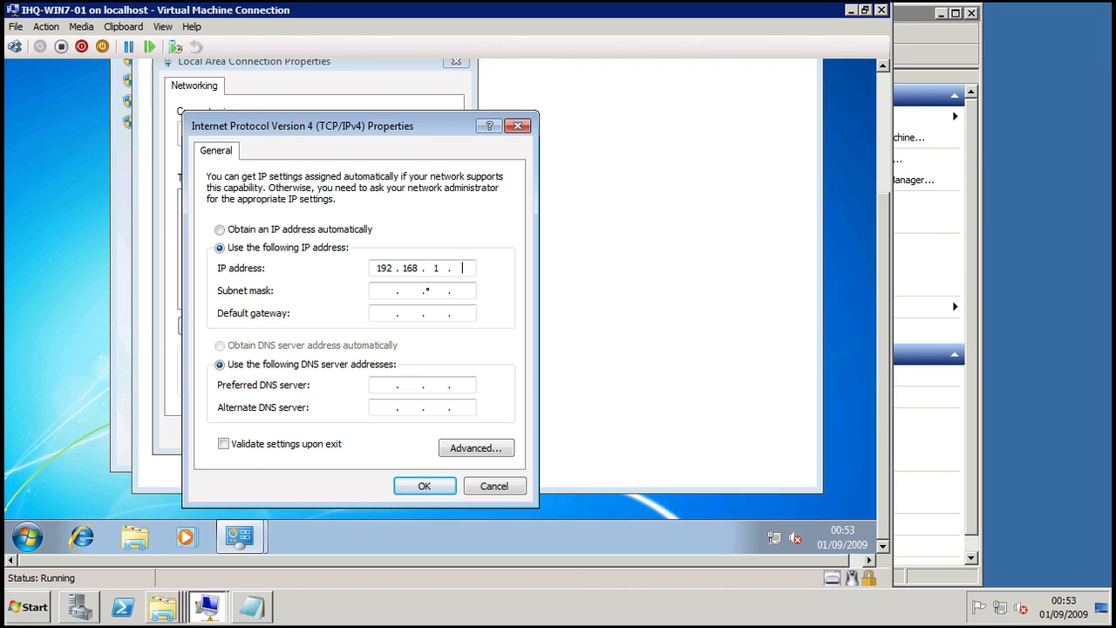
{"action": "type", "text": "111"}
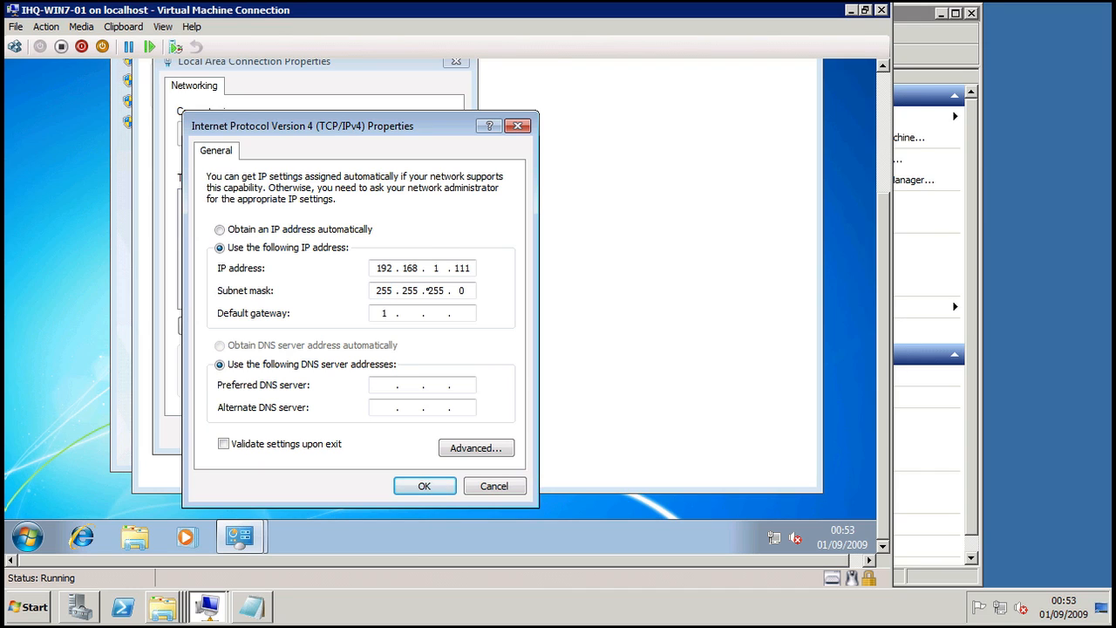
{"action": "type", "text": "192.16"}
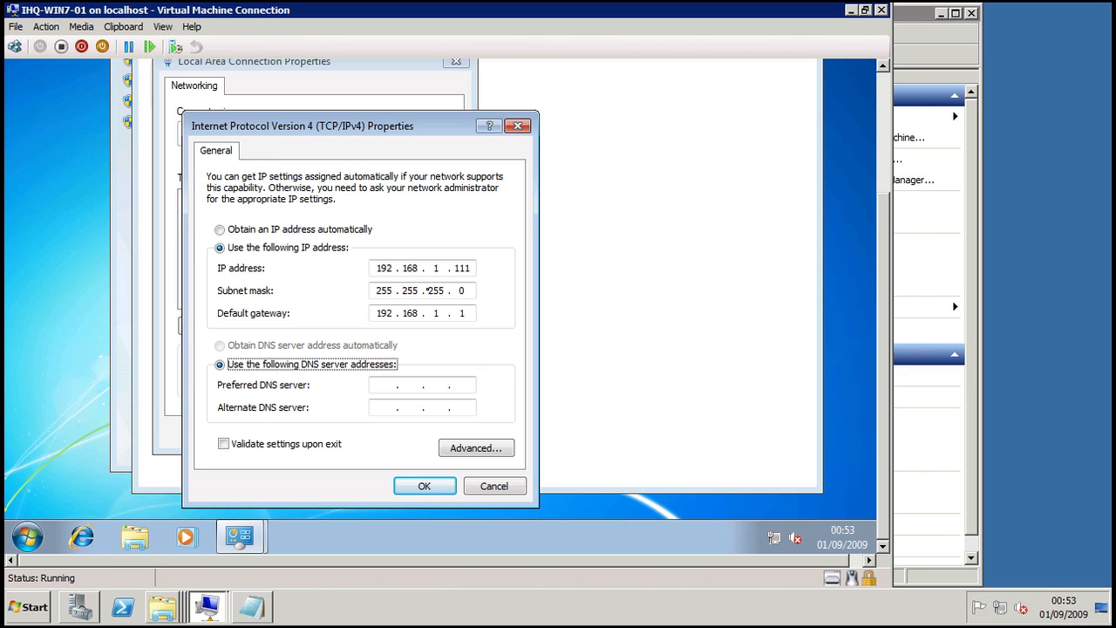
{"action": "type", "text": "192 . 168 .  ."}
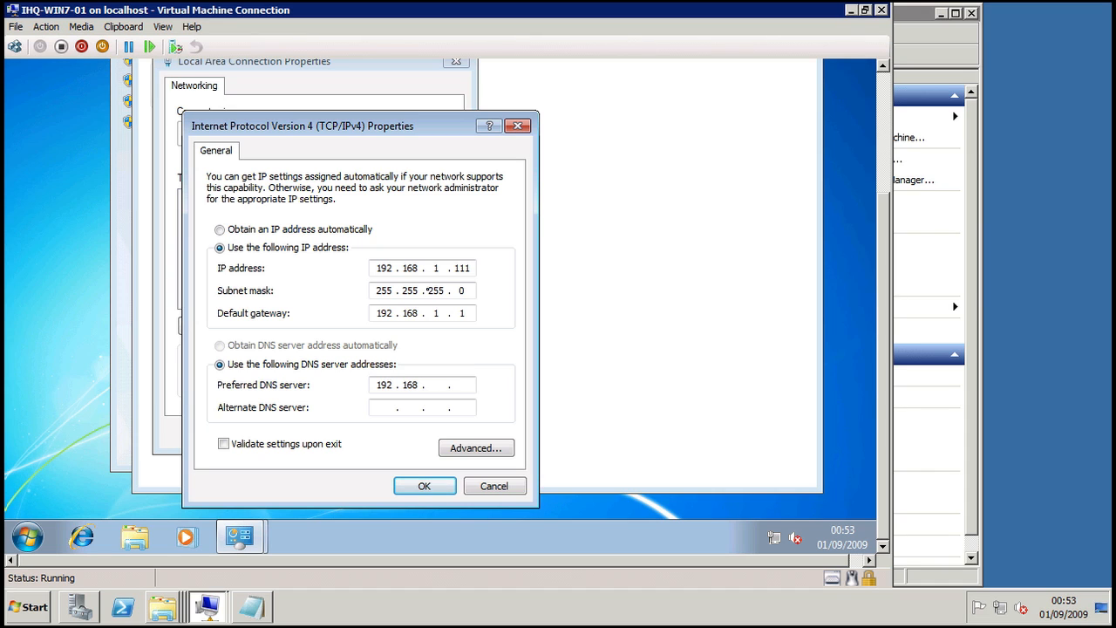
{"action": "type", "text": "100"}
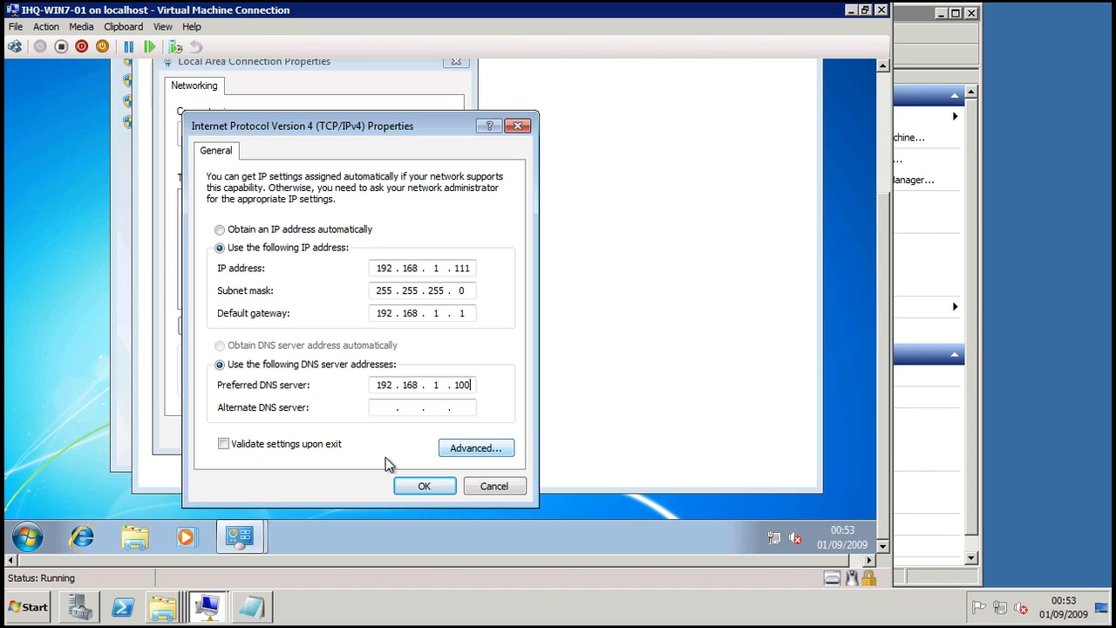
{"action": "left_click", "coordinate": [423, 485]}
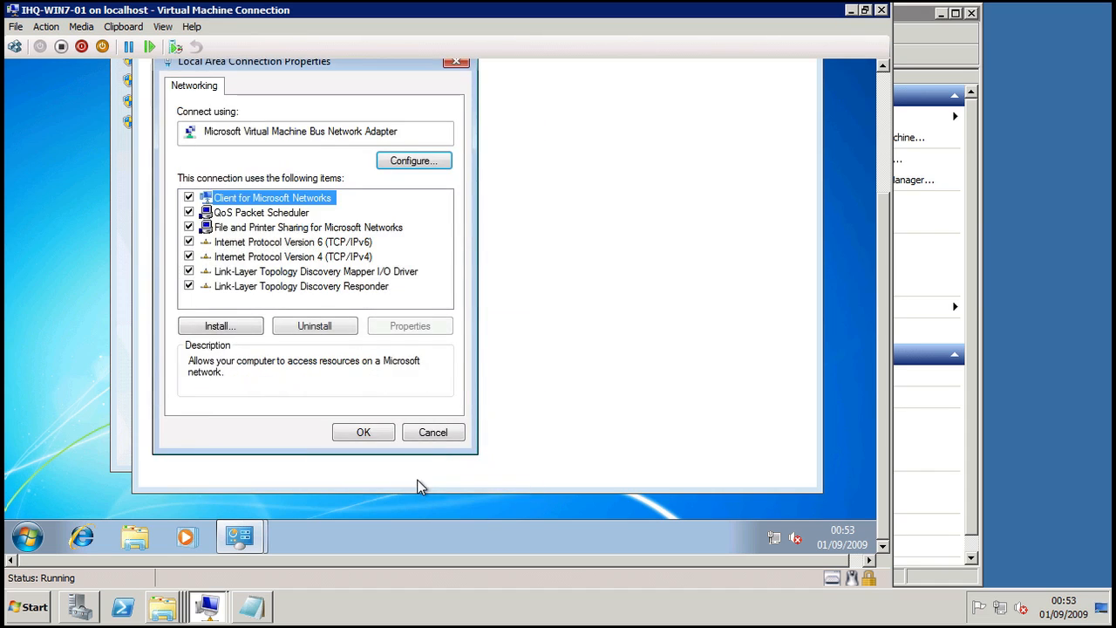
Close the connection properties and choose Domain membership, entering ad.itidiots.com
{"action": "left_click", "coordinate": [433, 433]}
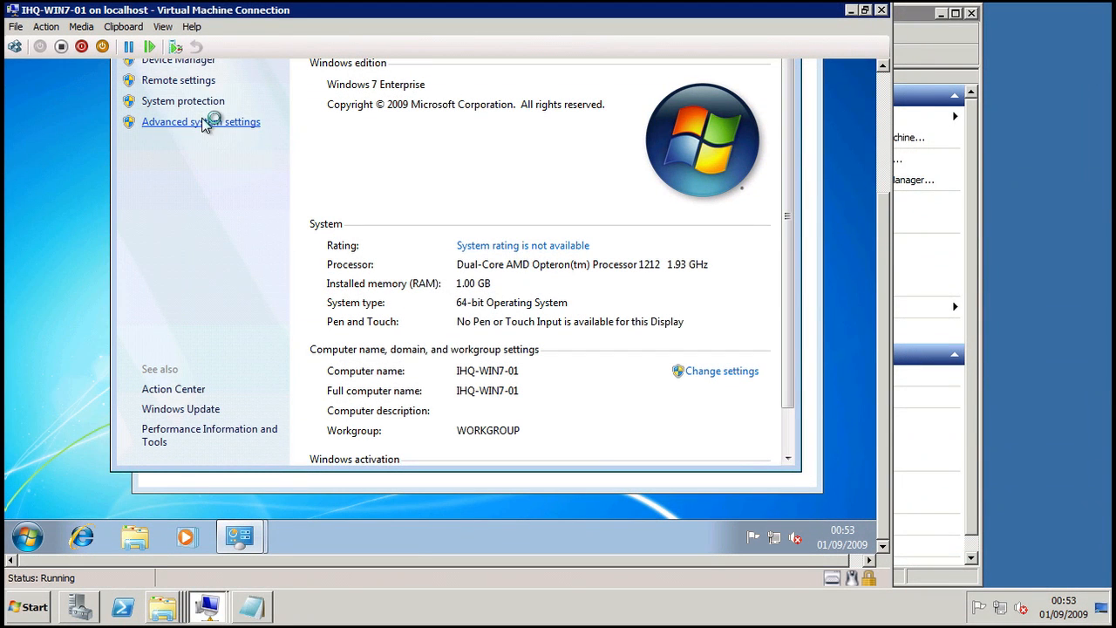
{"action": "left_click", "coordinate": [200, 122]}
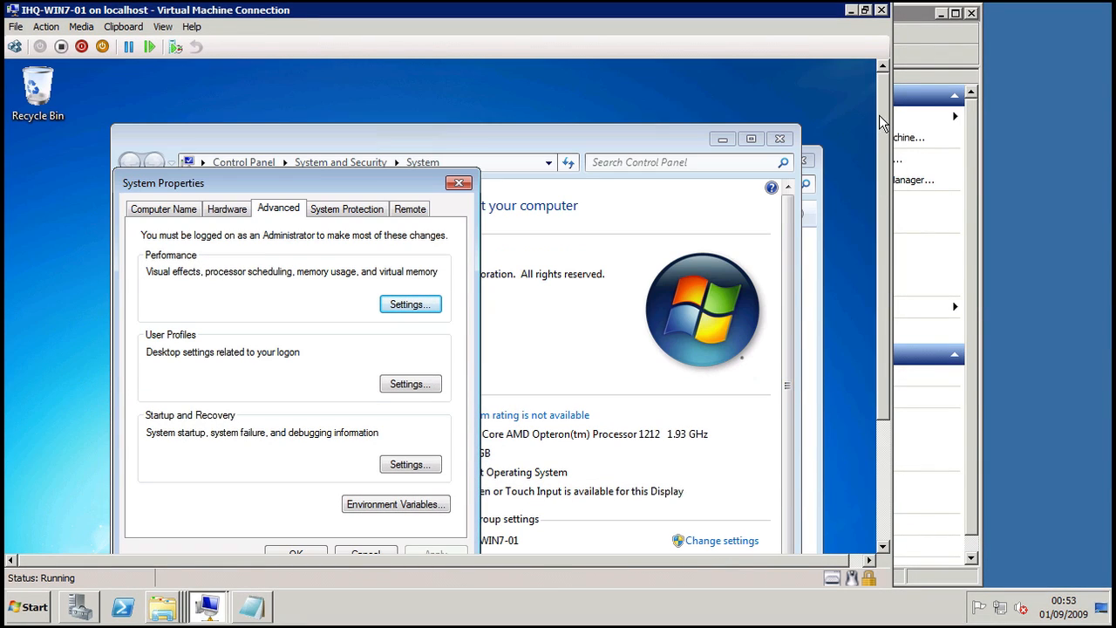
{"action": "left_click", "coordinate": [164, 209]}
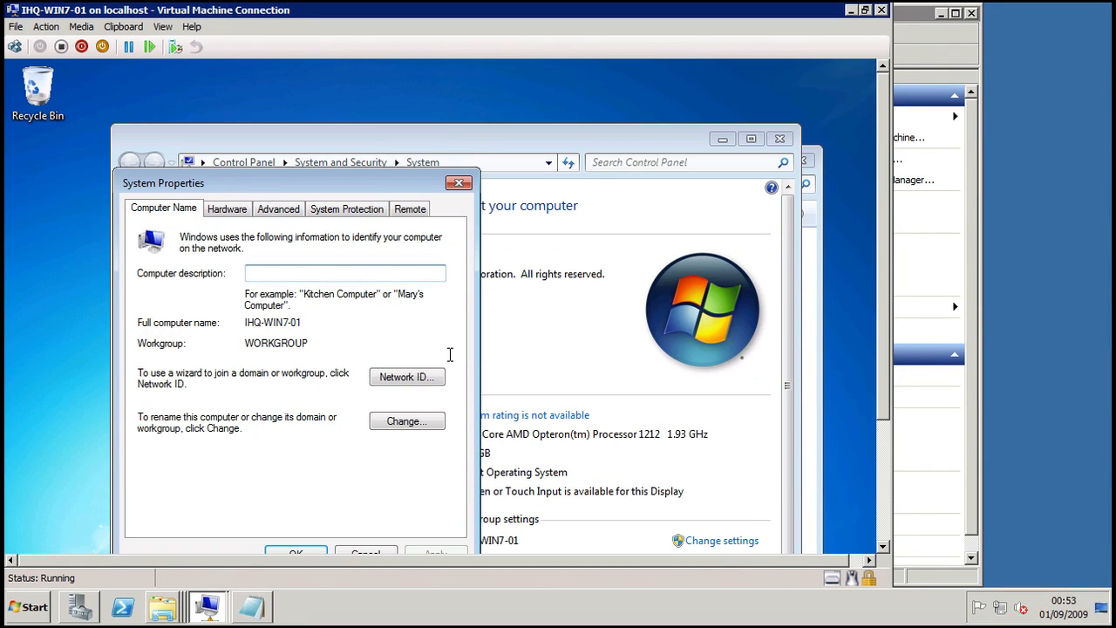
{"action": "left_click", "coordinate": [406, 420]}
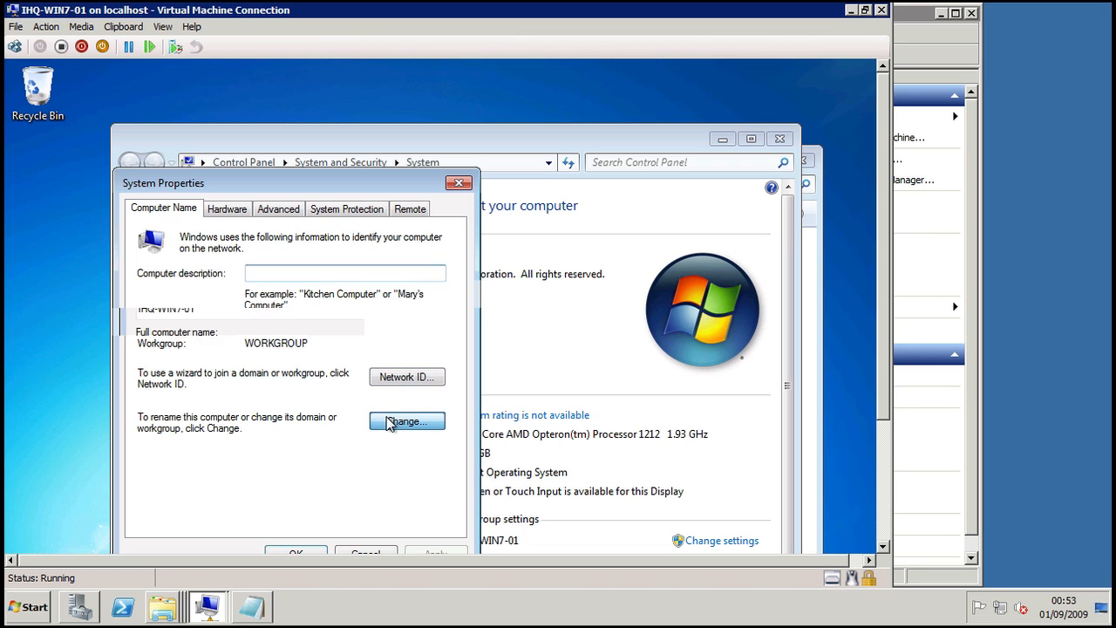
{"action": "left_click", "coordinate": [407, 421]}
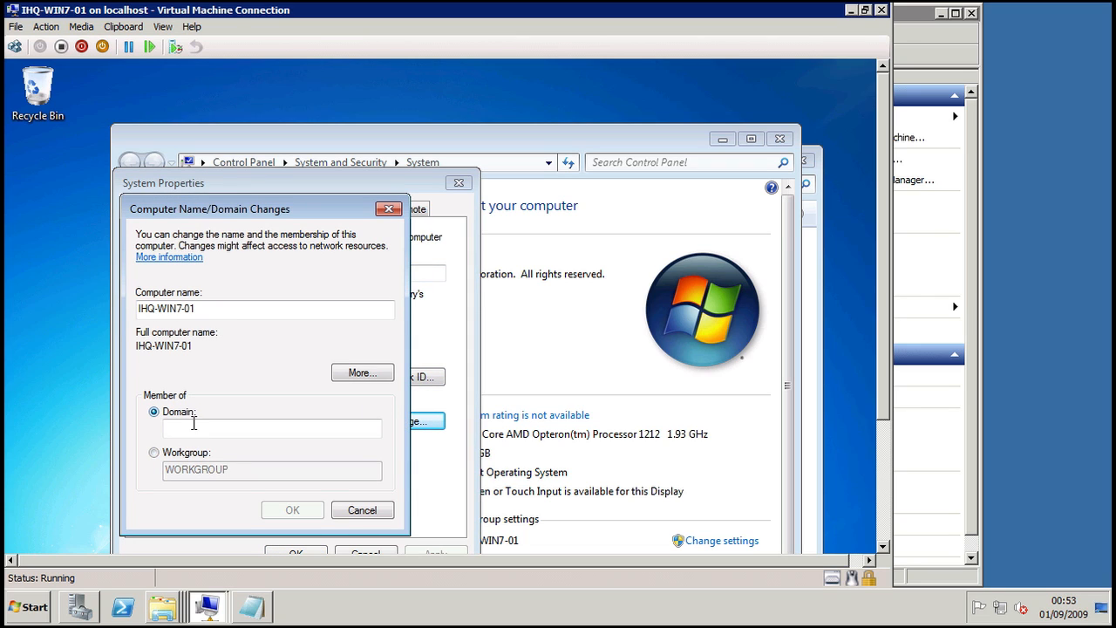
{"action": "type", "text": "ad.itlabs.com"}
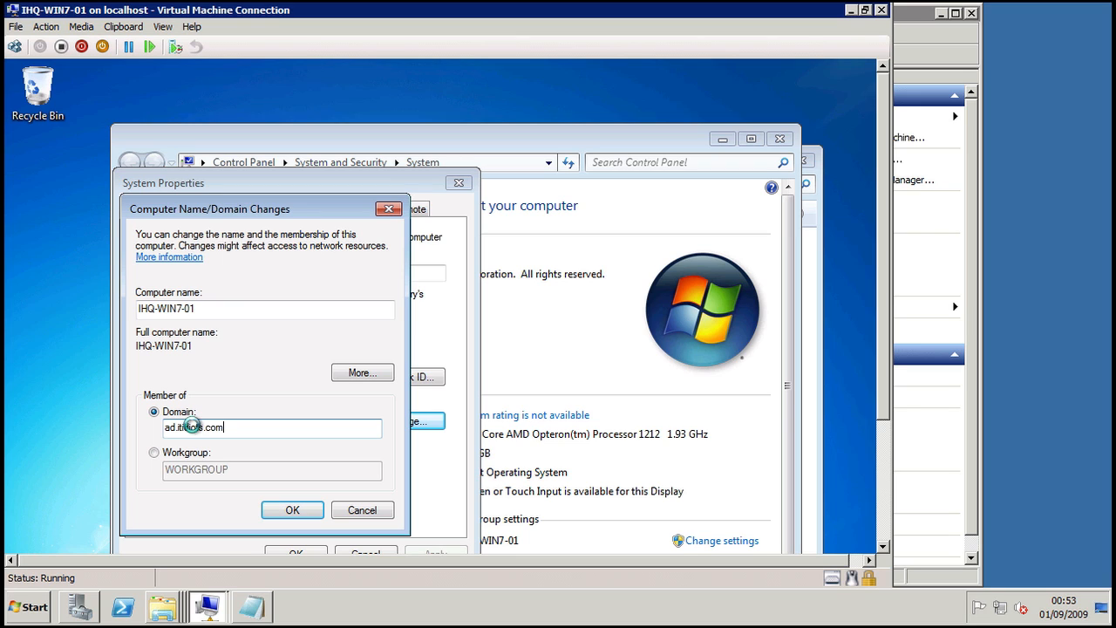
Attempt the domain join with misspelled 'adminsitrator' credentials, which fails with a logon error
{"action": "left_click", "coordinate": [293, 509]}
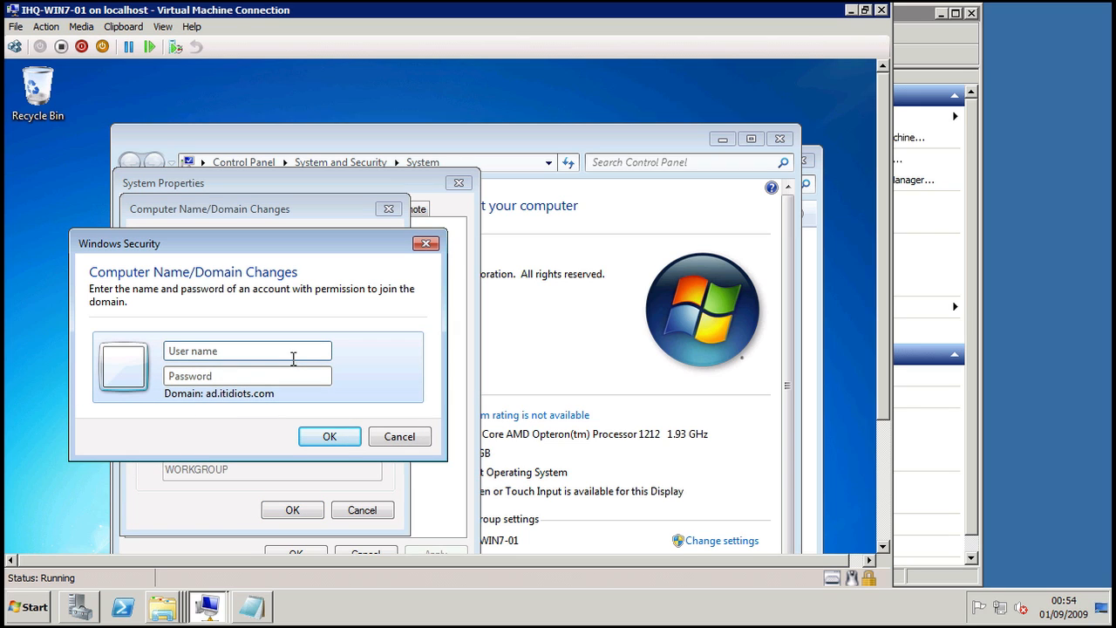
{"action": "type", "text": "adminsitrator"}
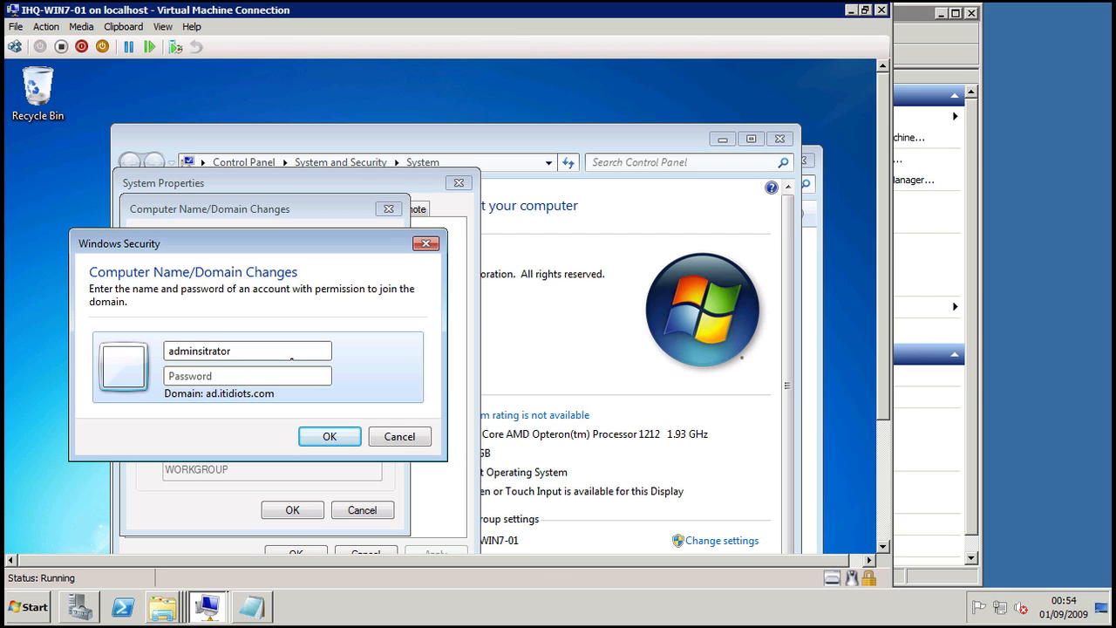
{"action": "type", "text": "password"}
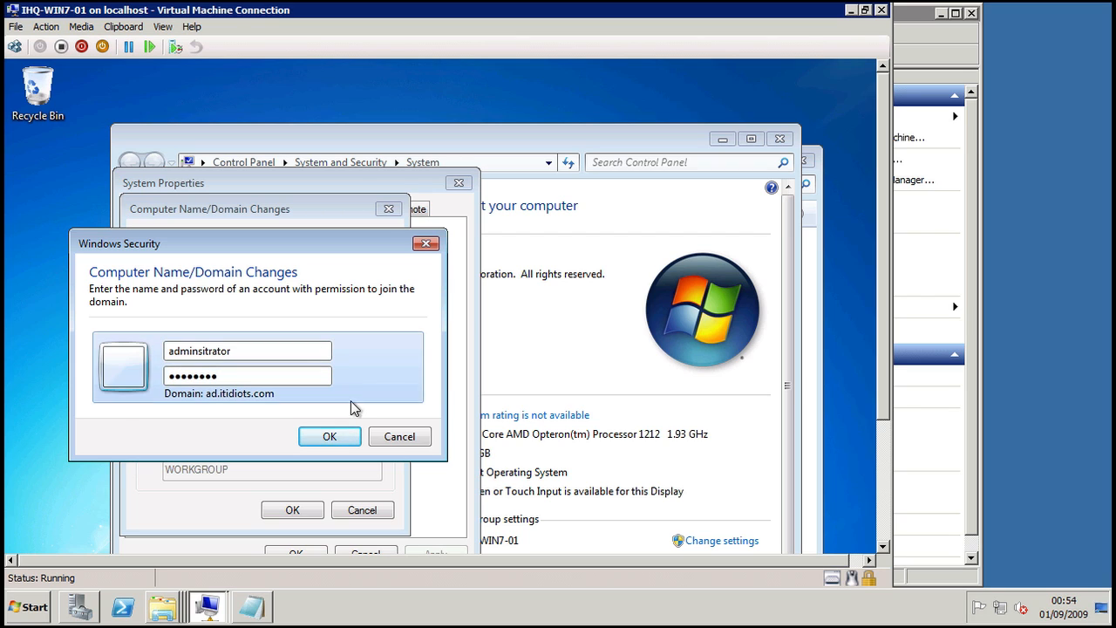
{"action": "left_click", "coordinate": [329, 436]}
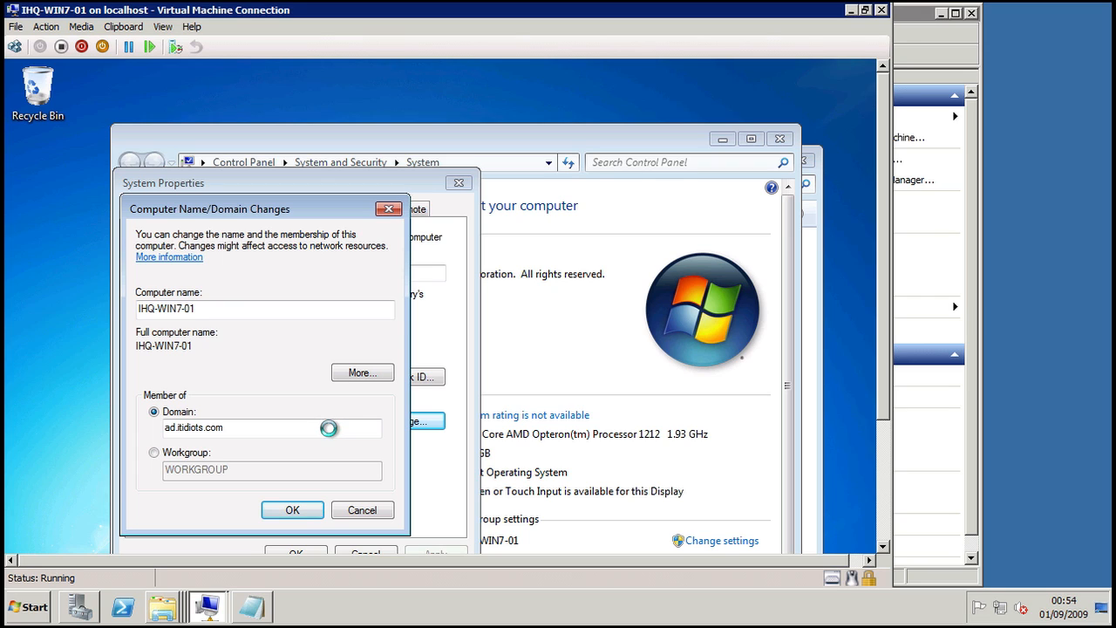
Dismiss the logon failure and re-enter administrator credentials for the join
{"action": "left_click", "coordinate": [293, 509]}
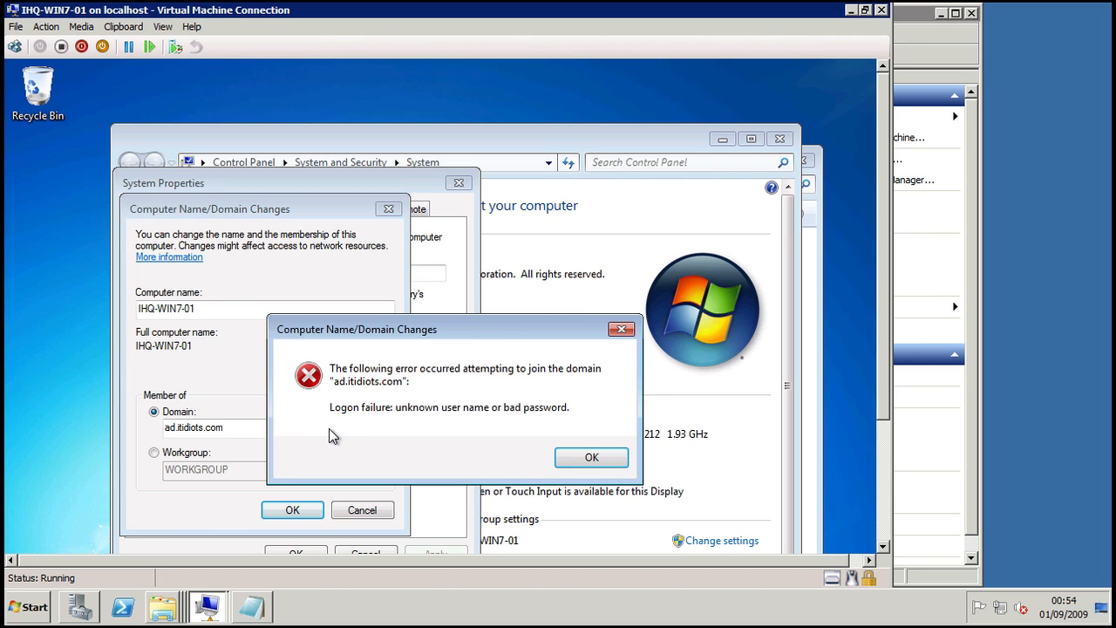
{"action": "left_click", "coordinate": [591, 457]}
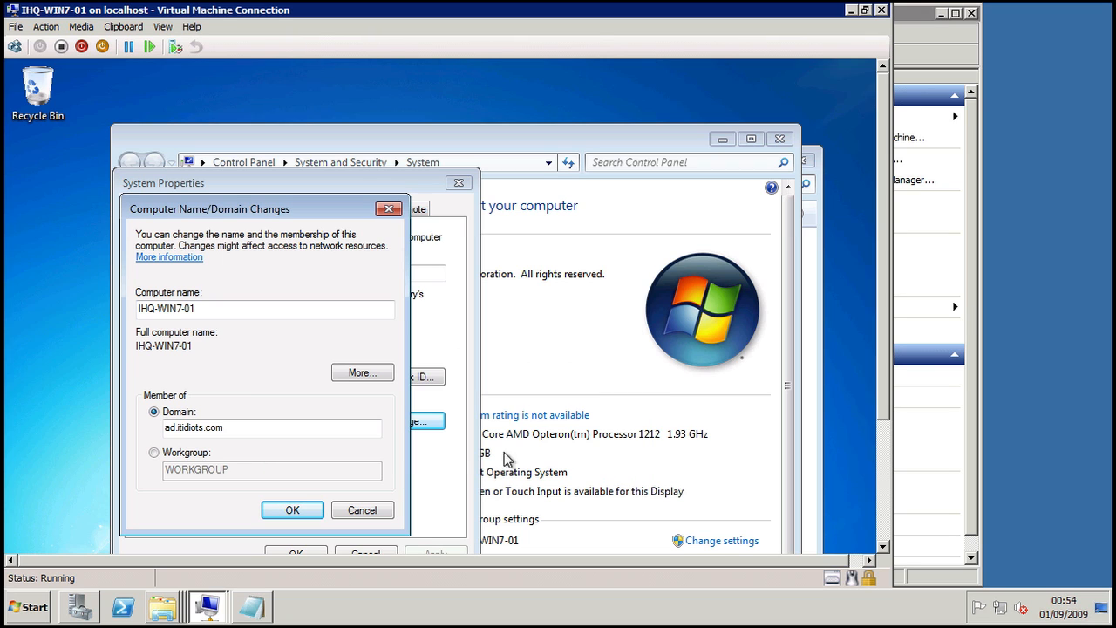
{"action": "left_click", "coordinate": [293, 509]}
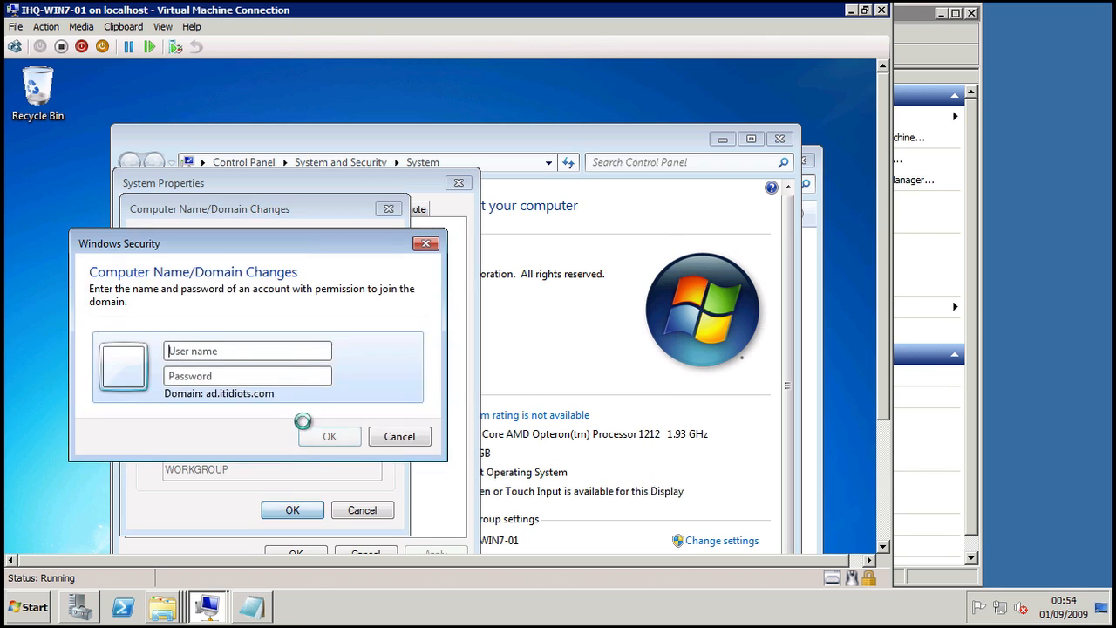
{"action": "type", "text": "administrator"}
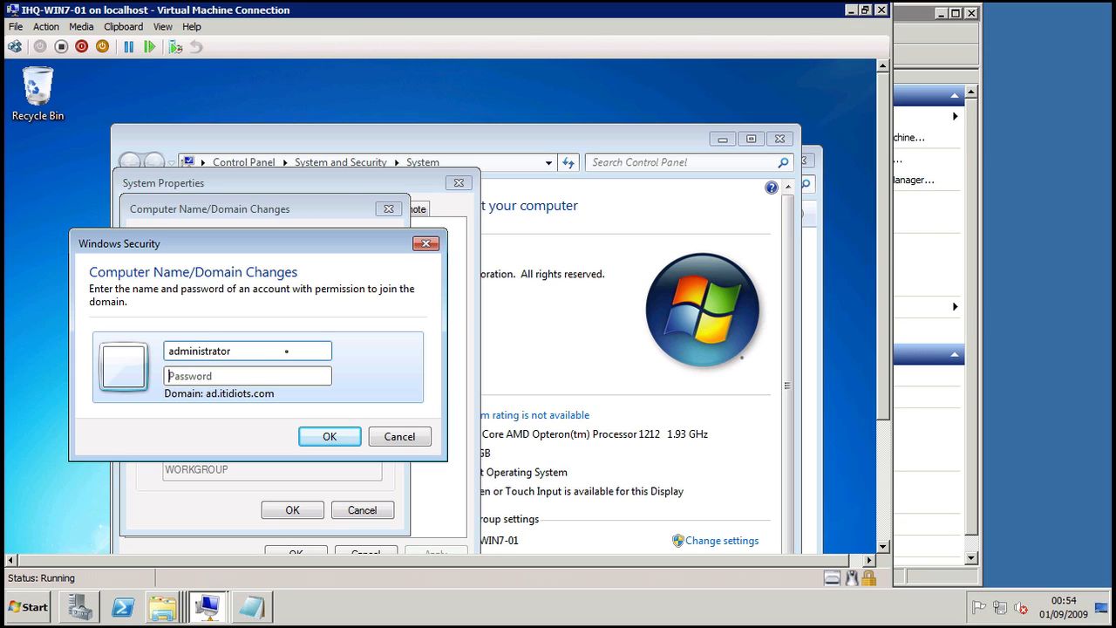
{"action": "type", "text": "••••"}
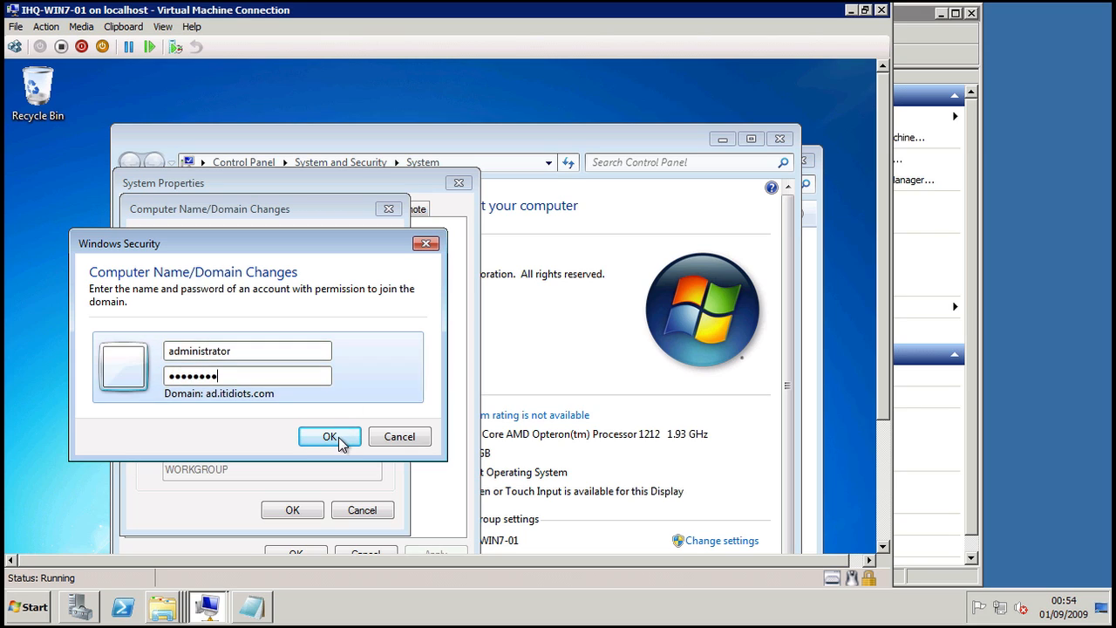
Complete the ad.itidiots.com join, acknowledging the welcome and restart notices
{"action": "left_click", "coordinate": [330, 436]}
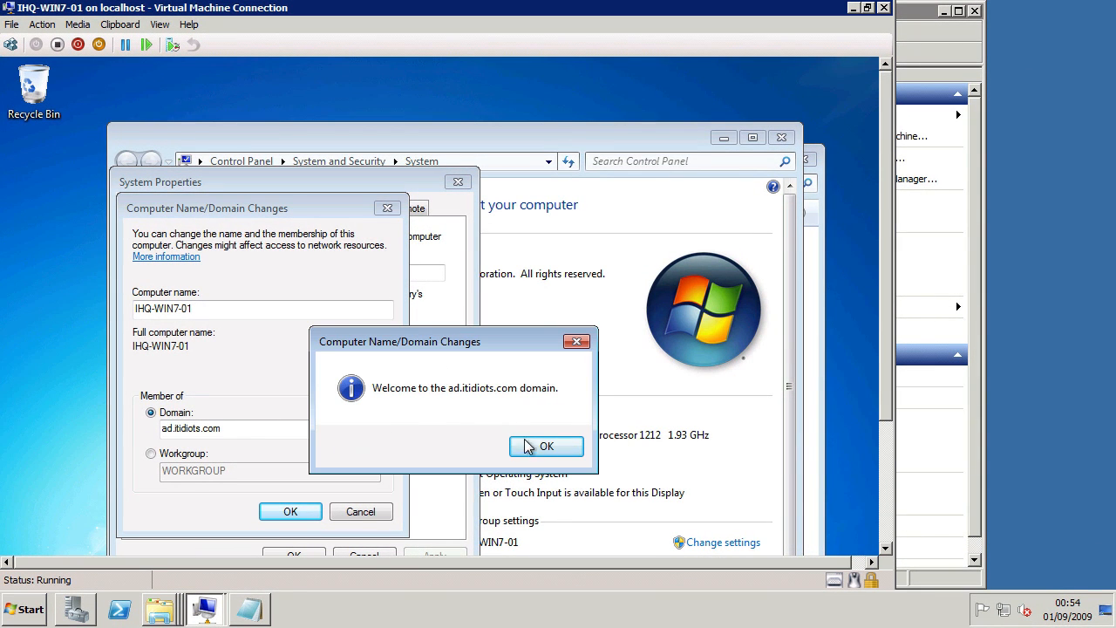
{"action": "left_click", "coordinate": [546, 447]}
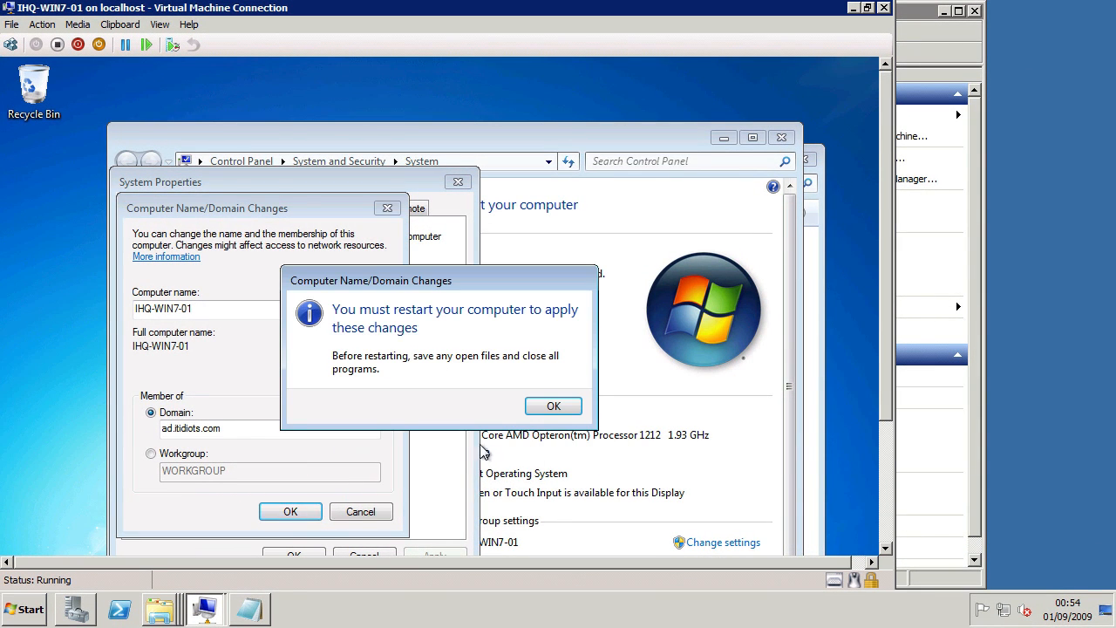
{"action": "left_click", "coordinate": [553, 405]}
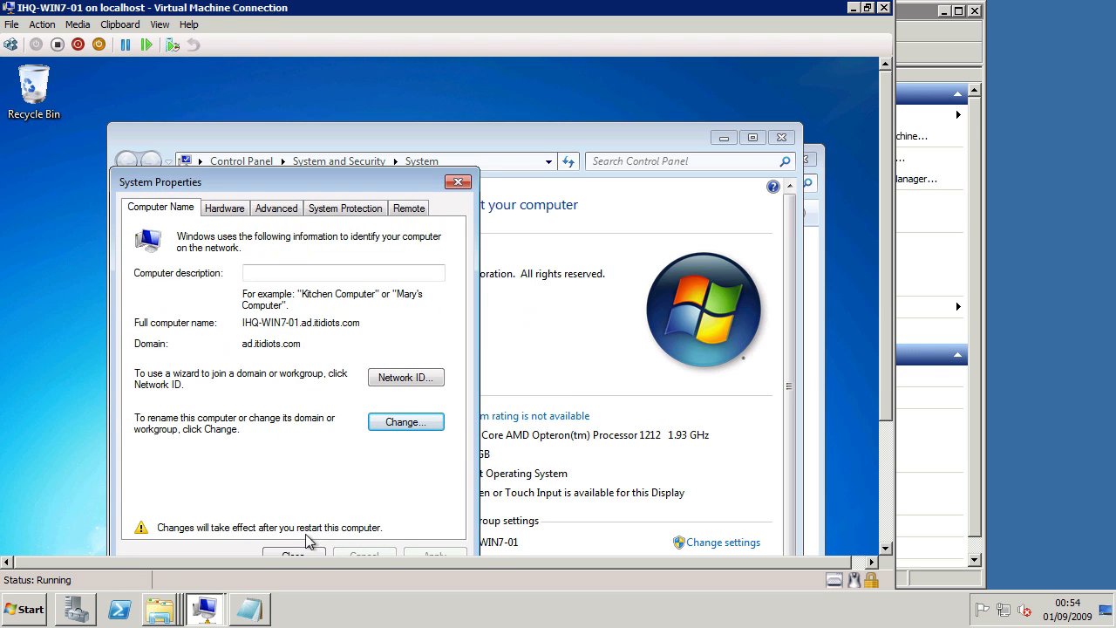
{"action": "left_click", "coordinate": [457, 182]}
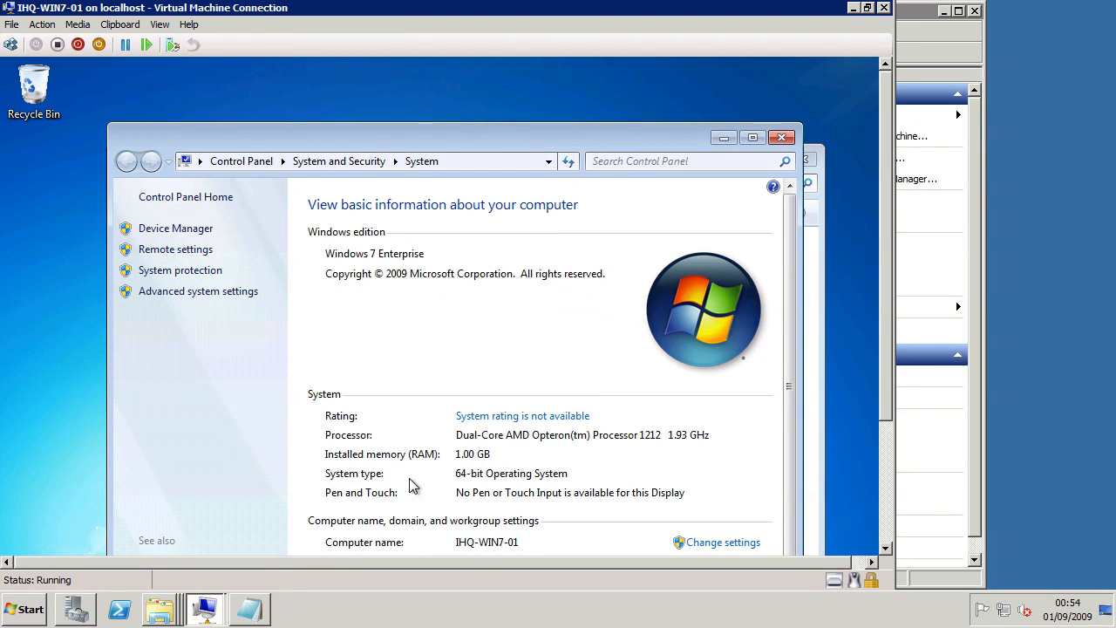